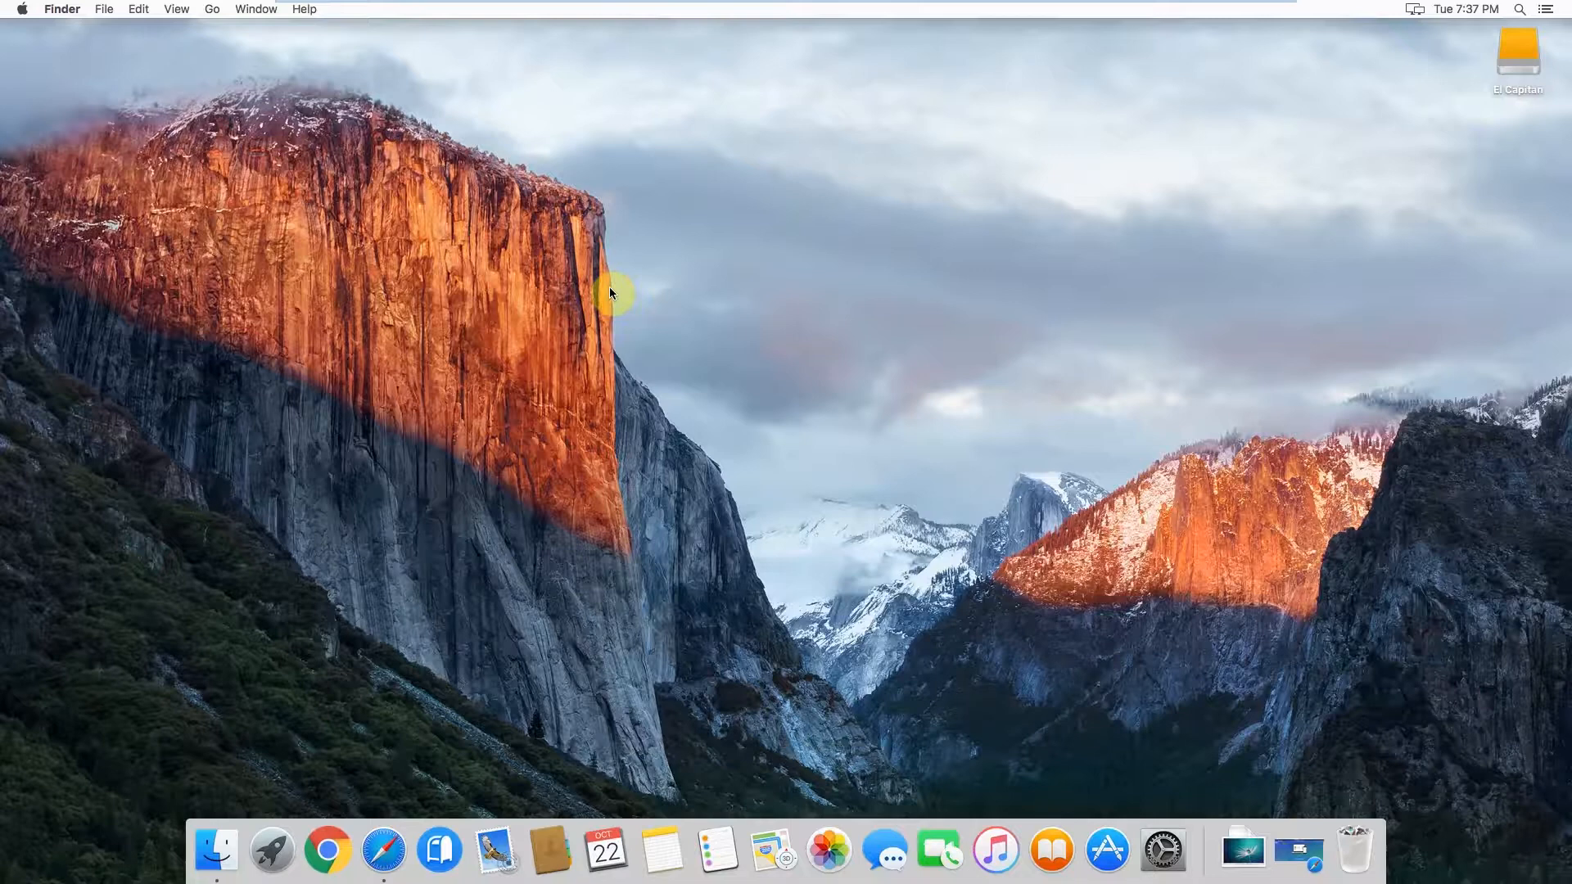
mouse_move(735, 438)
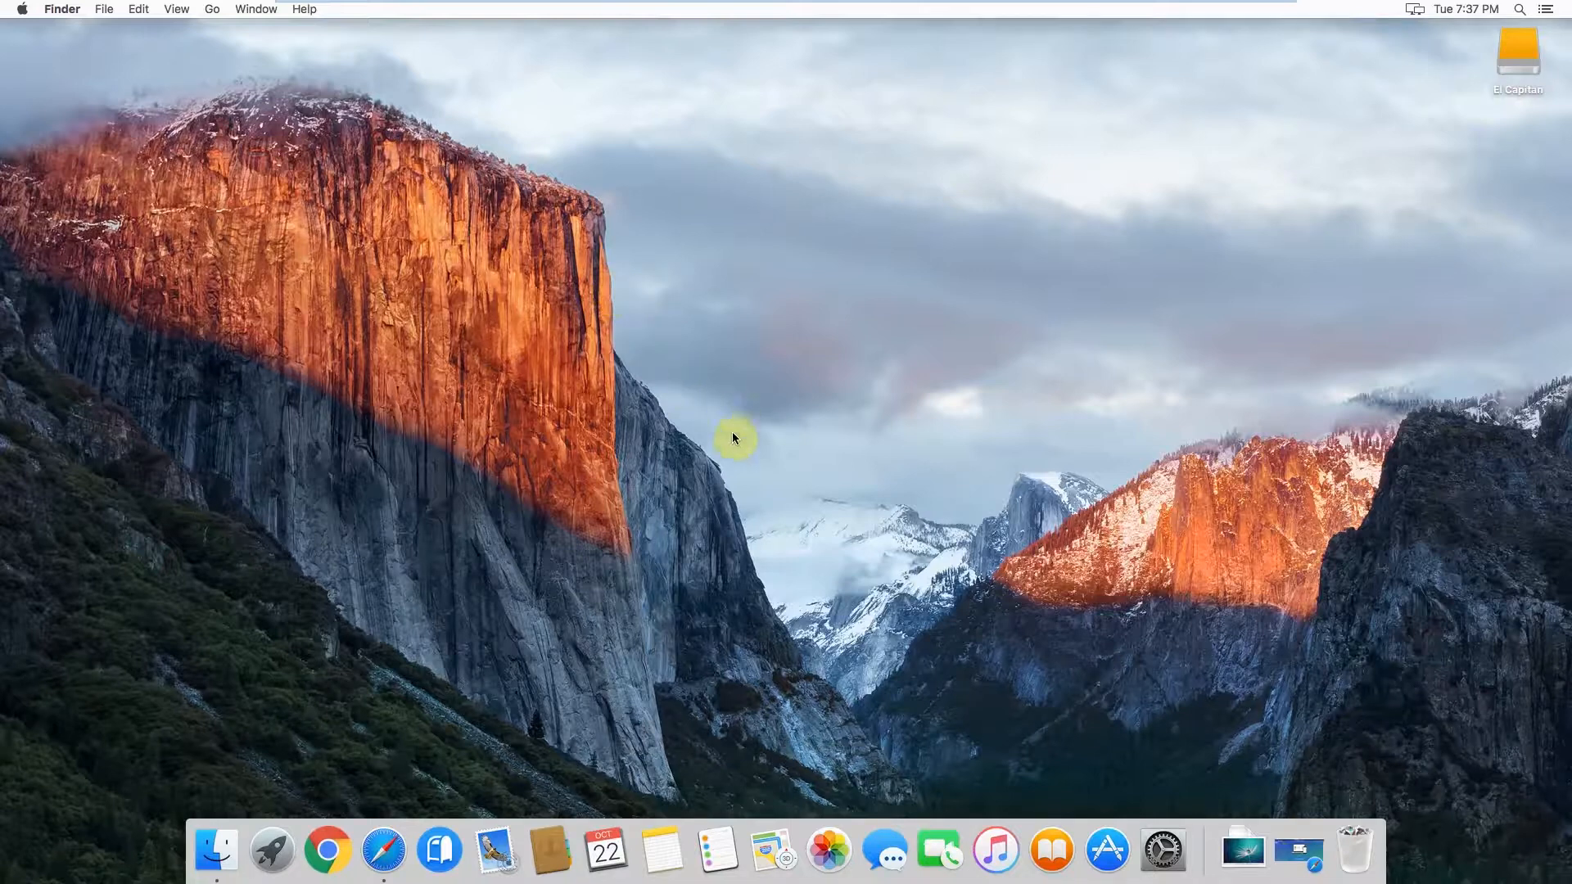
mouse_move(560, 579)
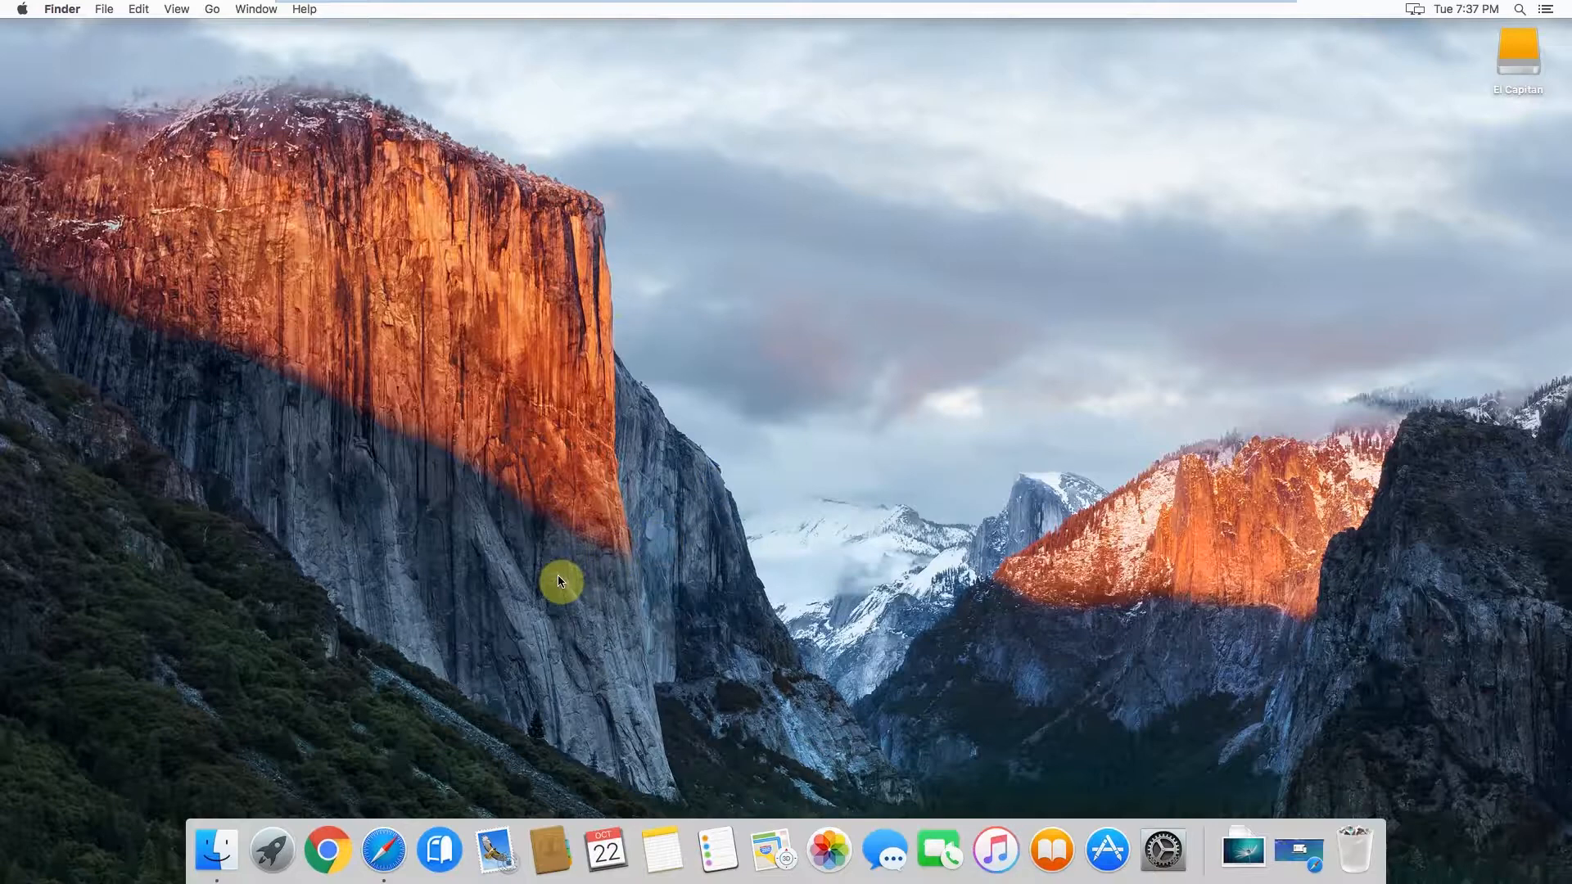
mouse_move(501, 746)
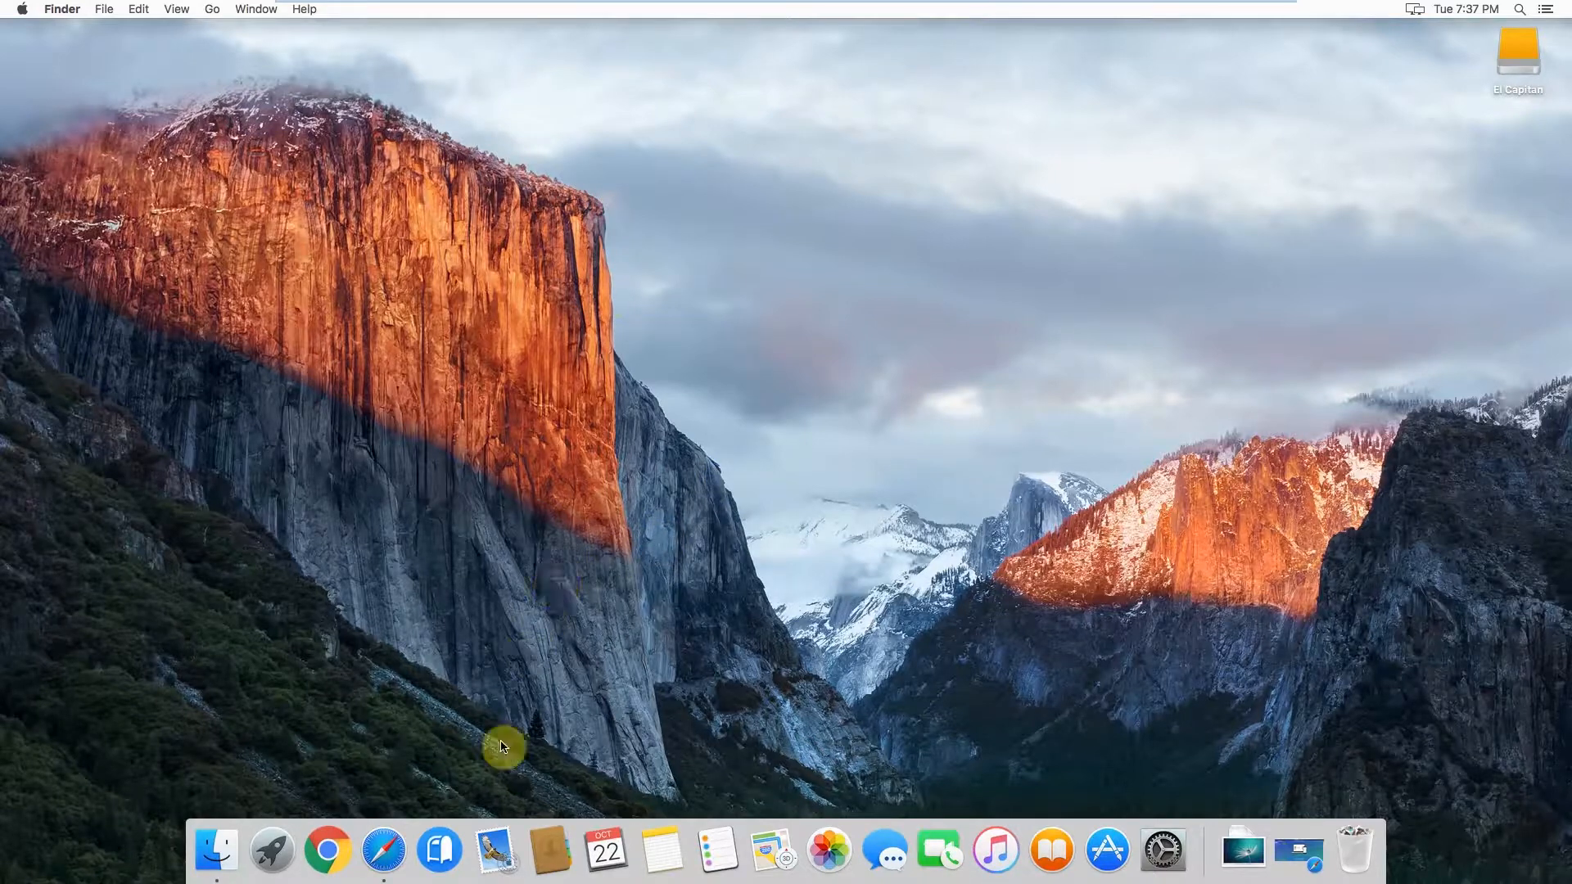
mouse_move(496, 850)
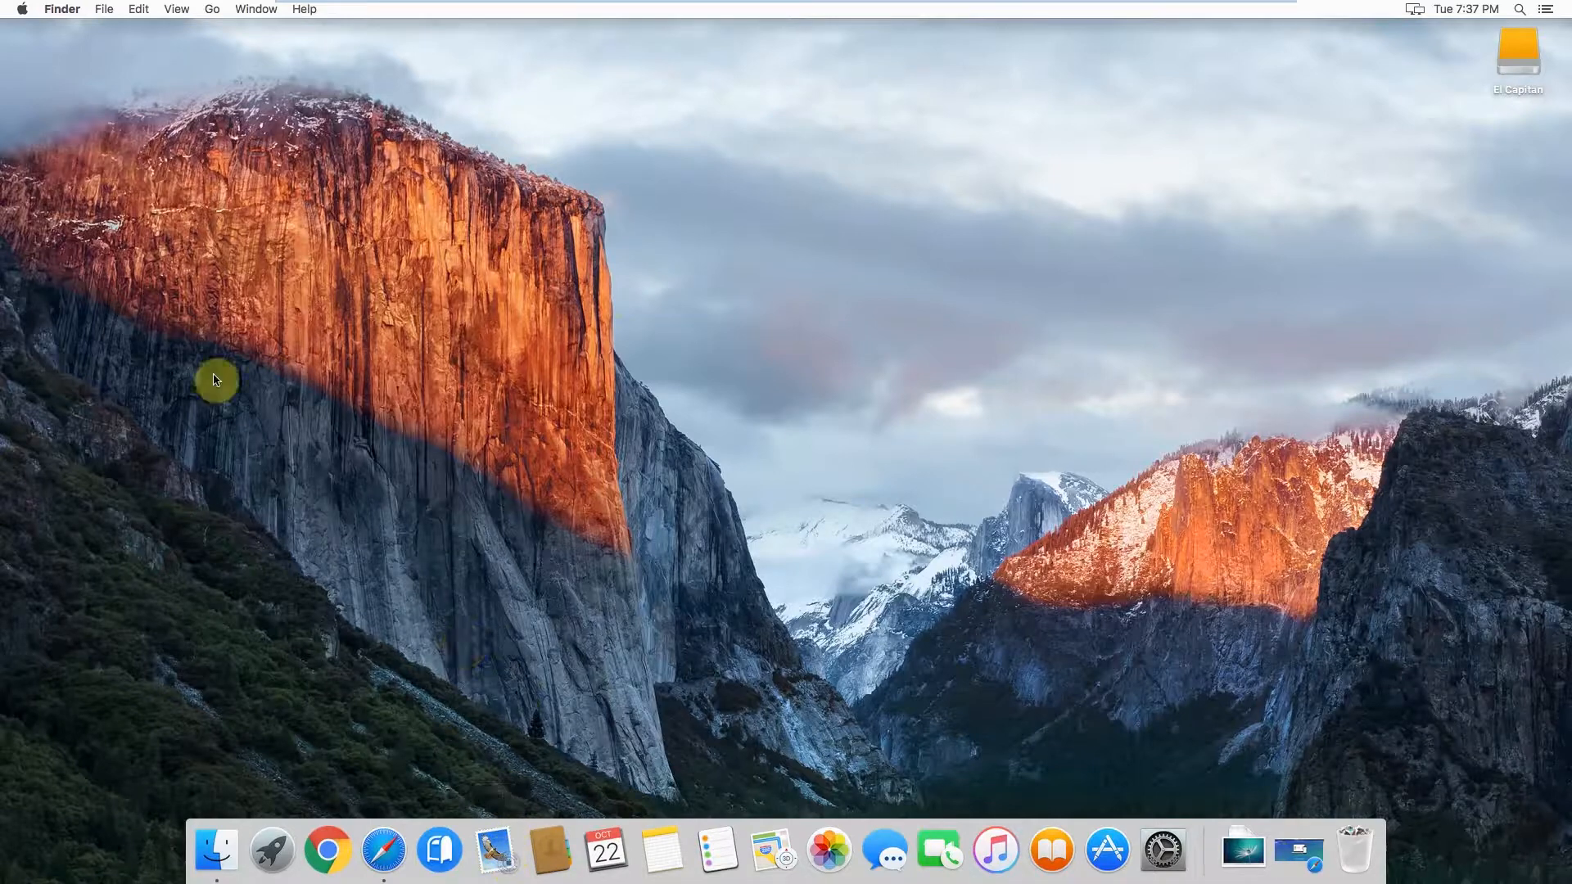
mouse_move(489, 344)
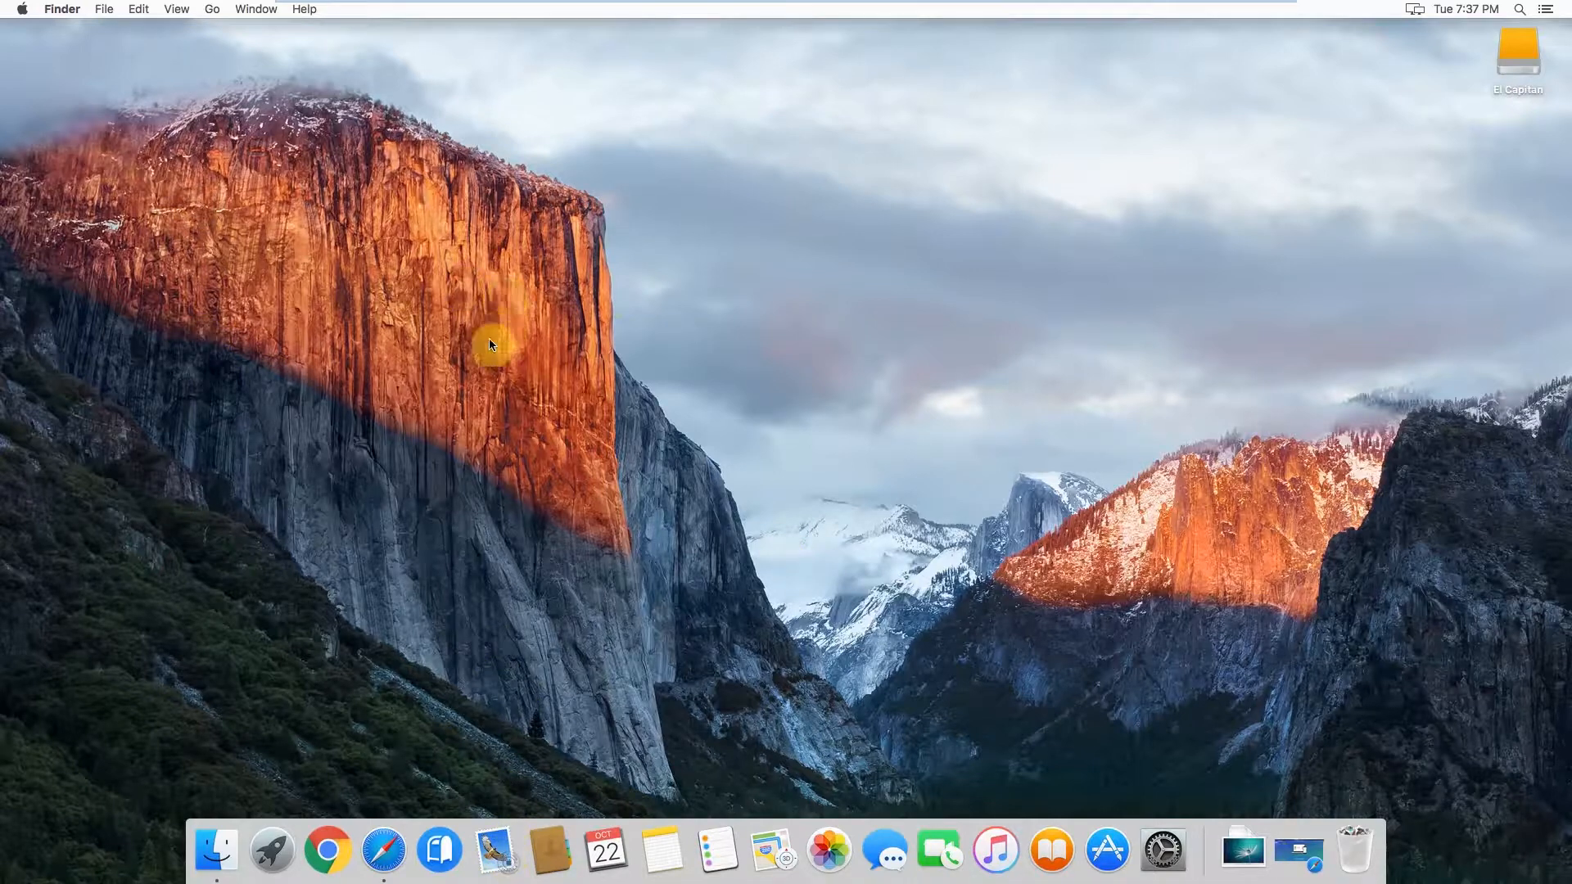
mouse_move(495, 851)
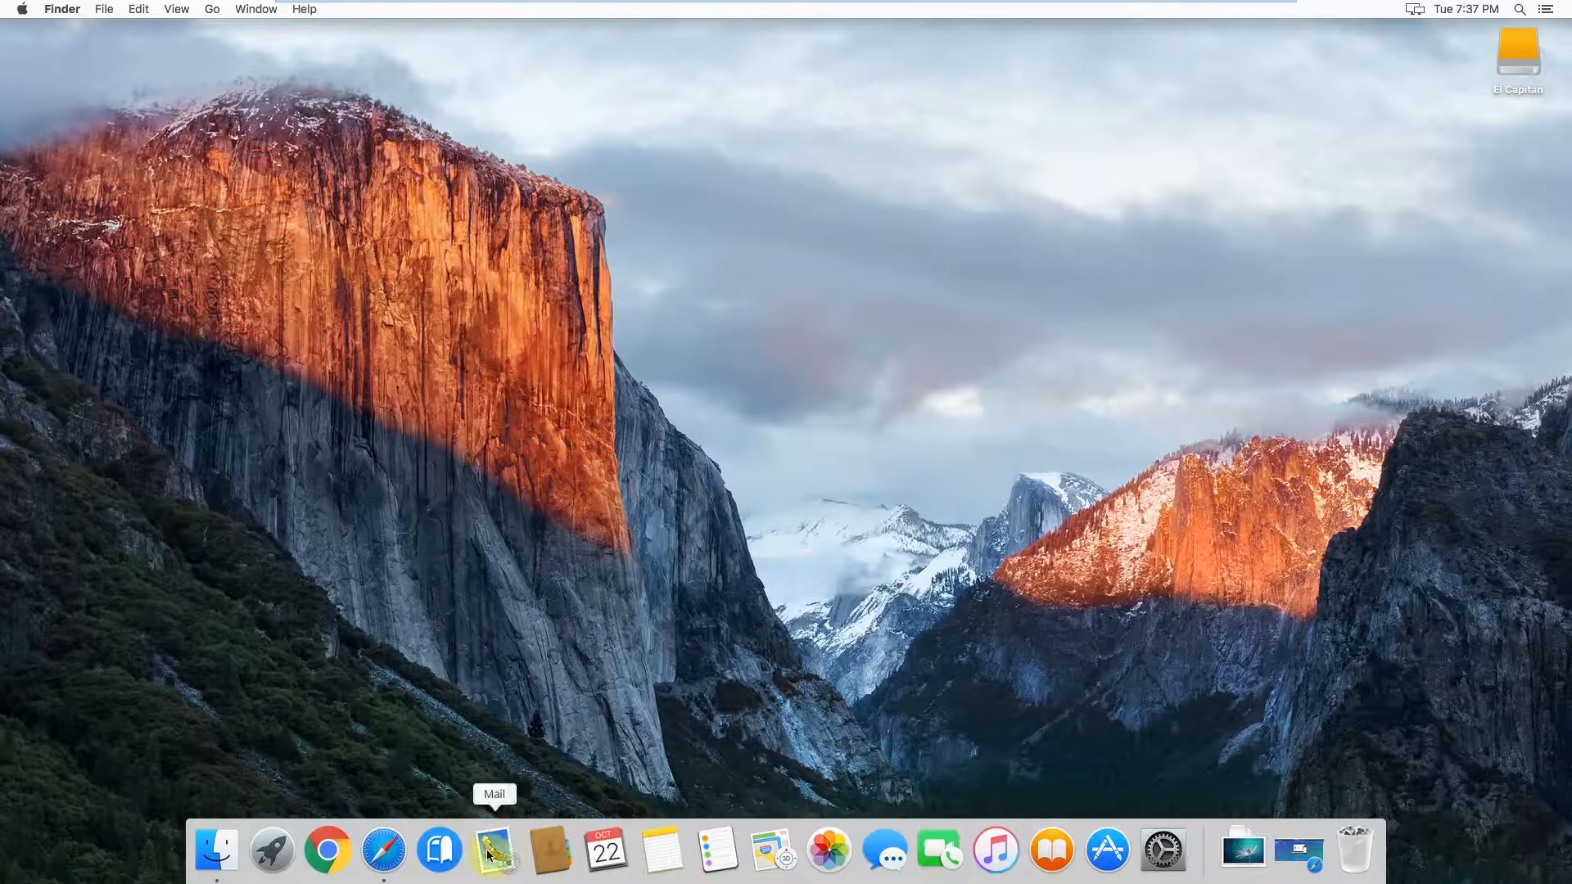
Launch Mail and open the sent 'example email' to Gordan to view its signature block.
click(493, 851)
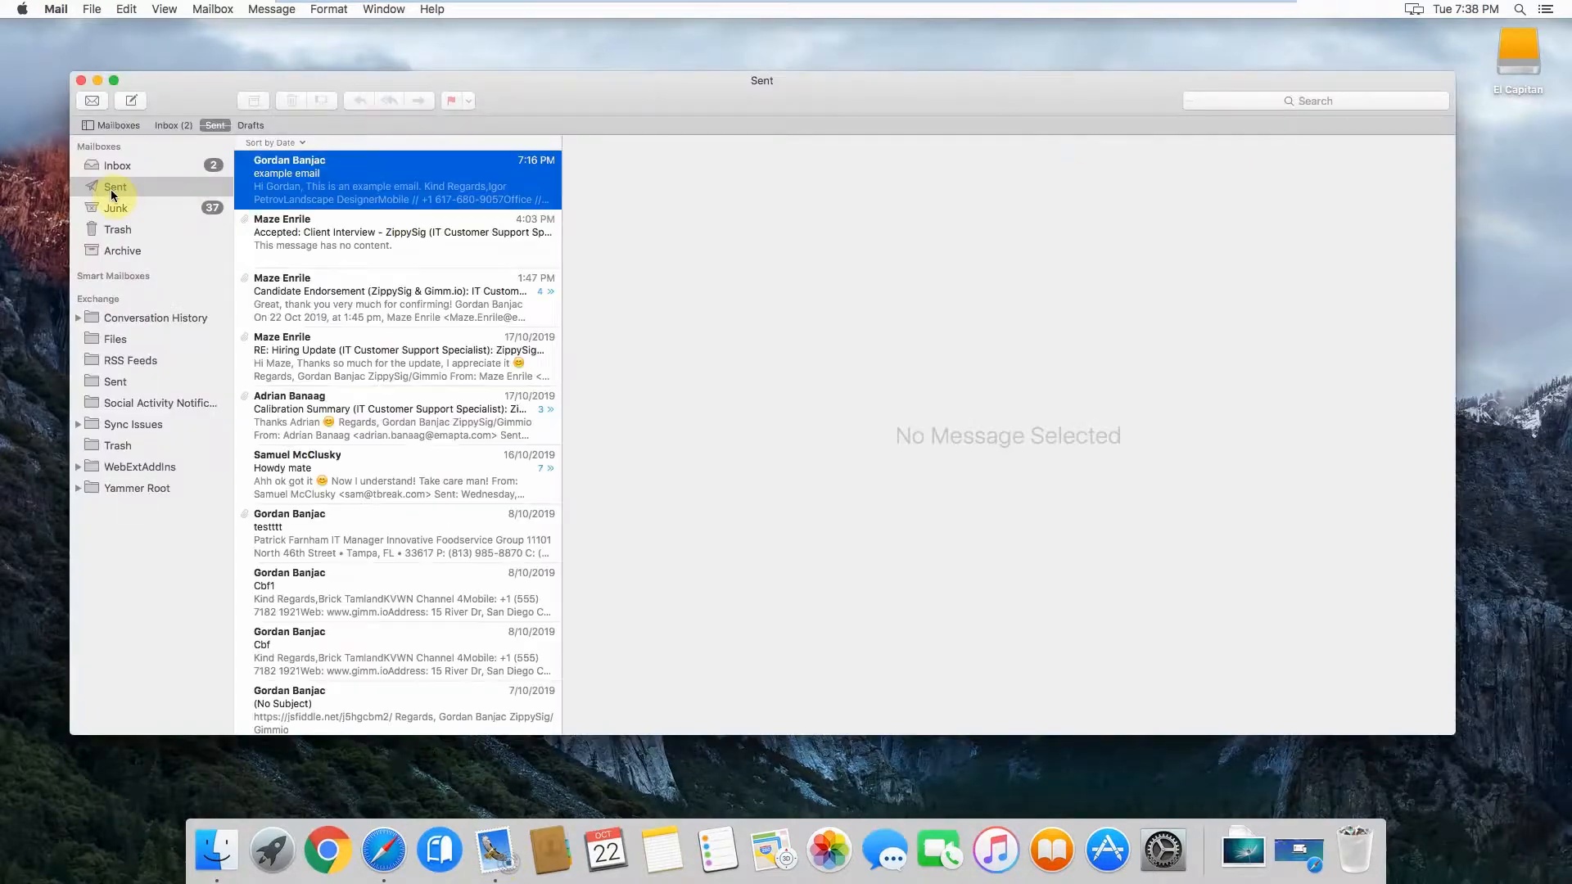
click(396, 180)
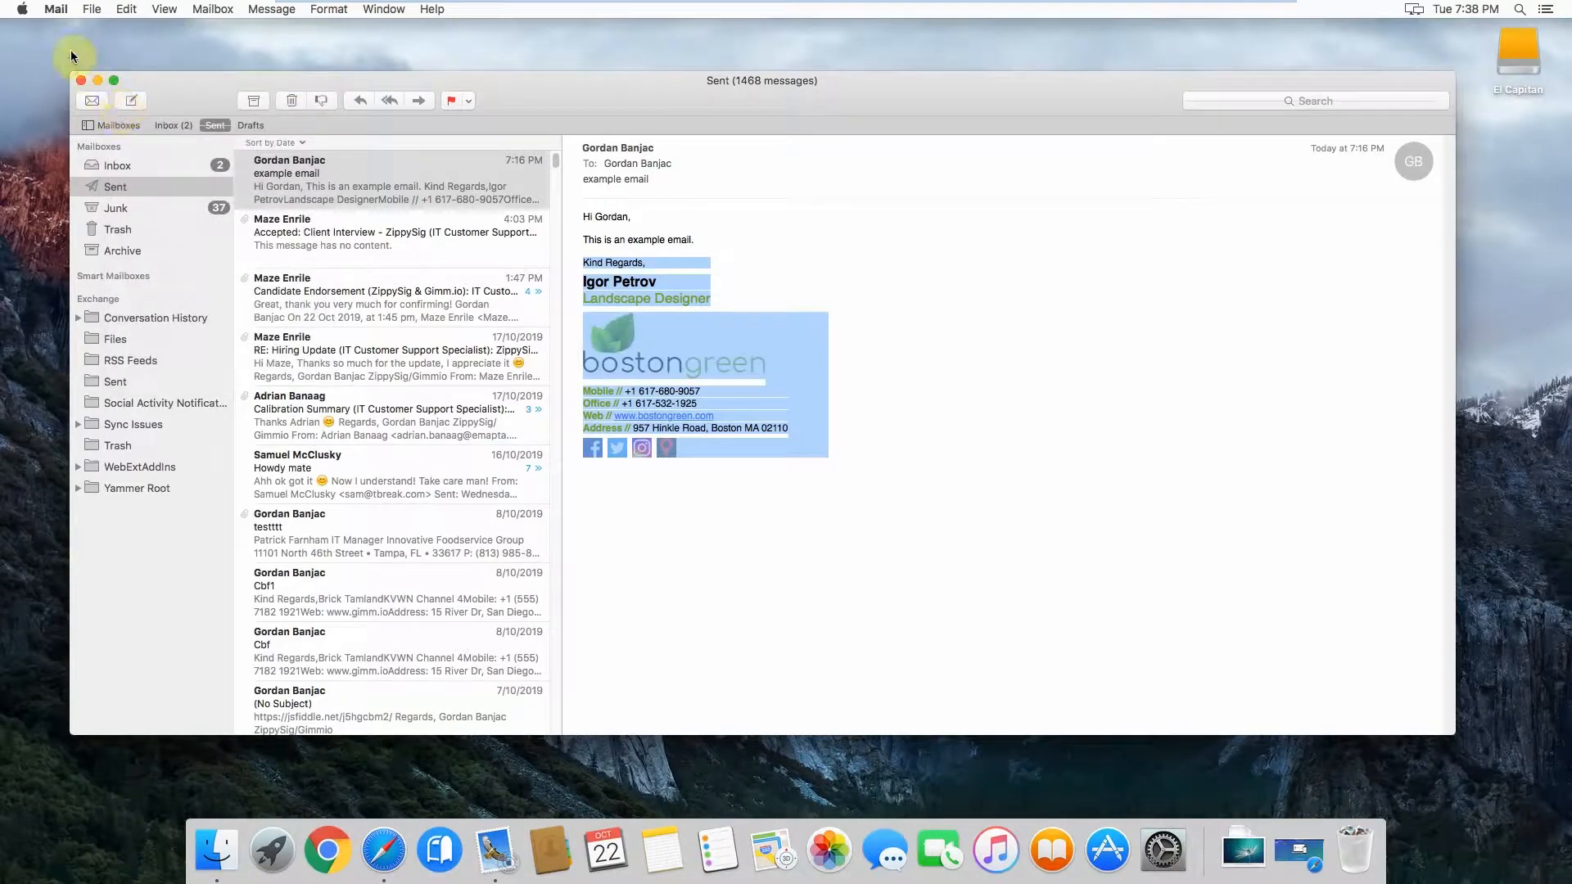
In Mail Preferences > Signatures, add a second Exchange signature named gordan1 and select it.
click(55, 9)
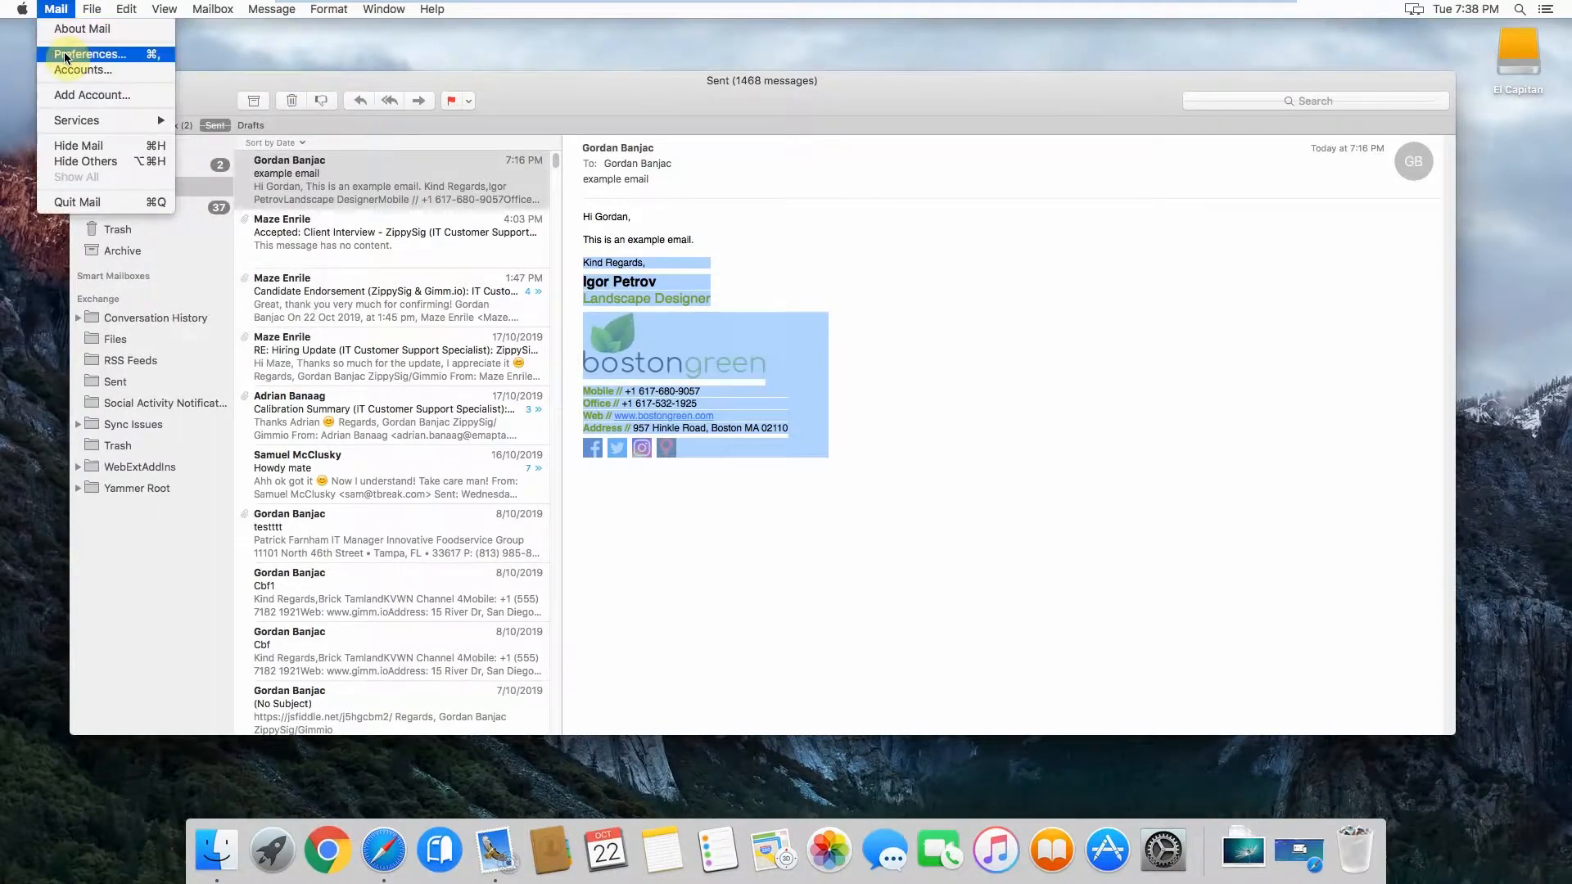
click(89, 54)
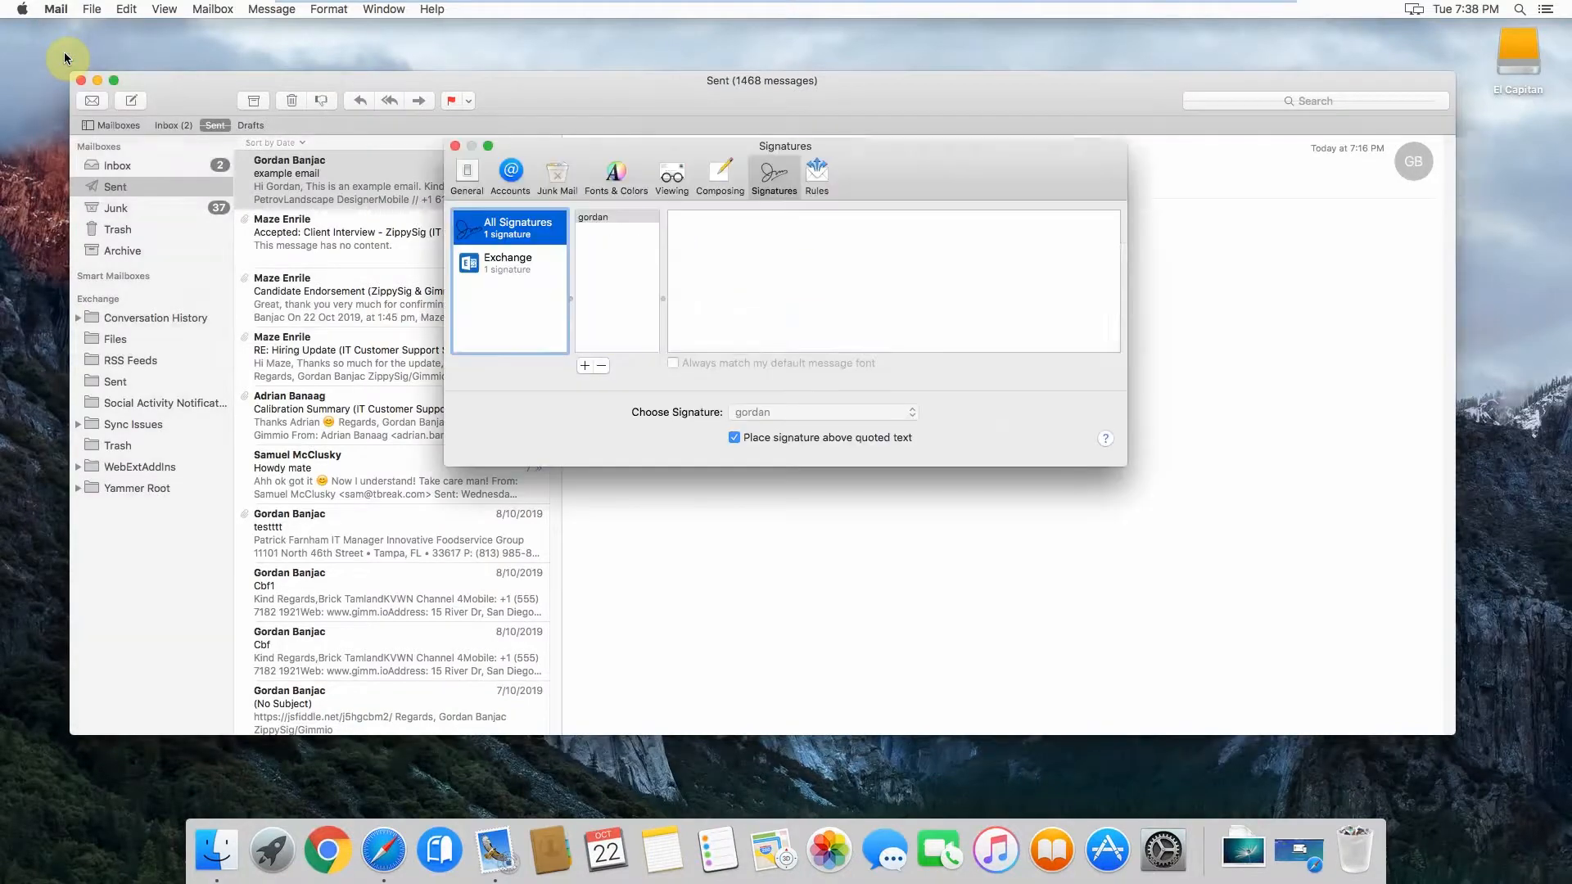
click(509, 263)
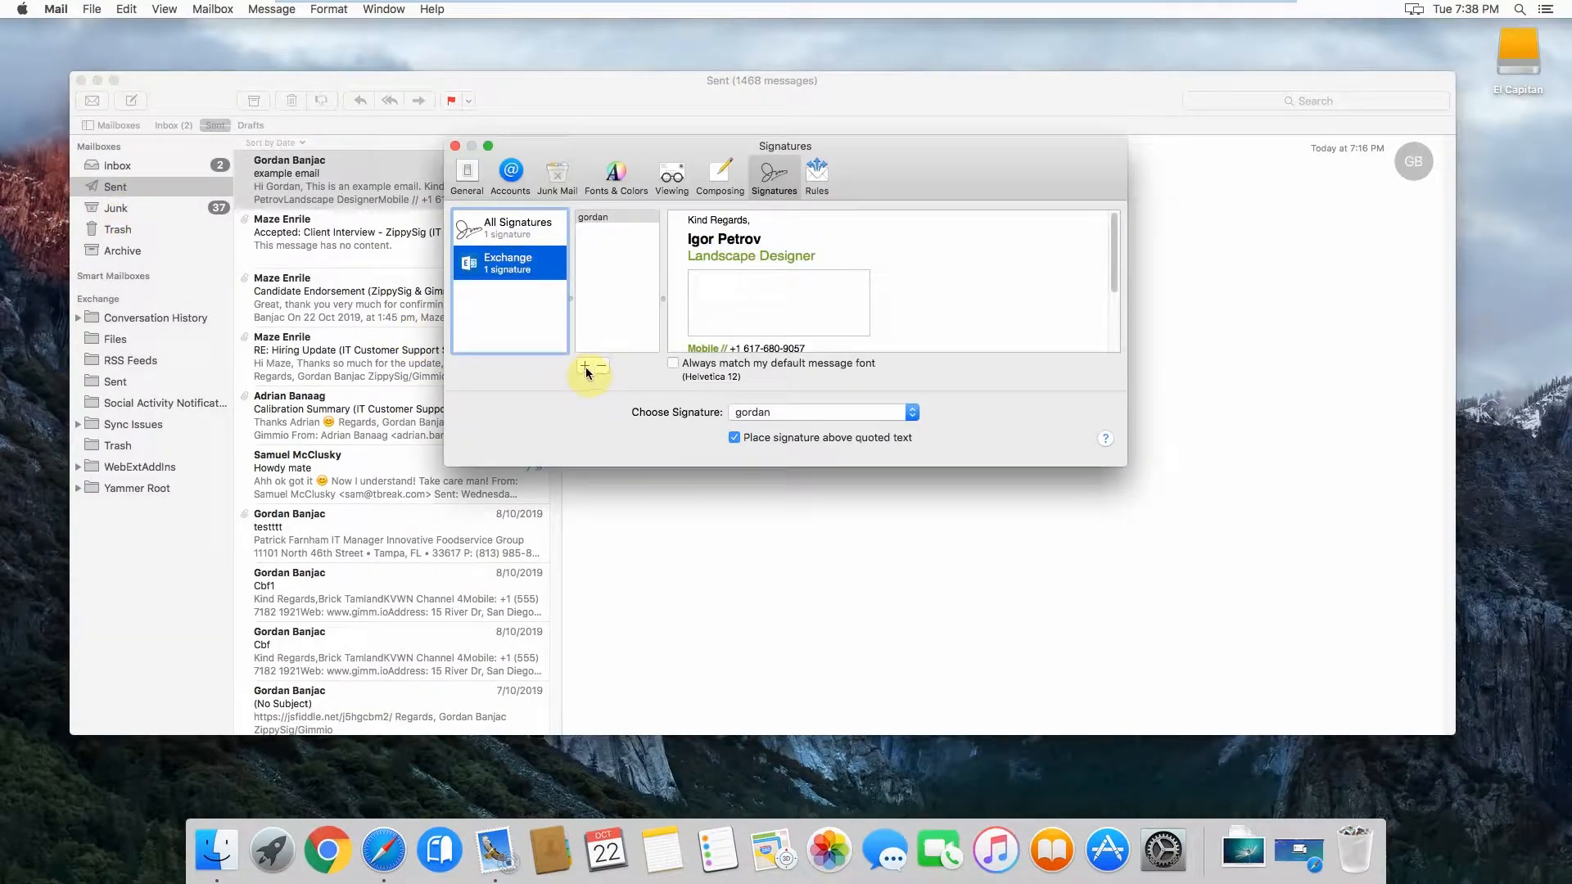
click(585, 365)
text(gordan1)
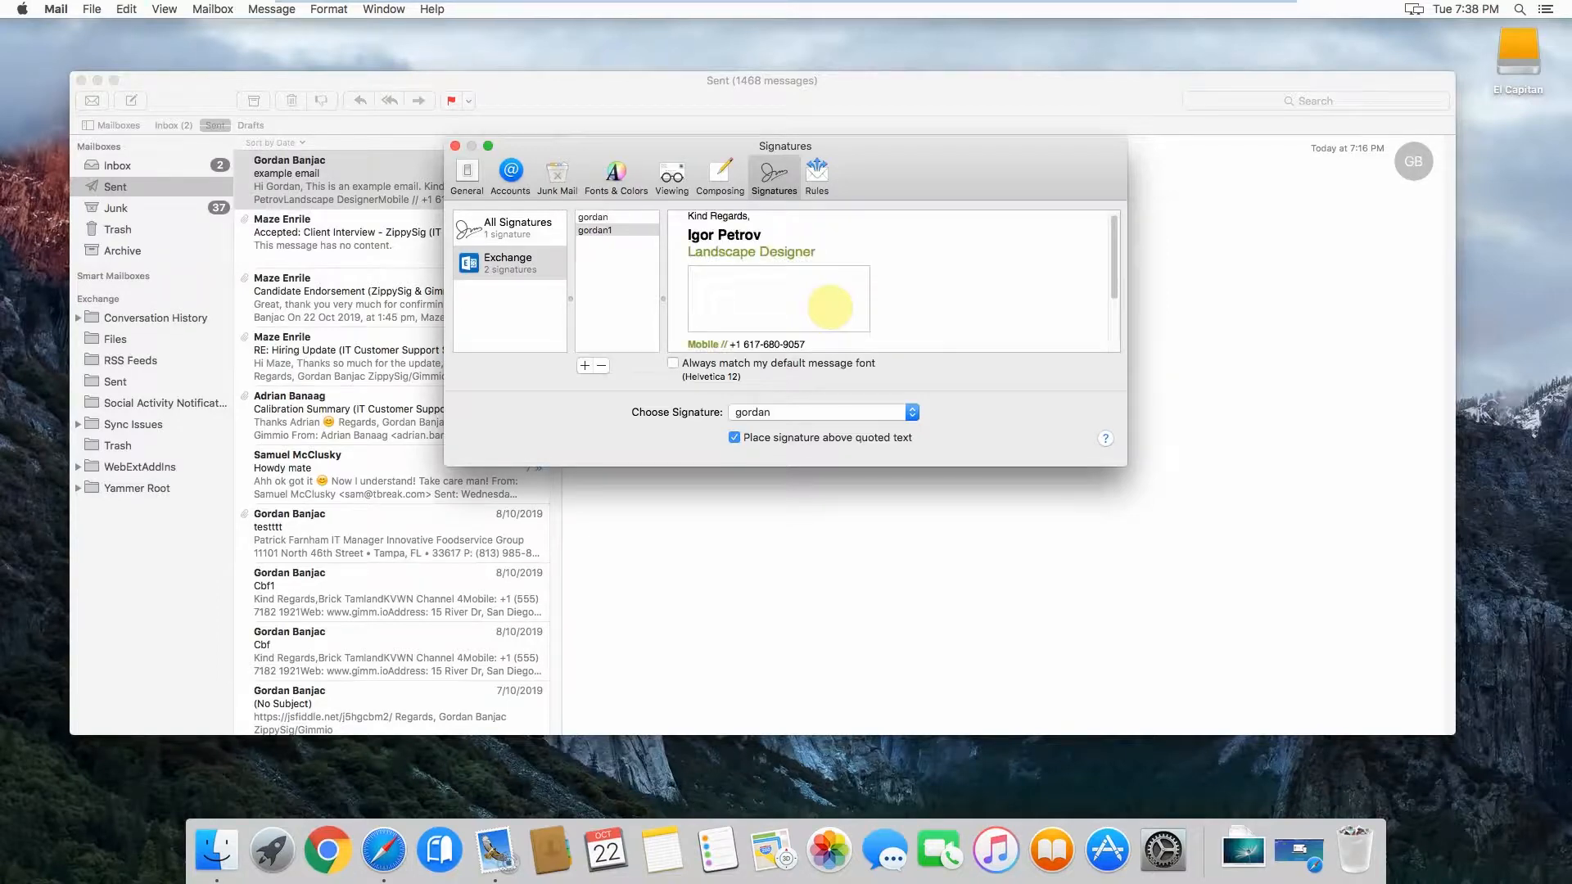
click(595, 231)
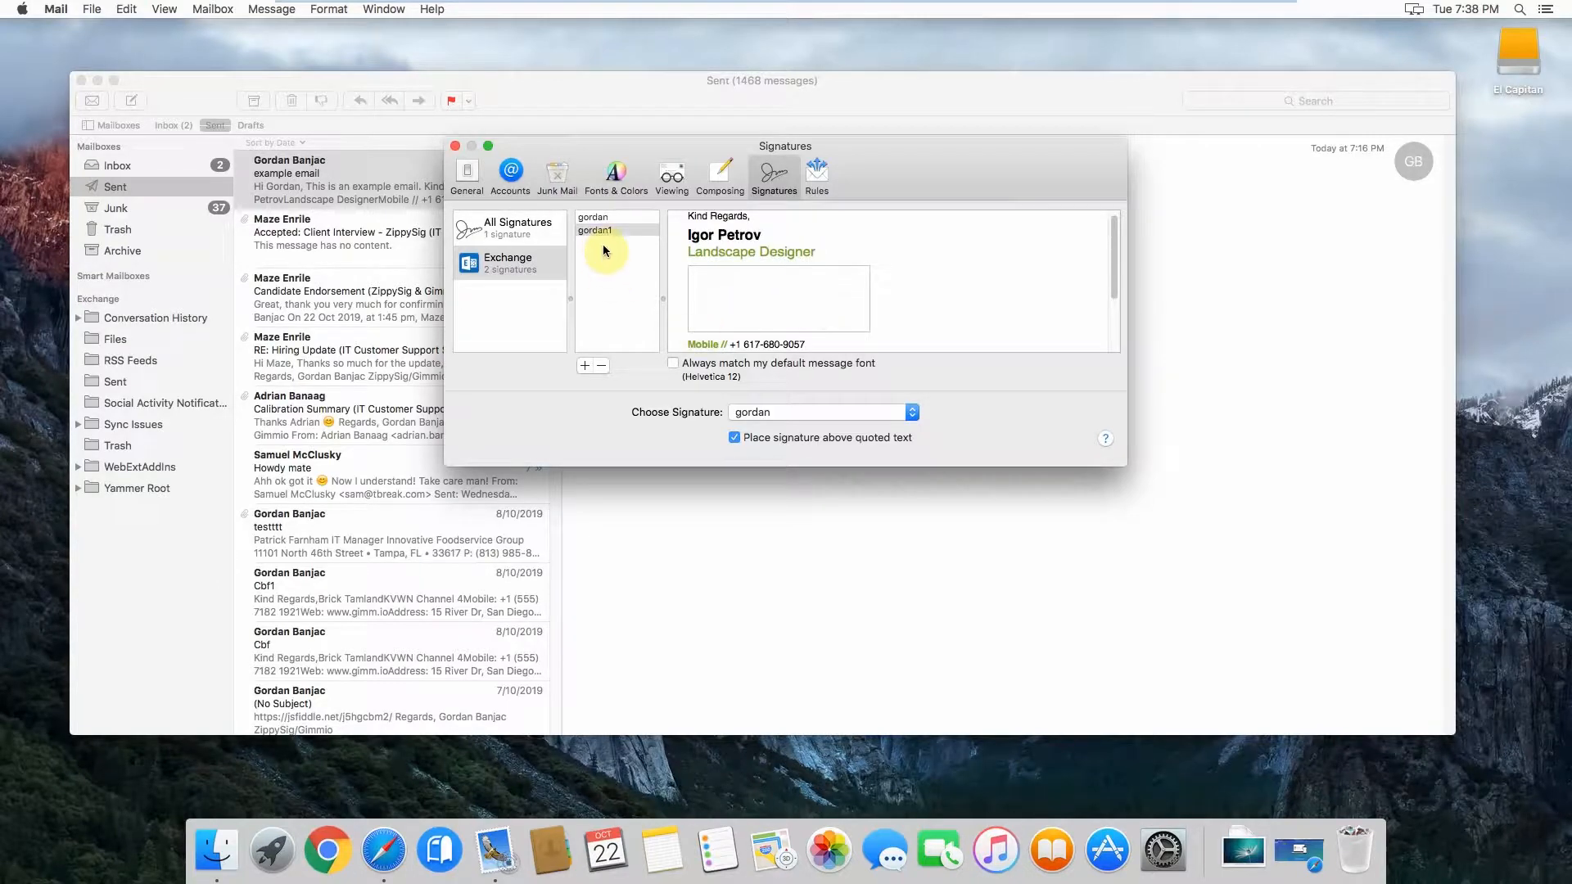
click(595, 231)
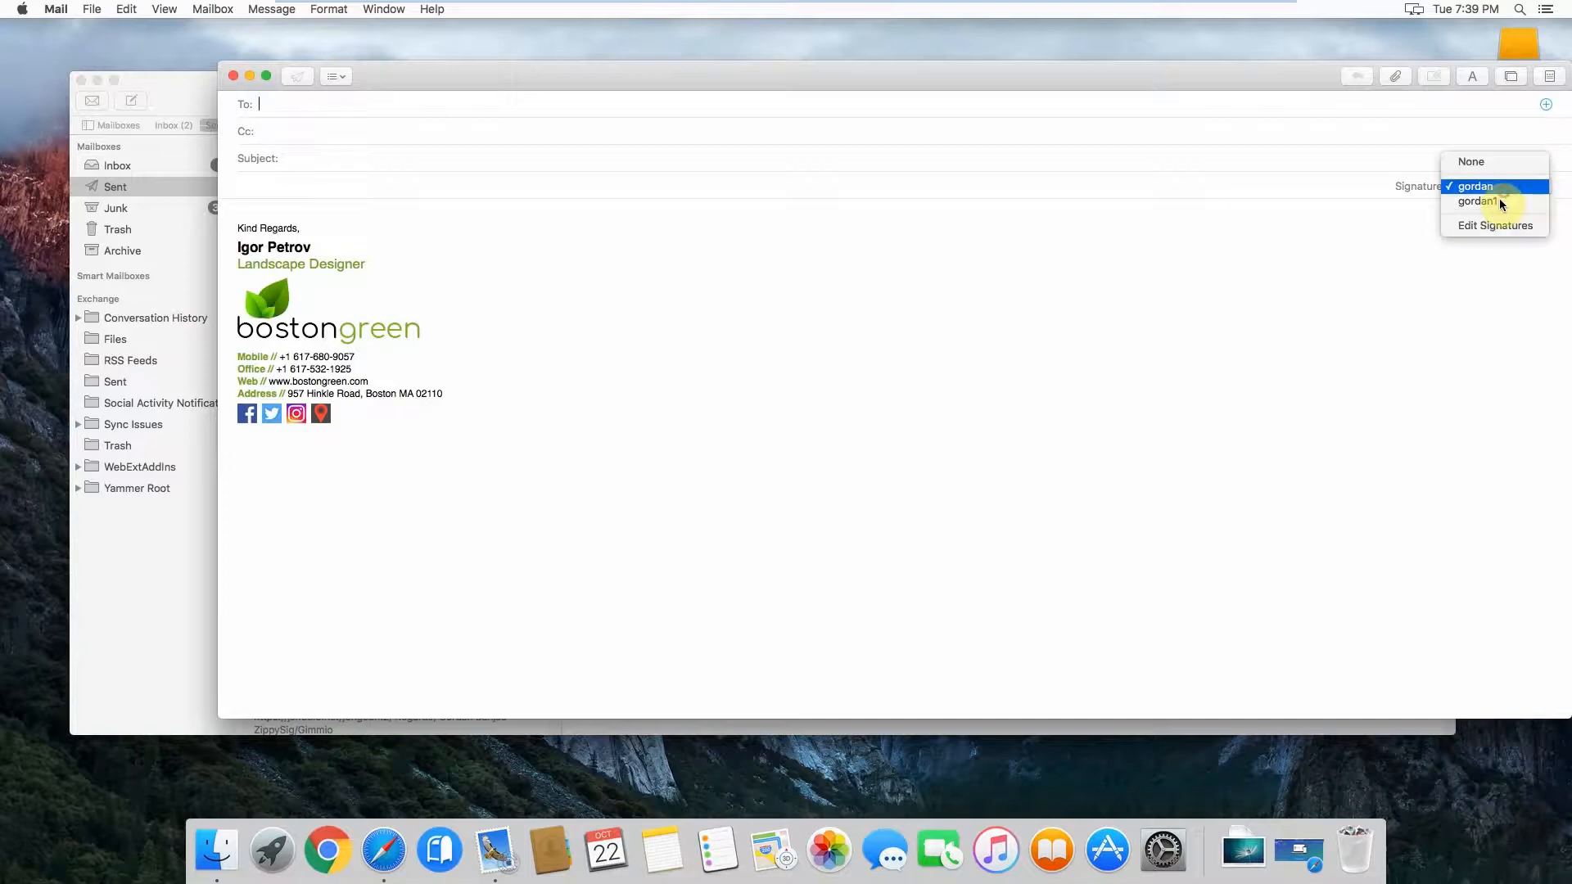
Apply gordan1 to the test message, discard it without saving, and close Mail's main window.
click(1475, 201)
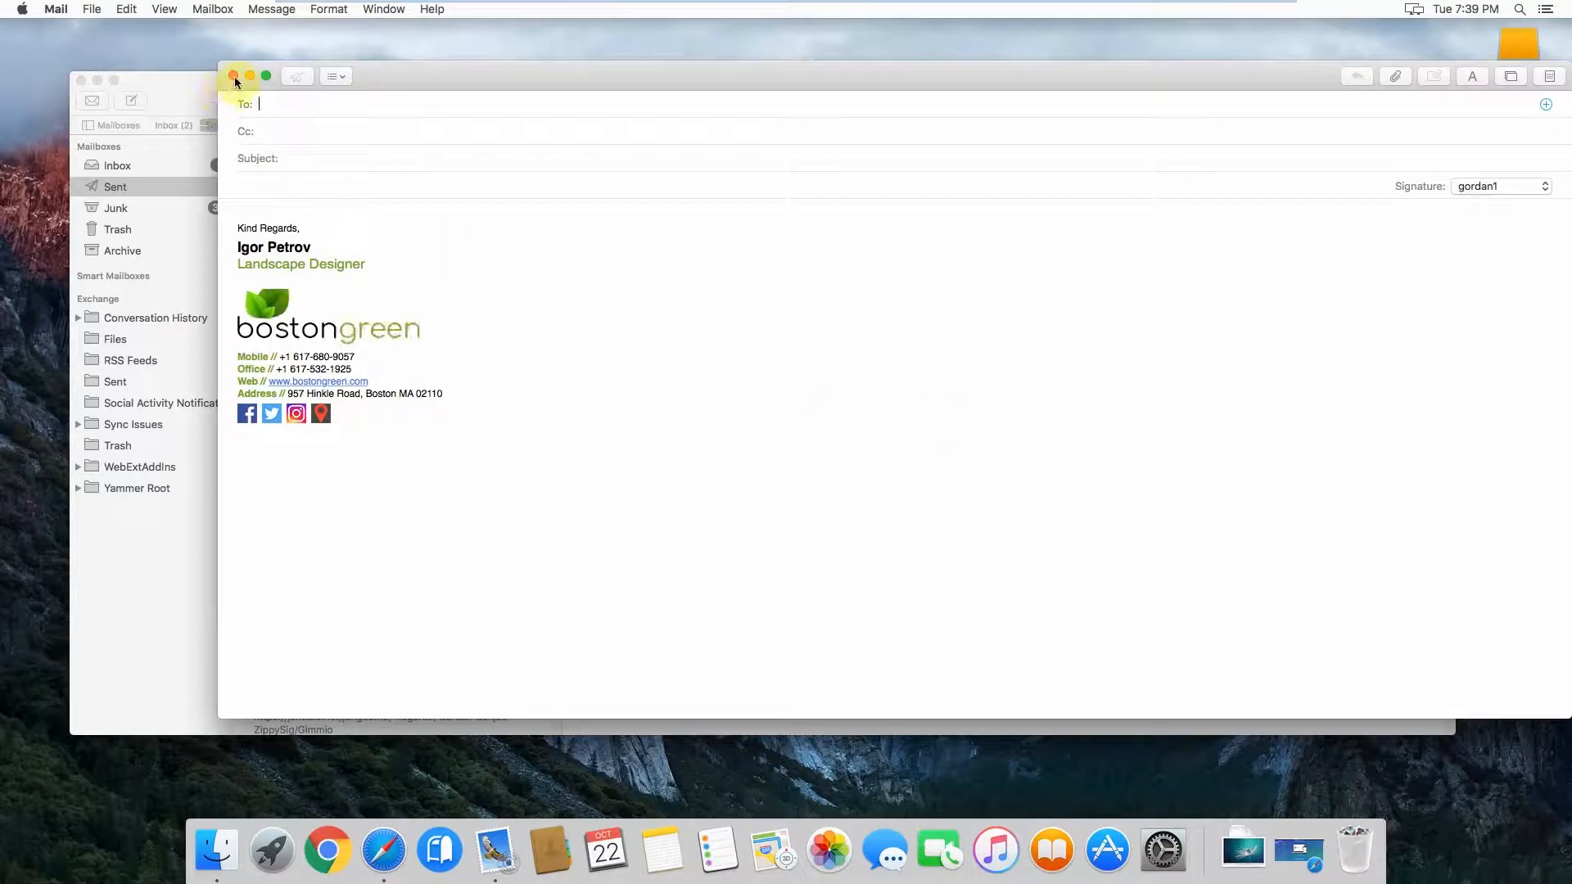
click(233, 77)
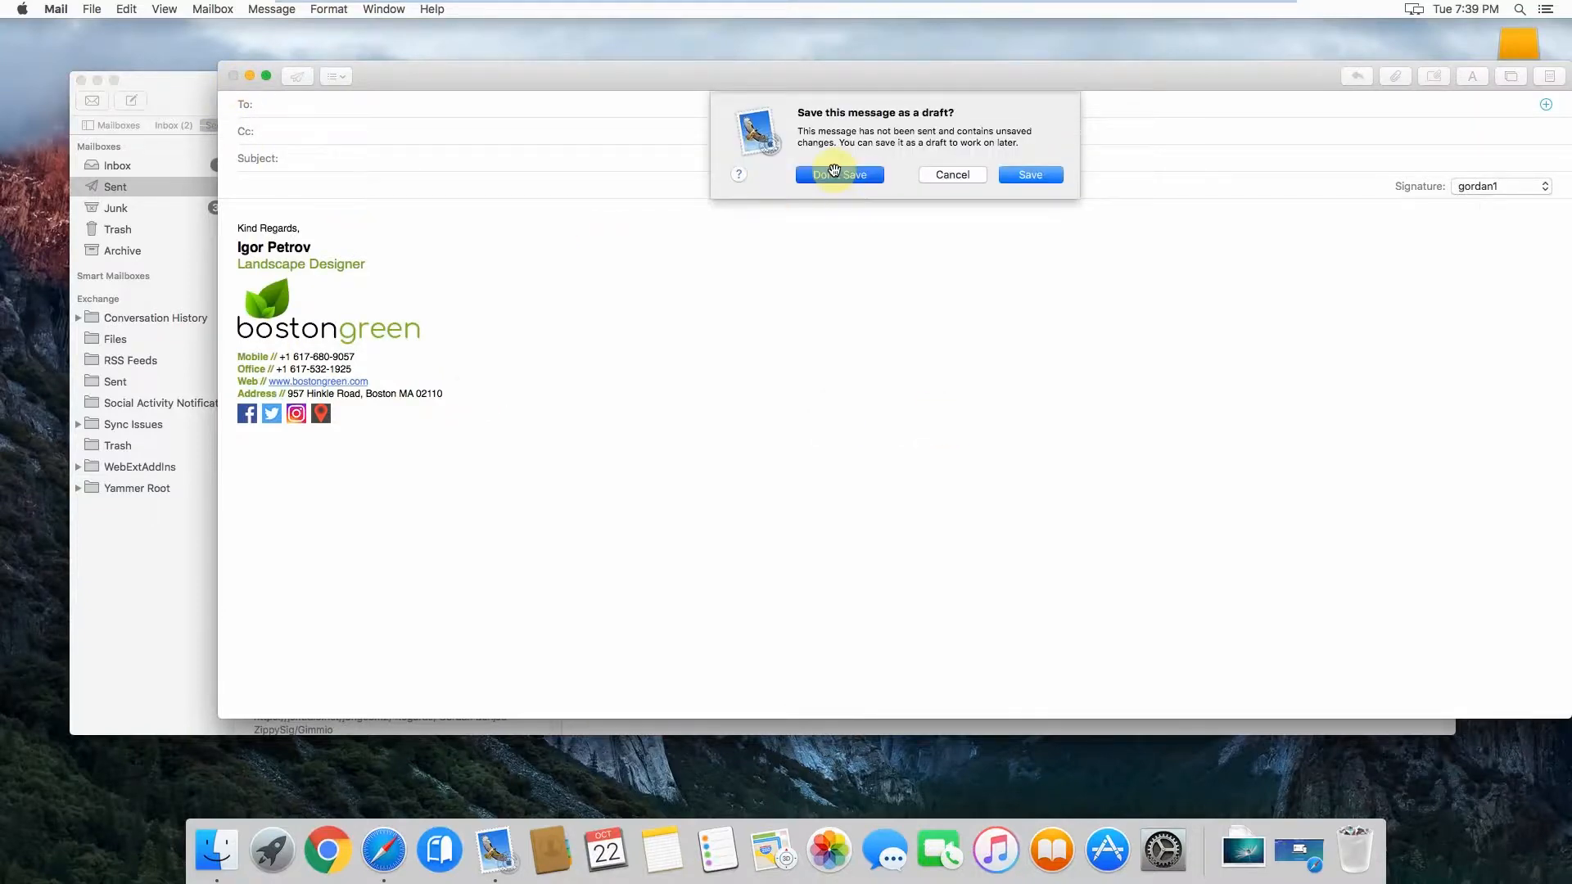
click(839, 174)
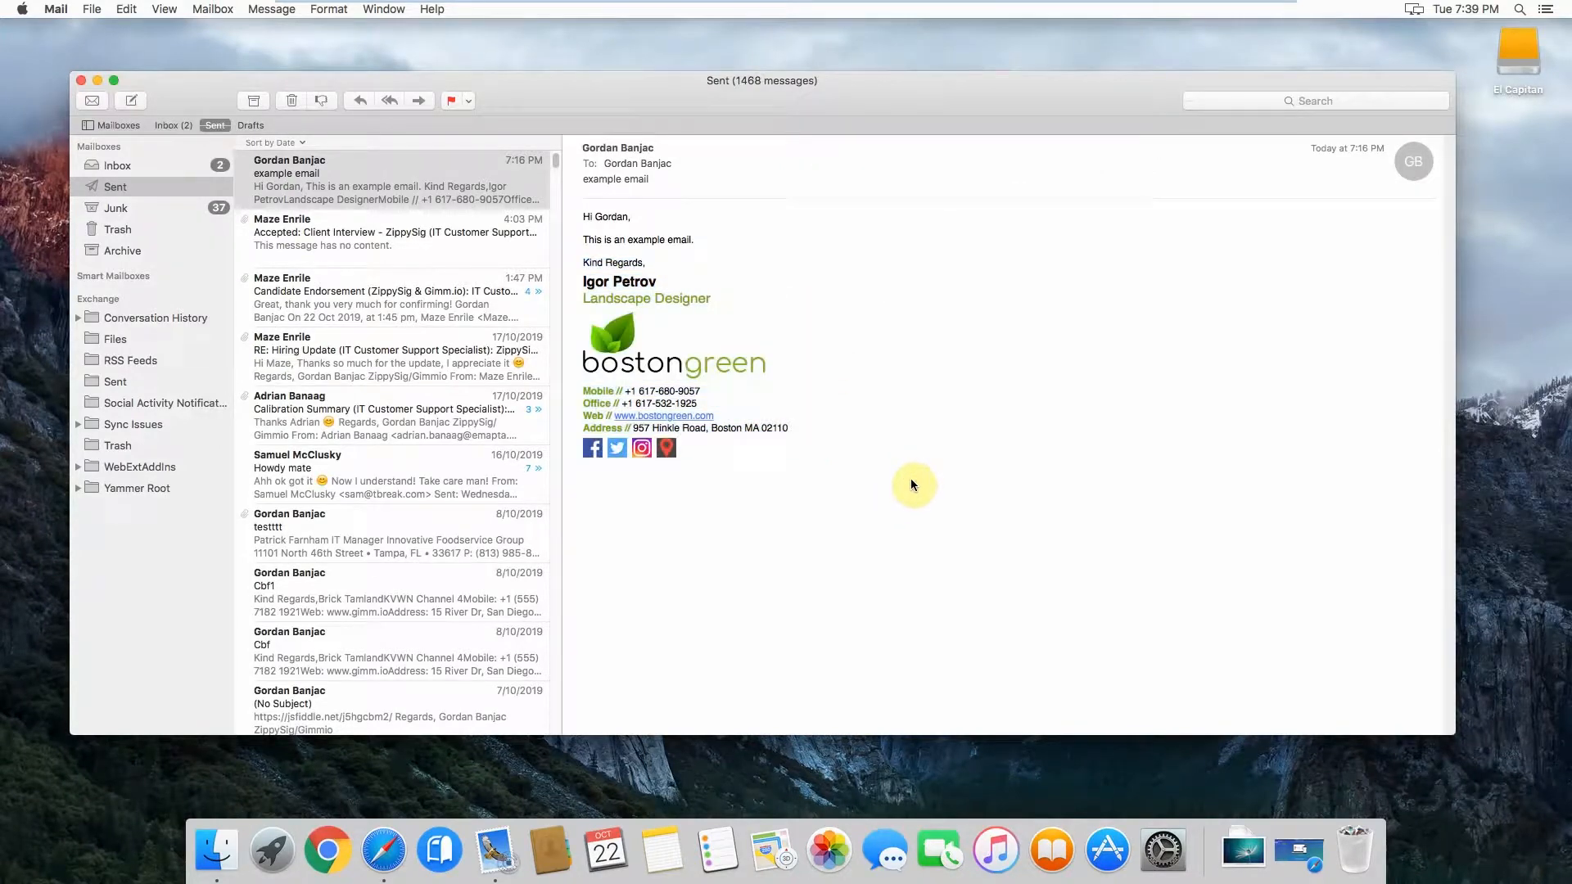
click(391, 179)
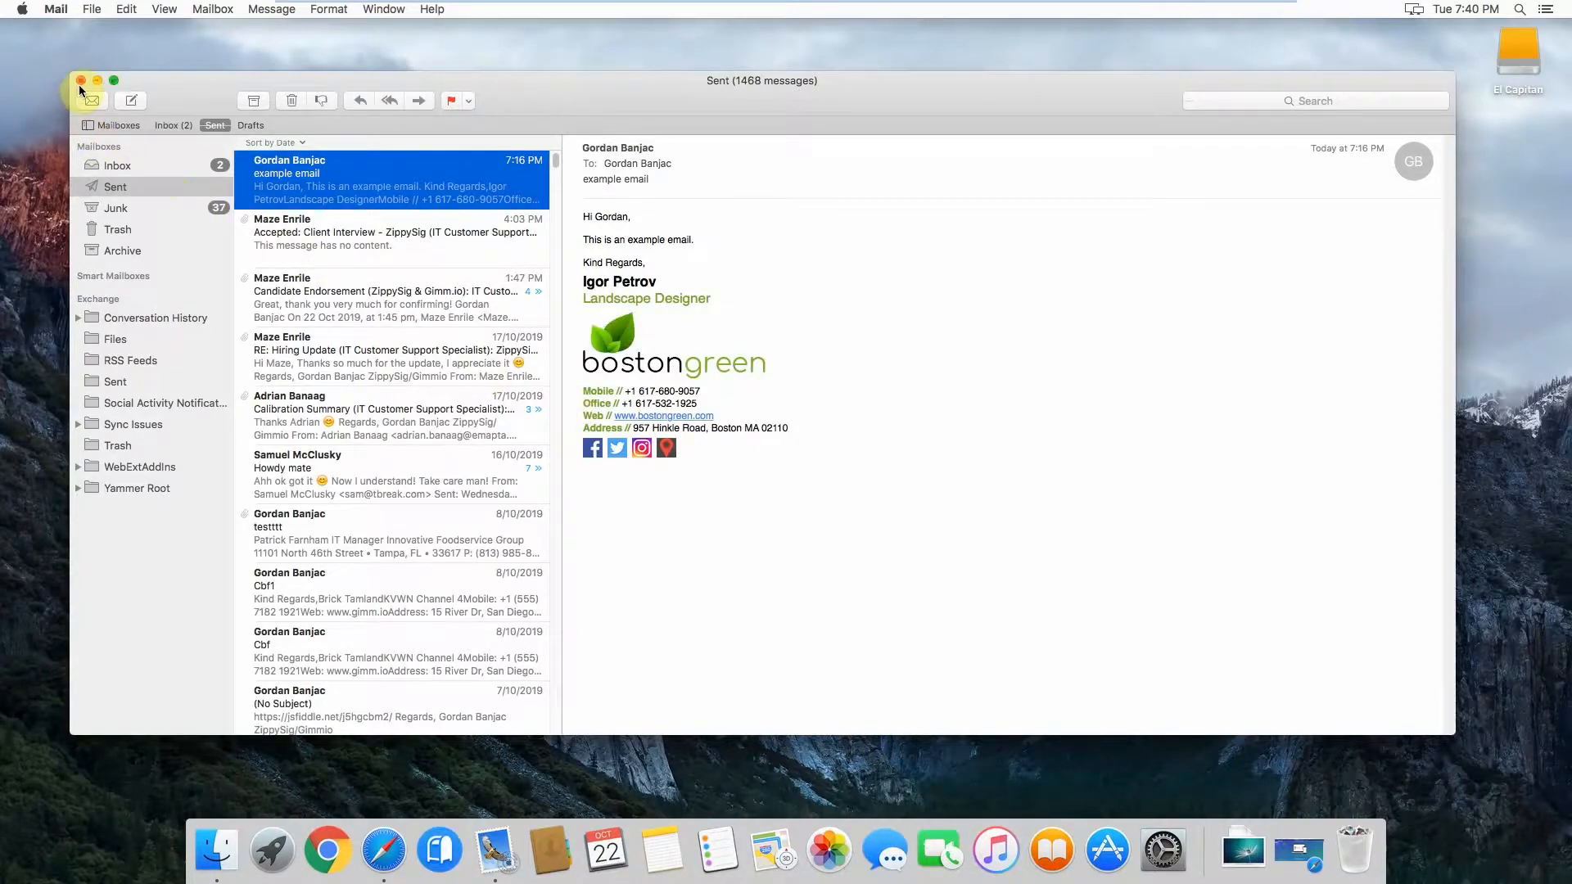
click(98, 80)
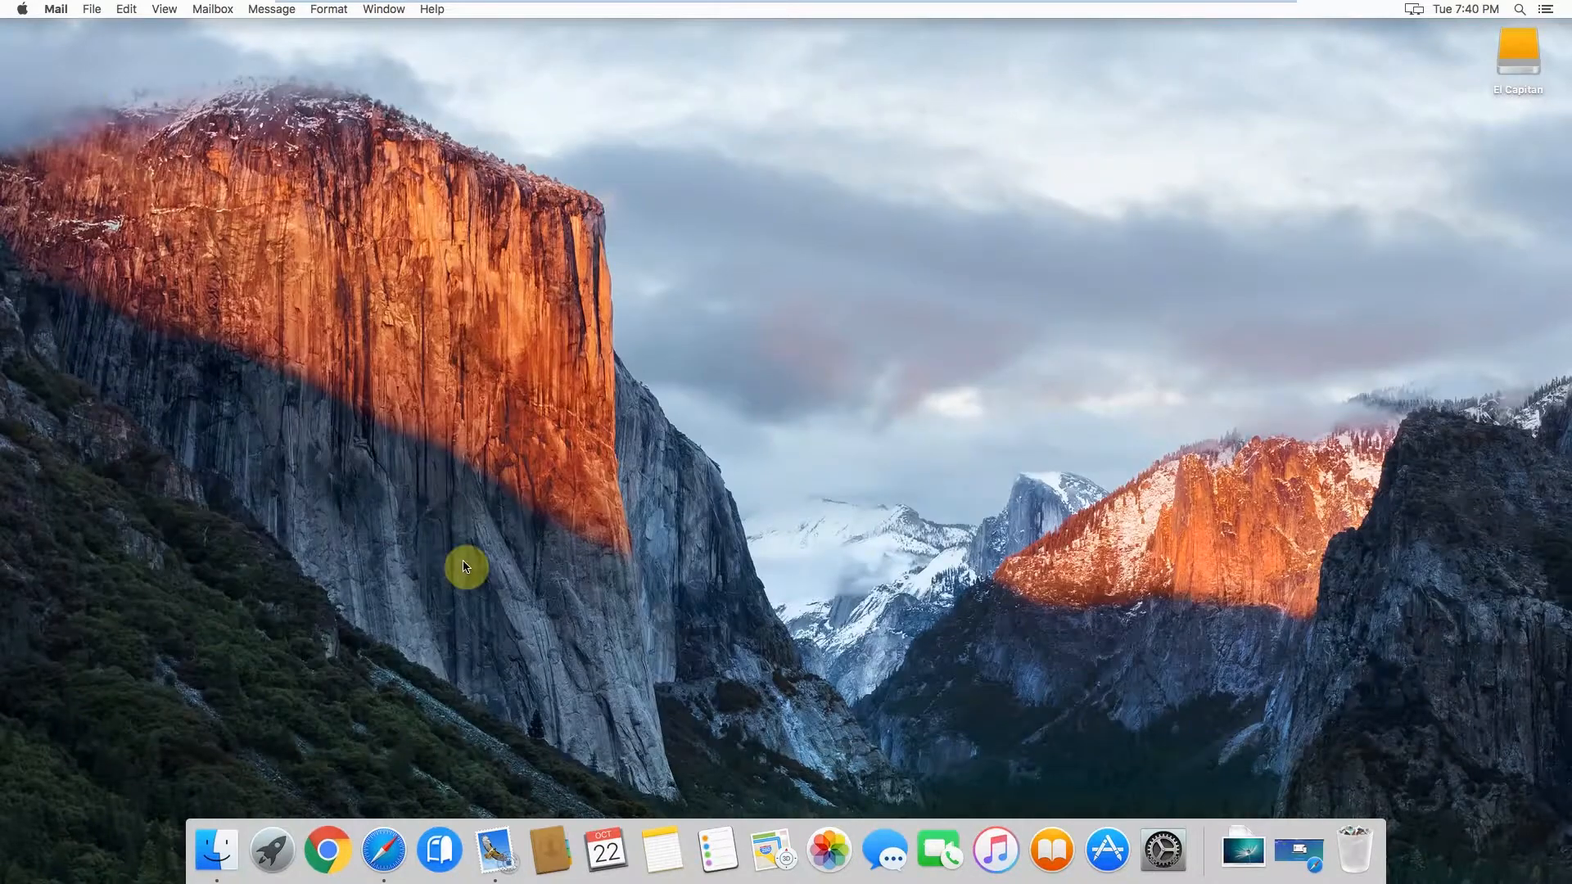
mouse_move(494, 851)
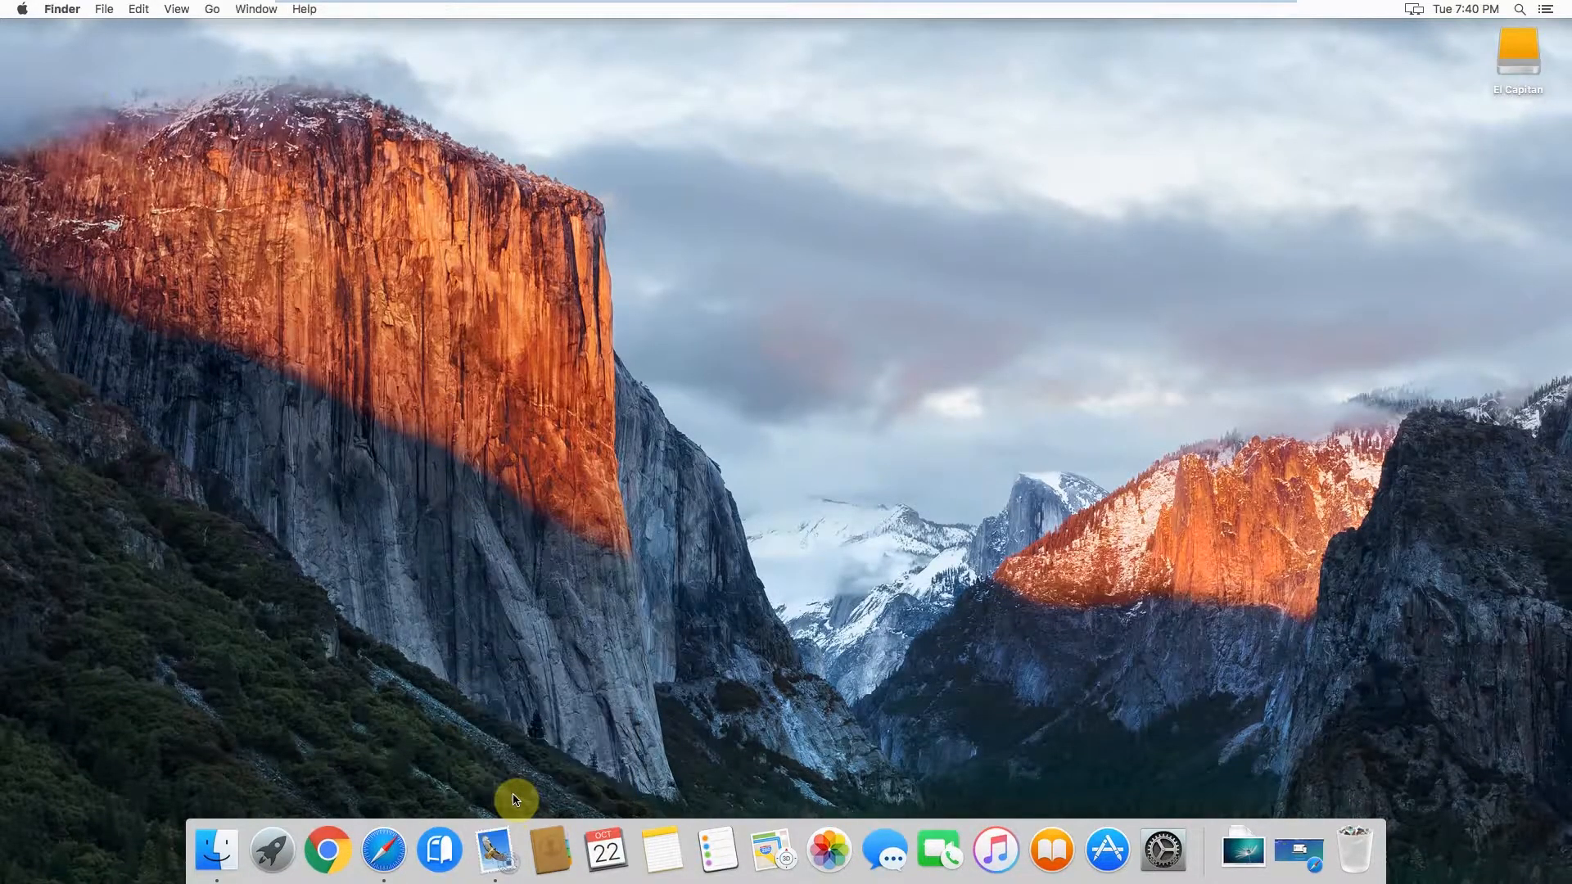
Open a Finder window and go to the hidden user Library folder from the Go menu.
click(215, 850)
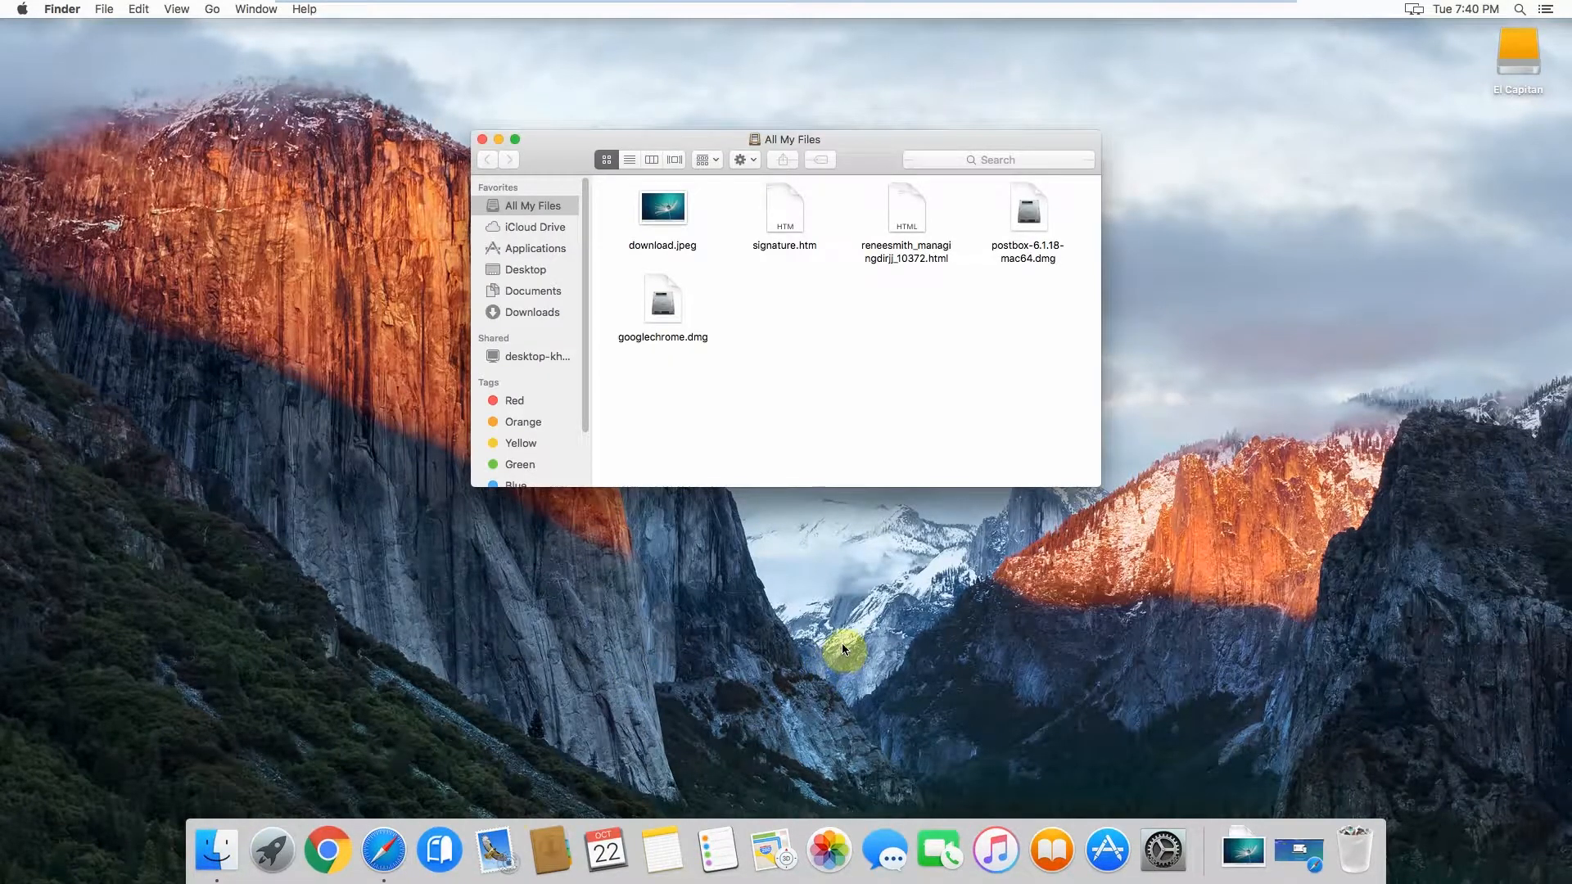
click(211, 10)
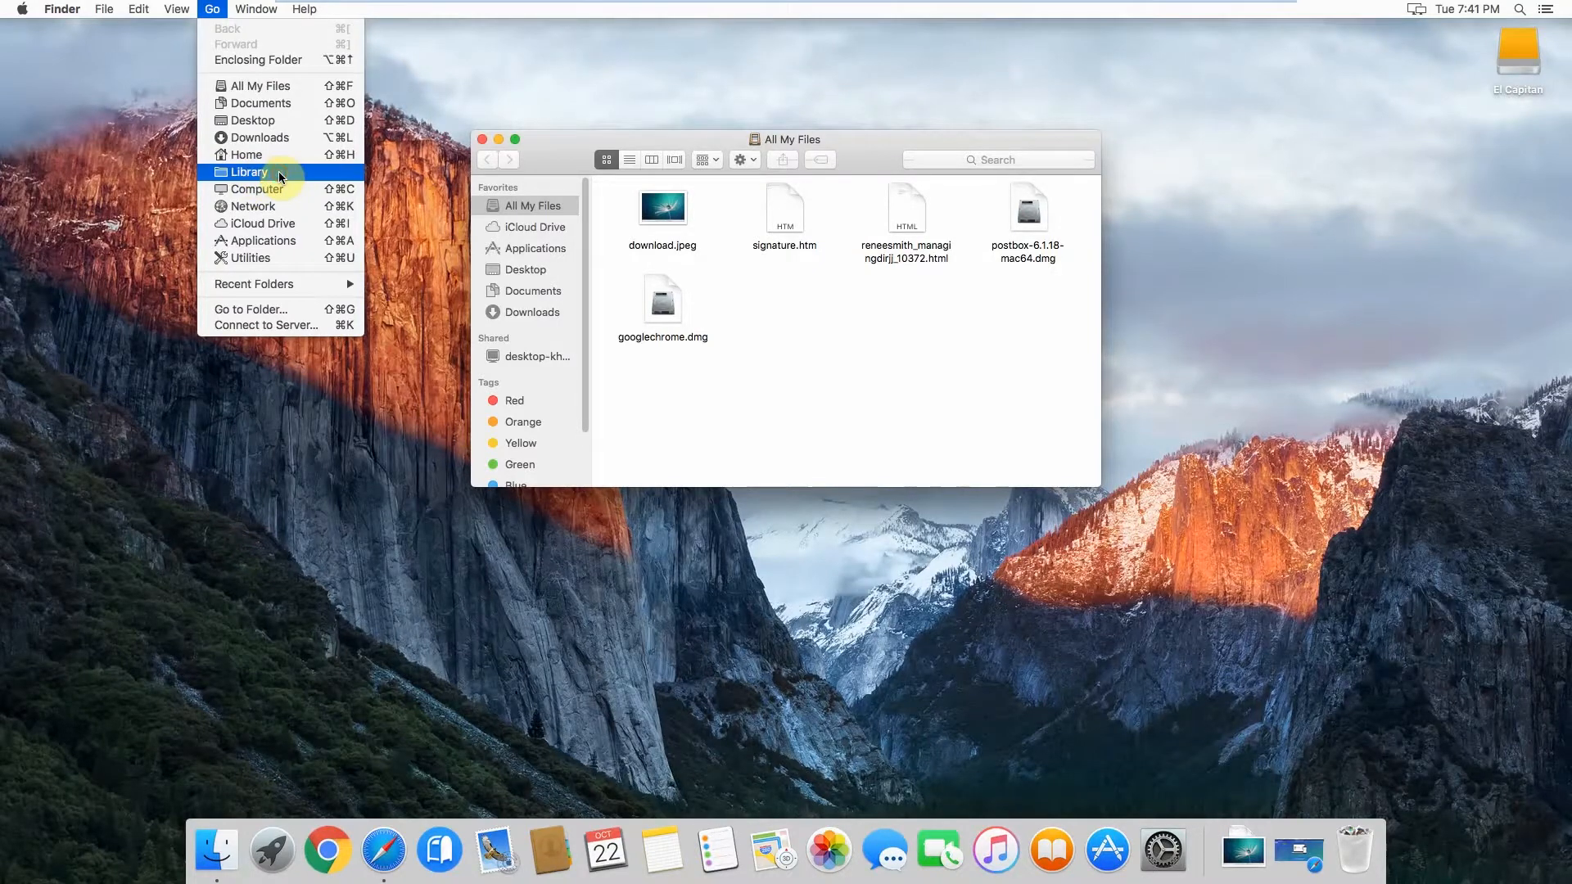
click(246, 171)
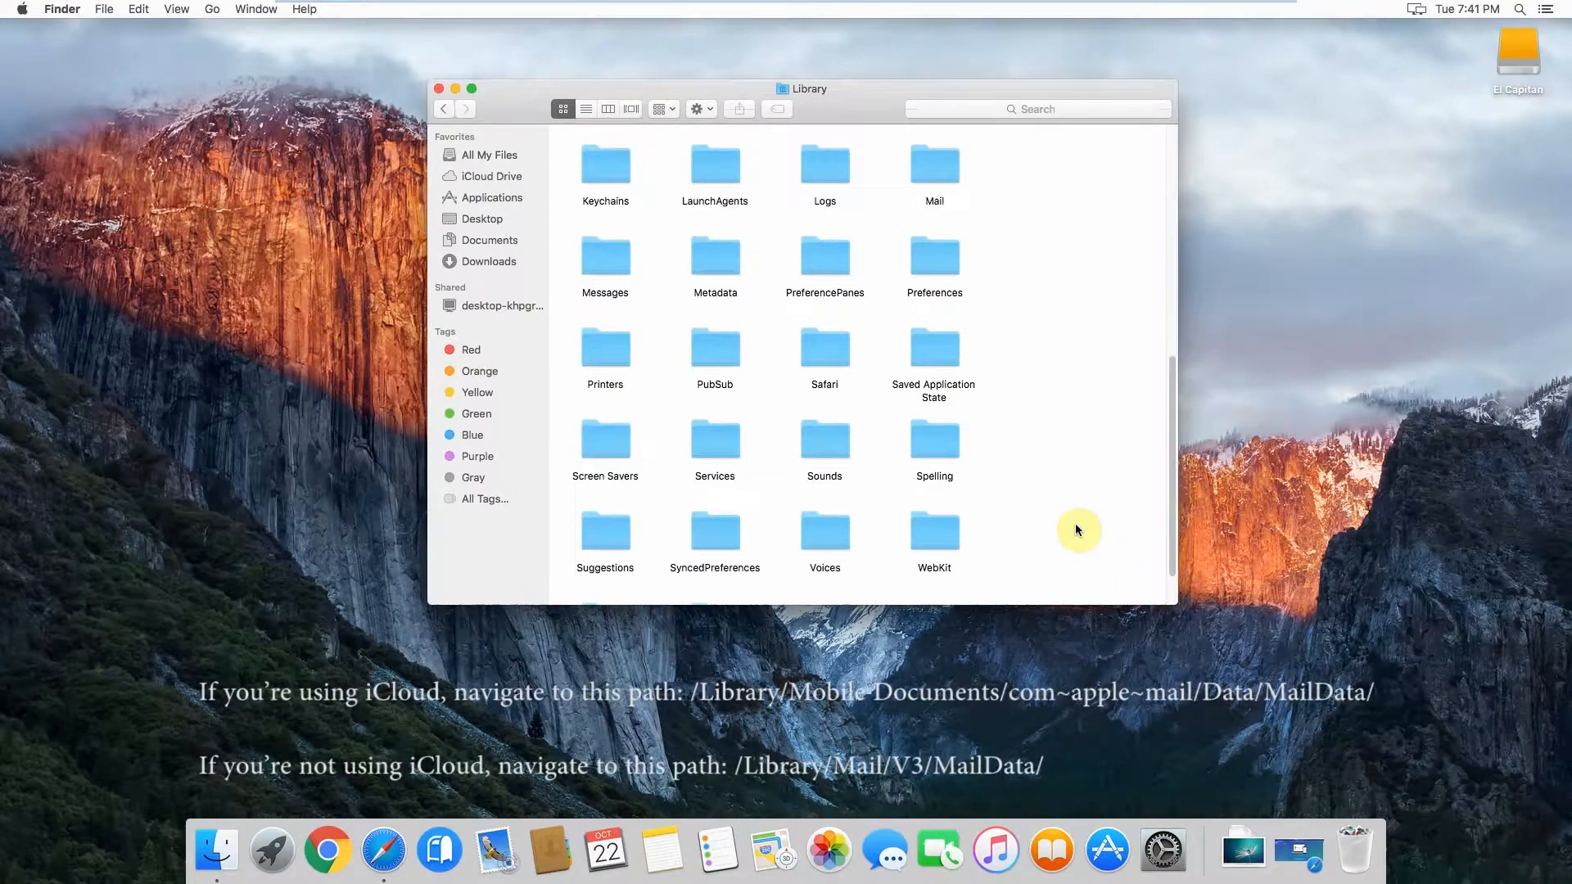
mouse_move(960, 443)
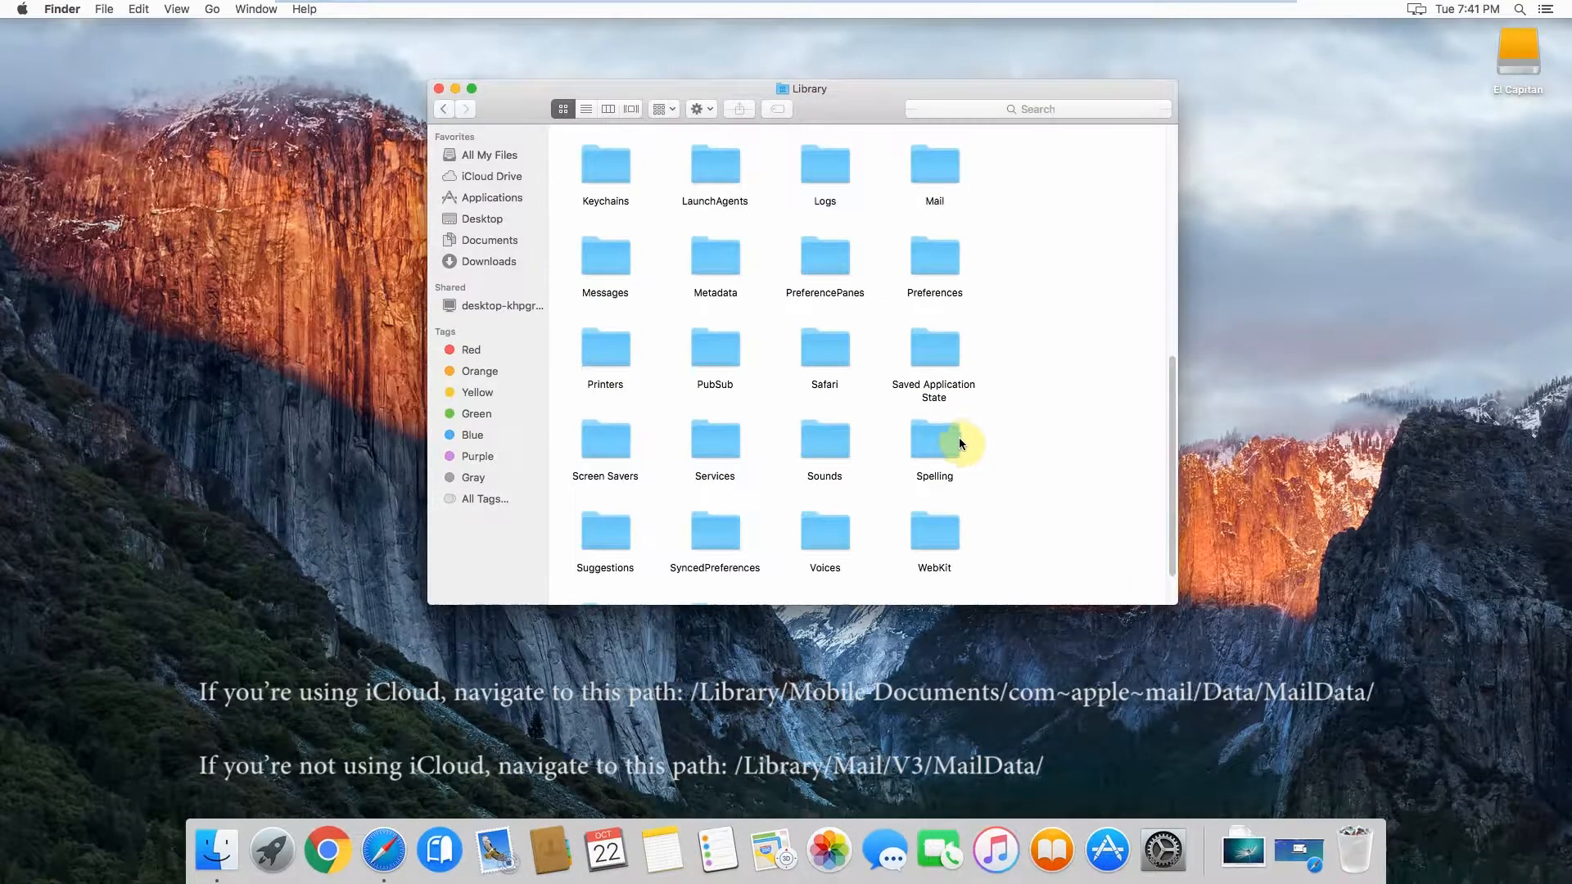
Browse Library > Mail > V3 > MailData > Signatures to view the signature files.
double_click(933, 163)
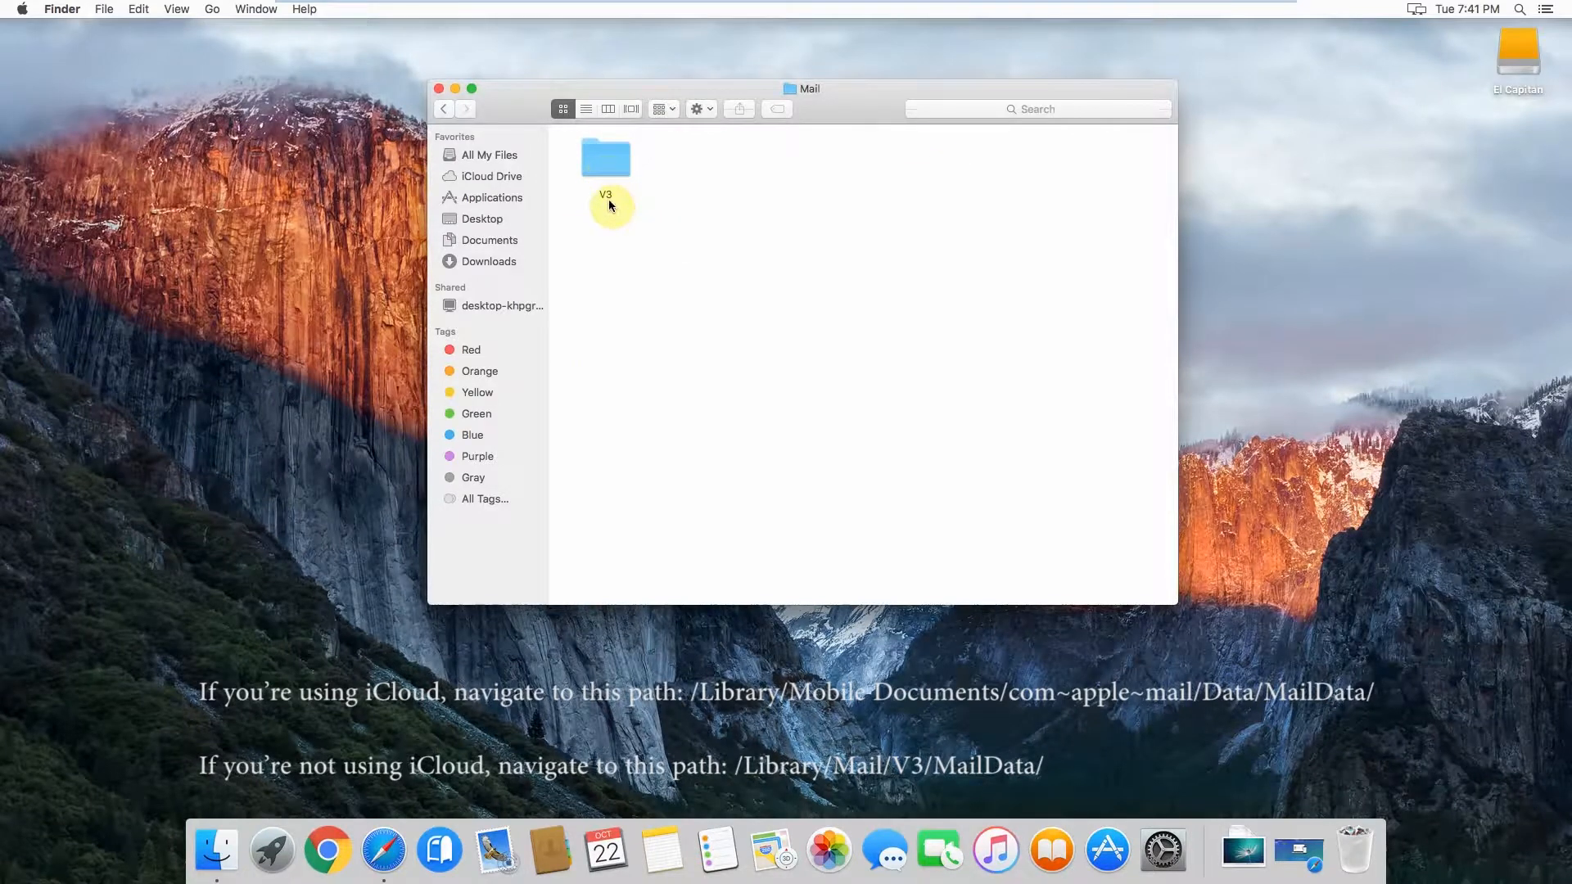
click(604, 157)
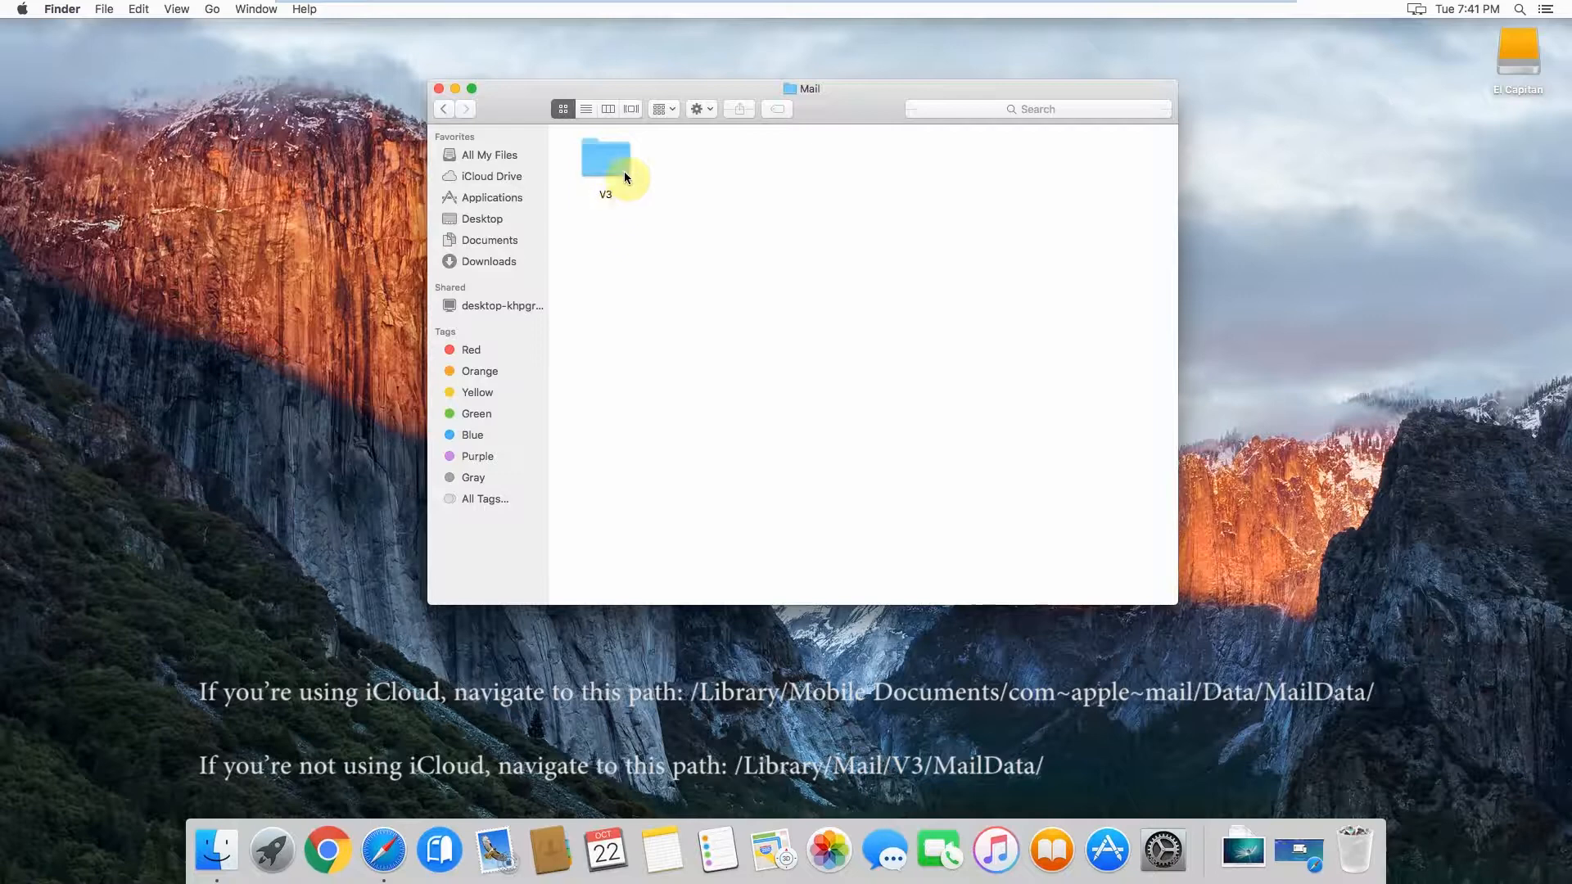
click(604, 158)
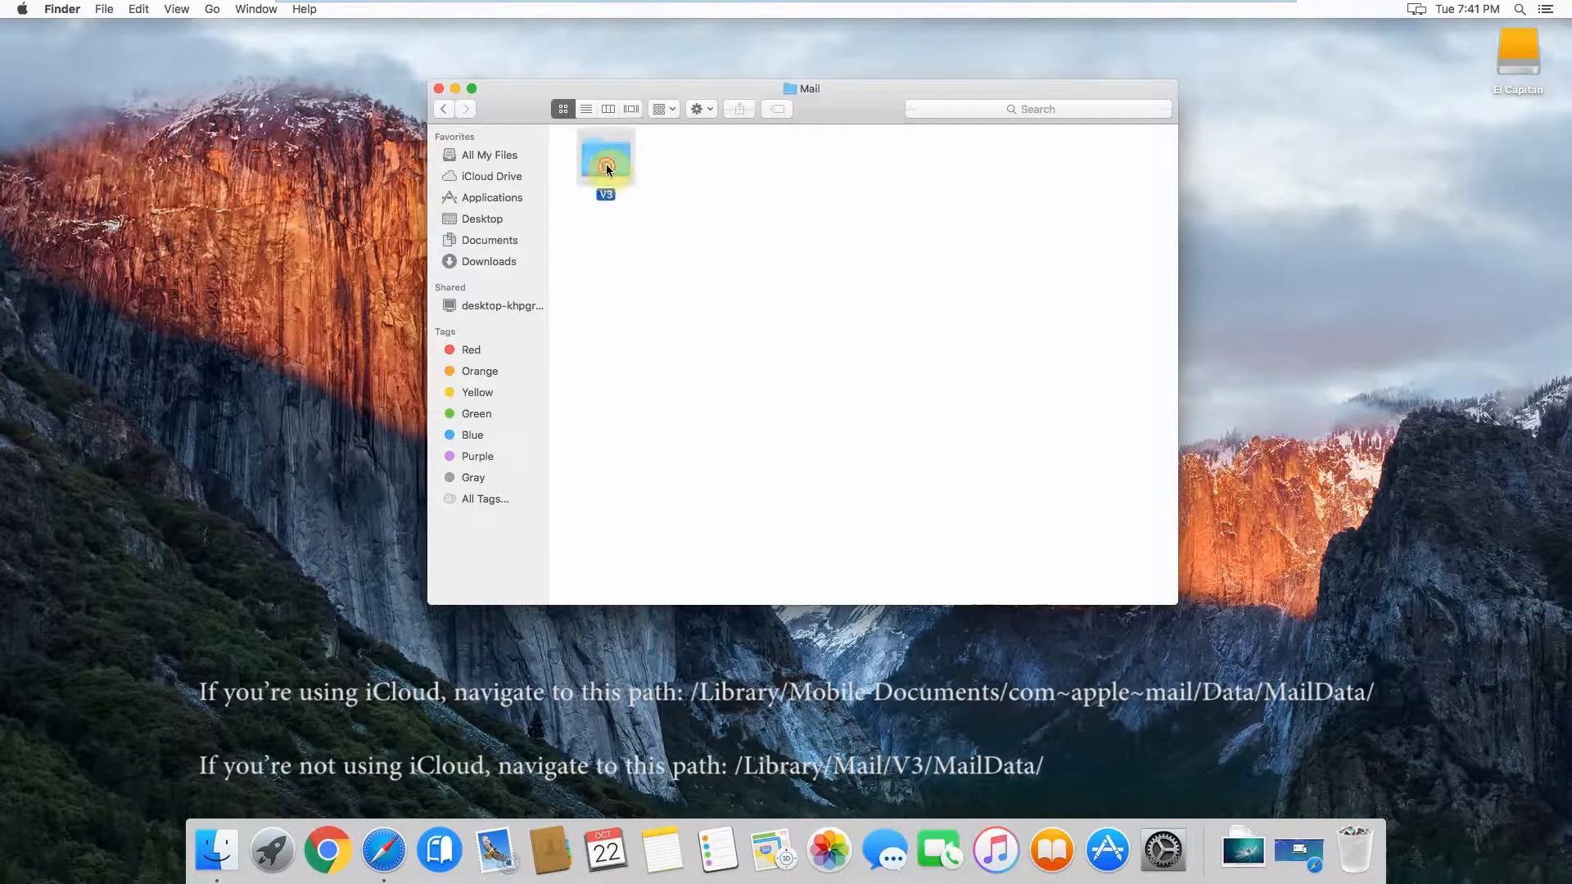
double_click(606, 161)
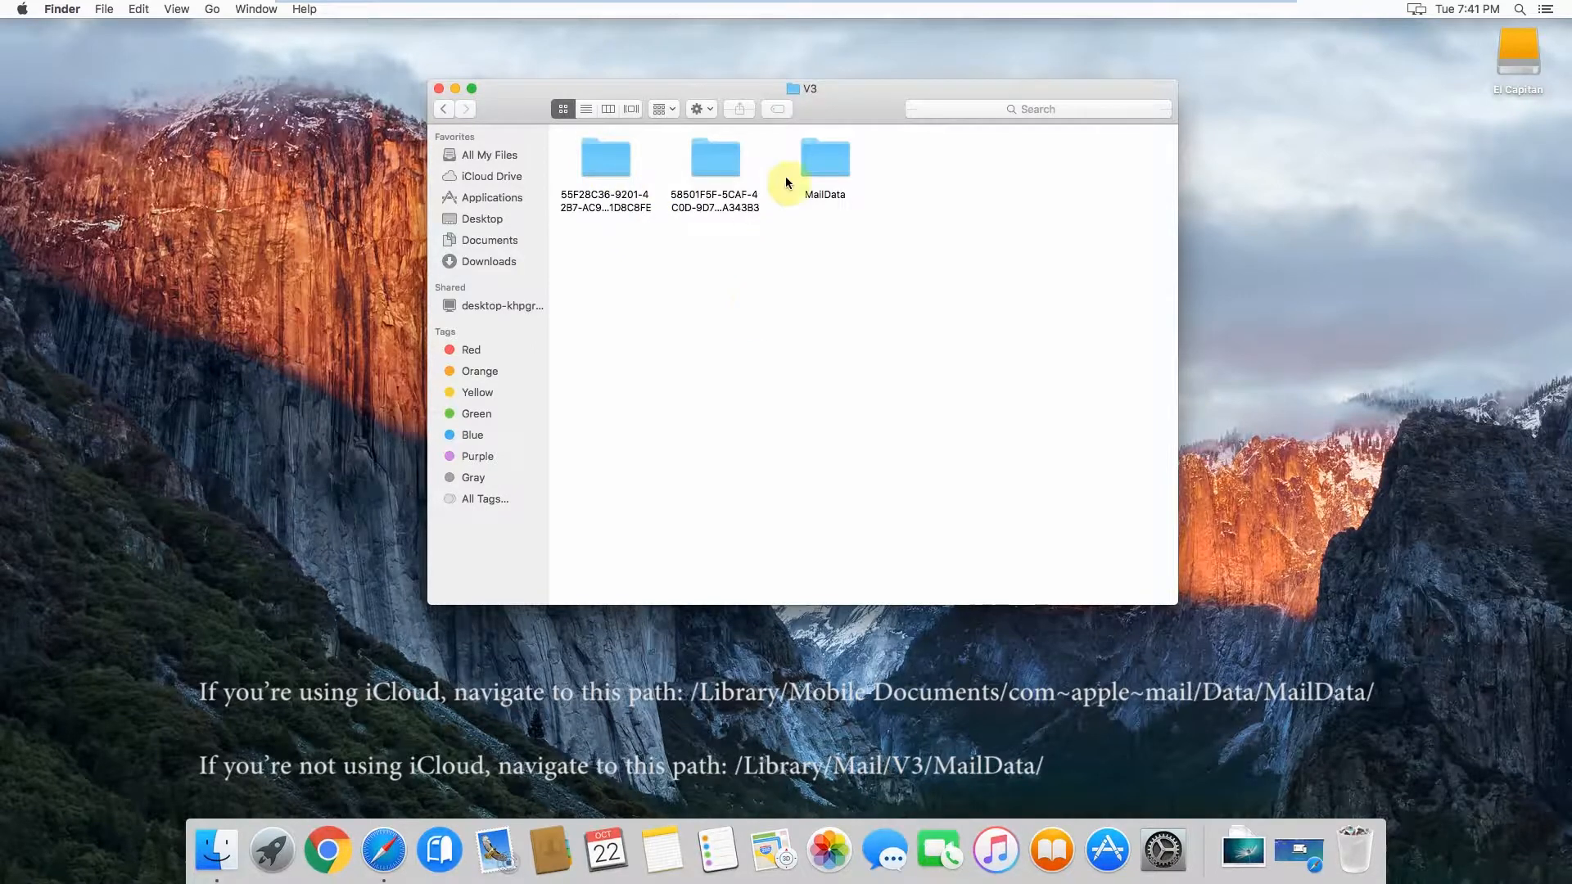
double_click(824, 157)
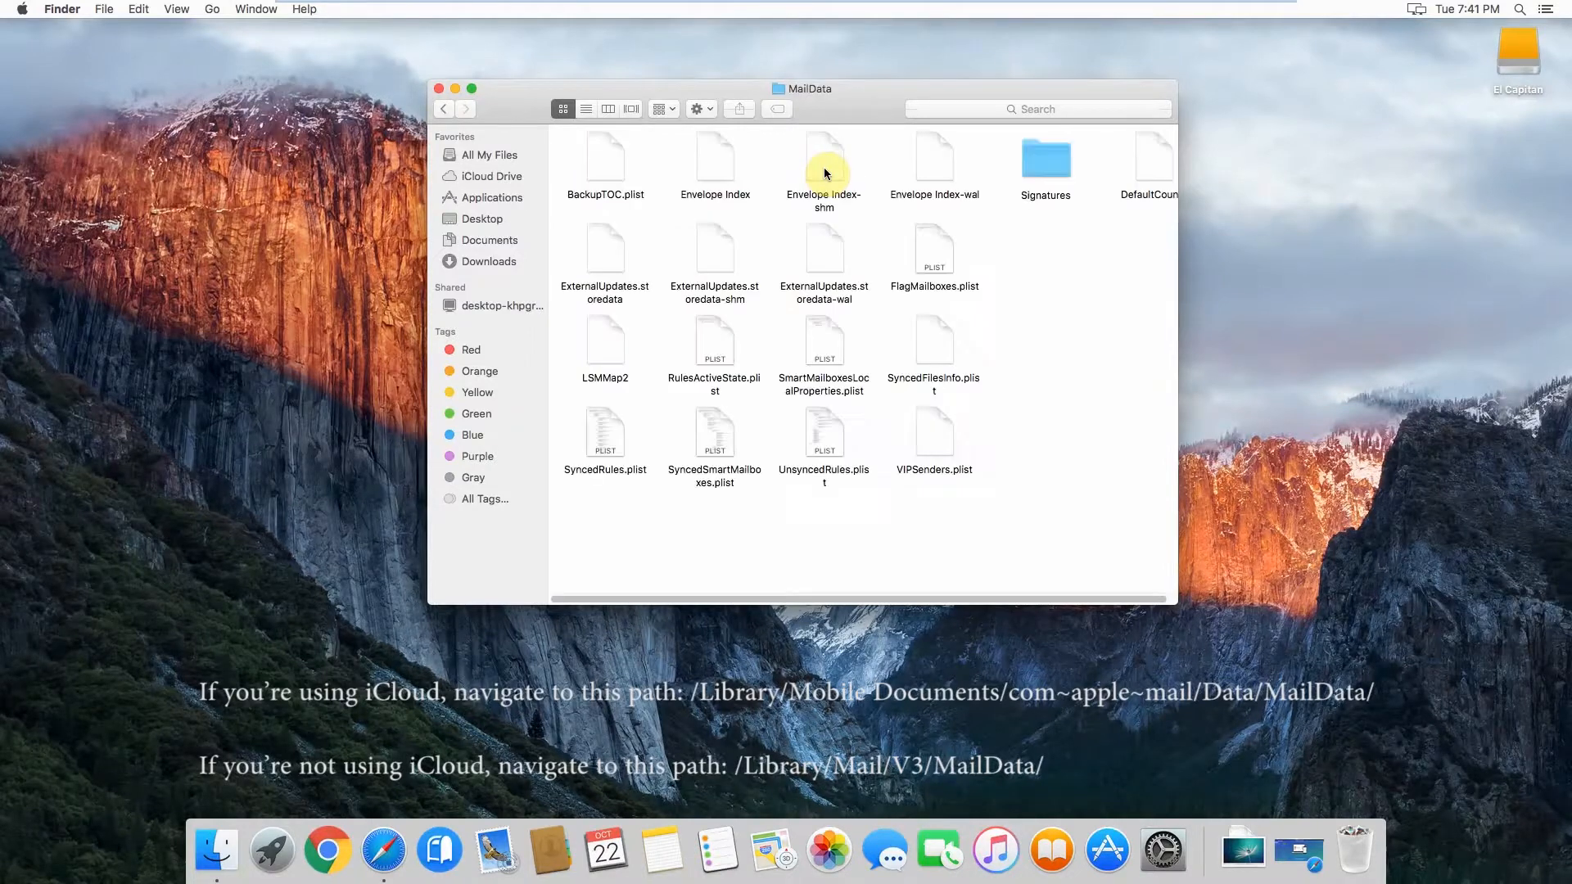
click(1044, 156)
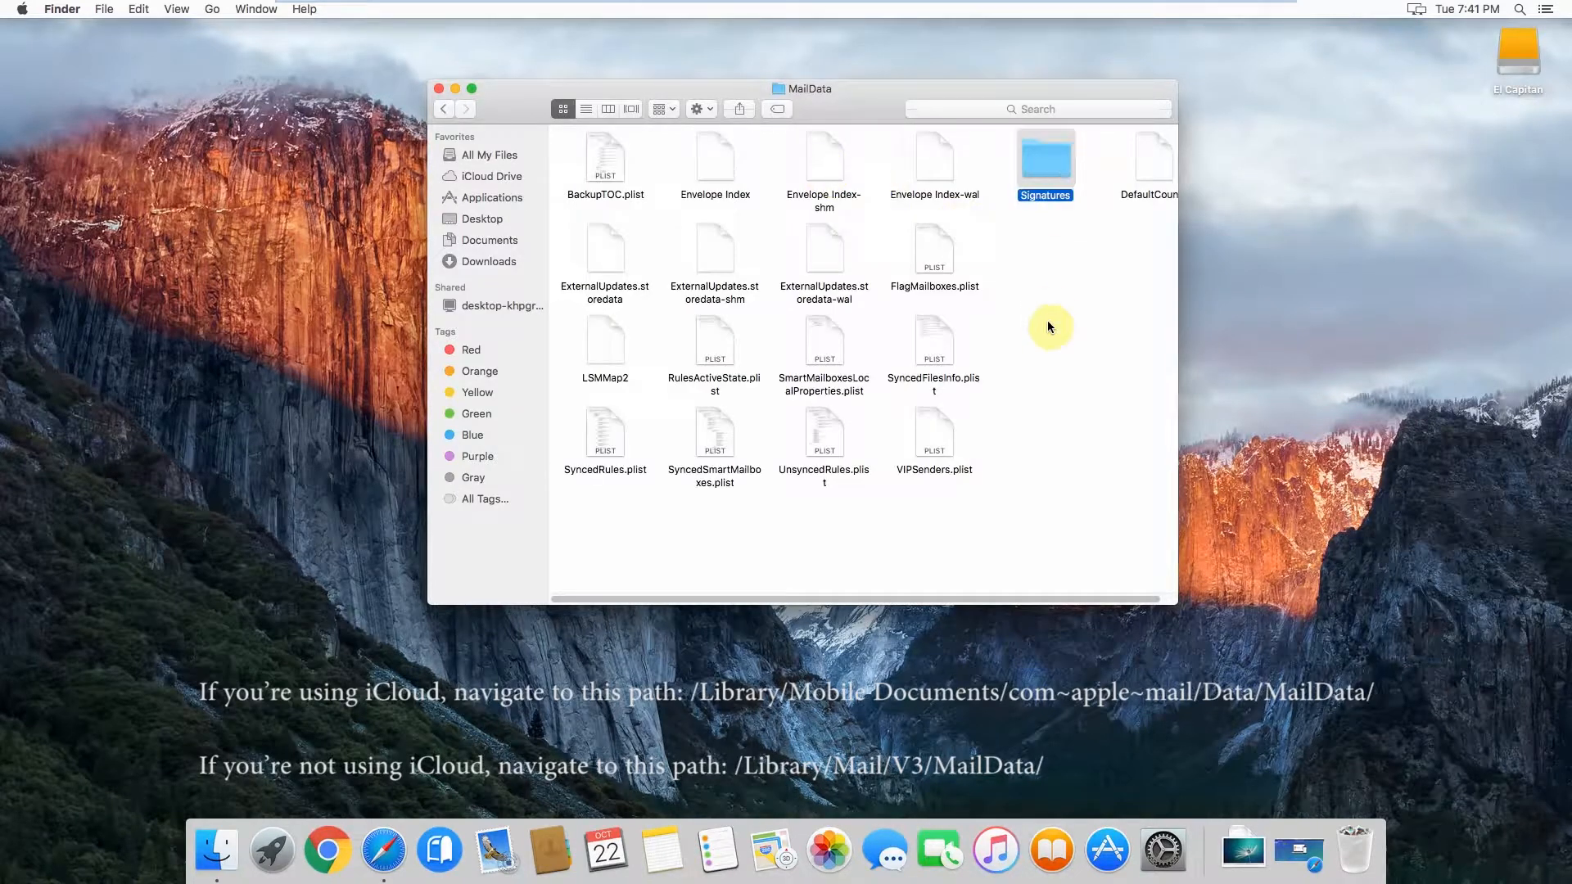
mouse_move(1045, 165)
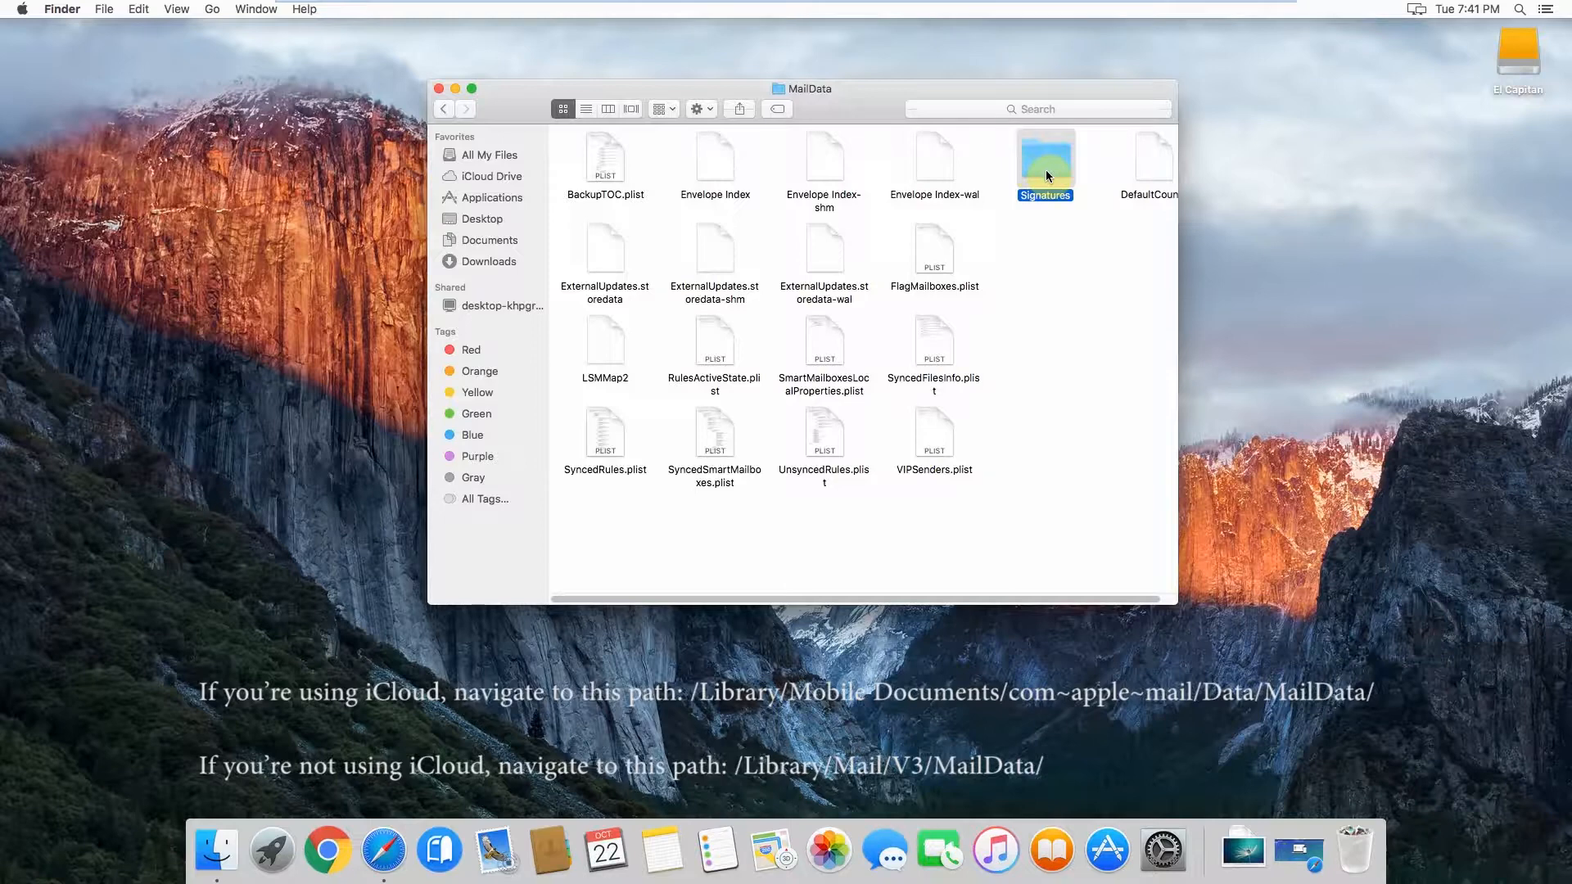
double_click(1045, 161)
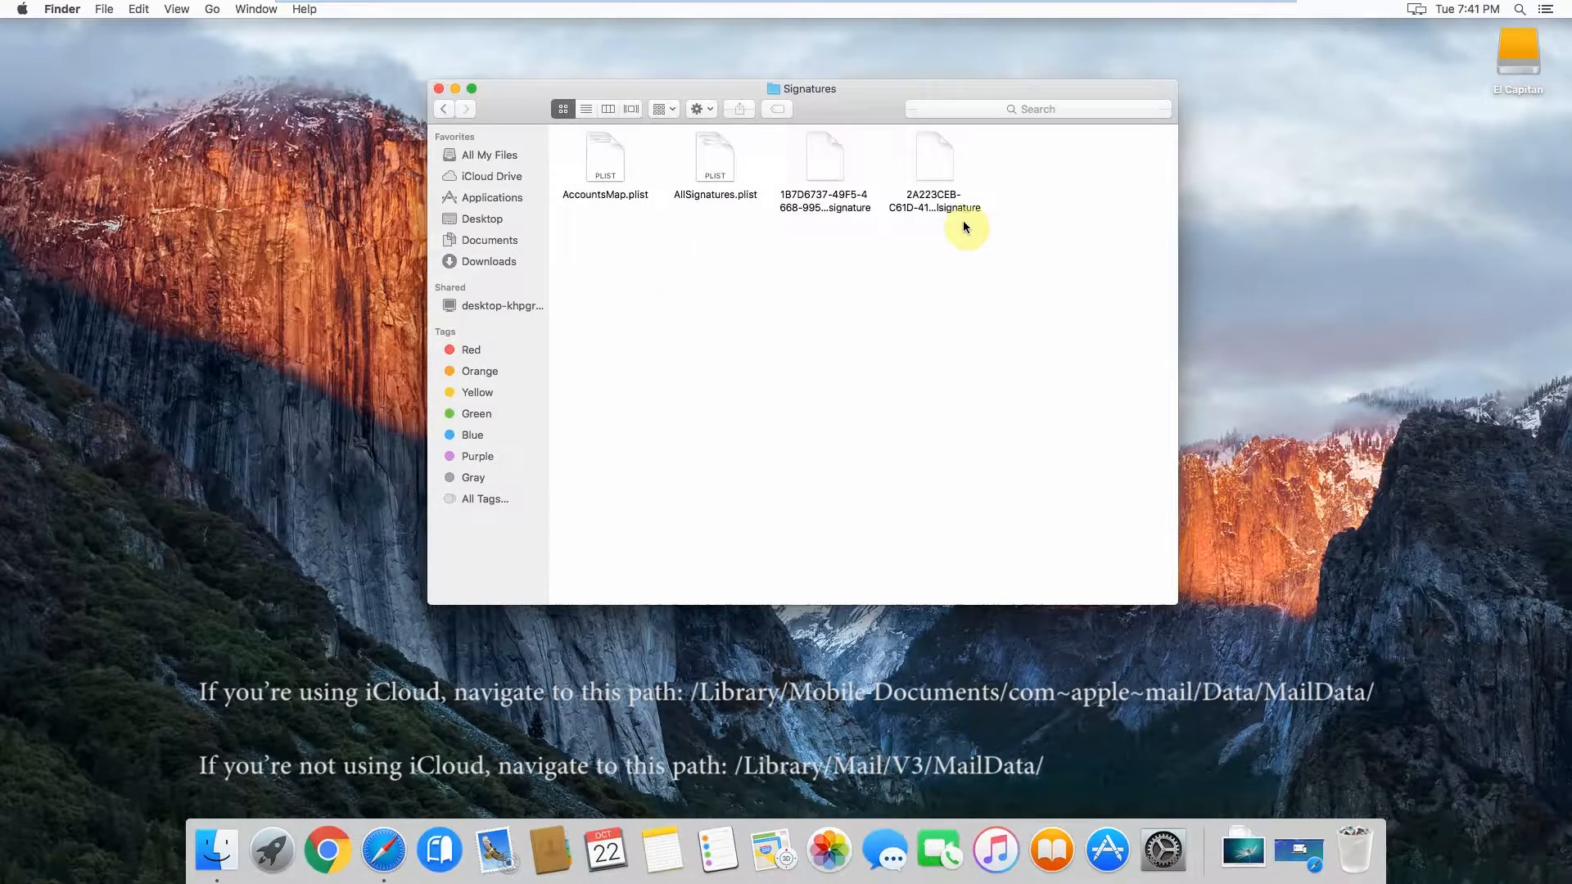
mouse_move(671, 203)
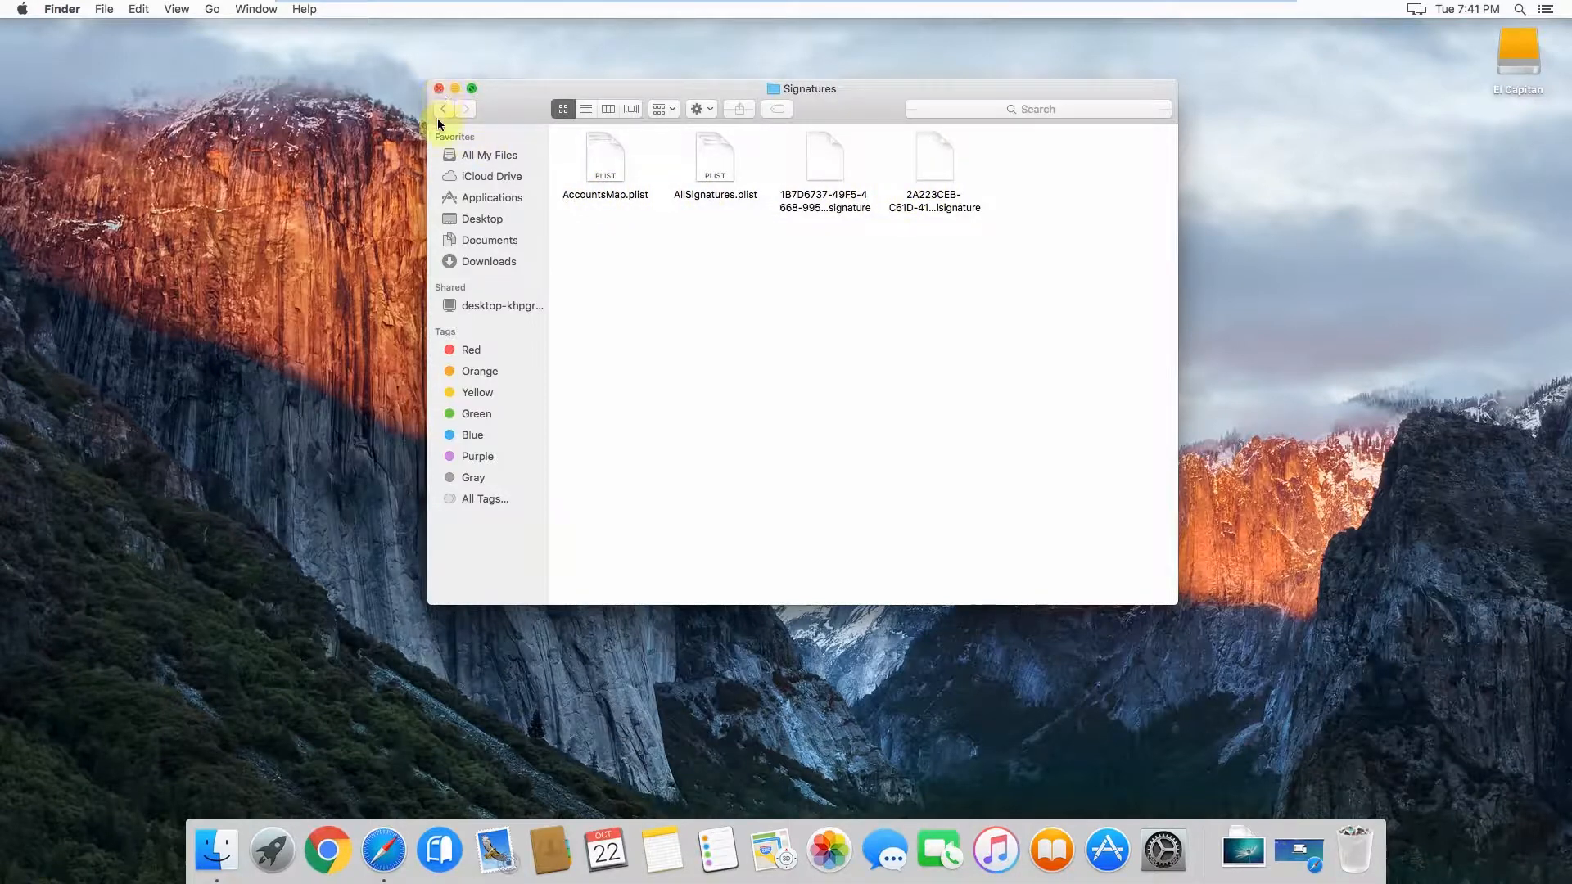
Go back to MailData and drag the Signatures folder onto the desktop.
click(443, 108)
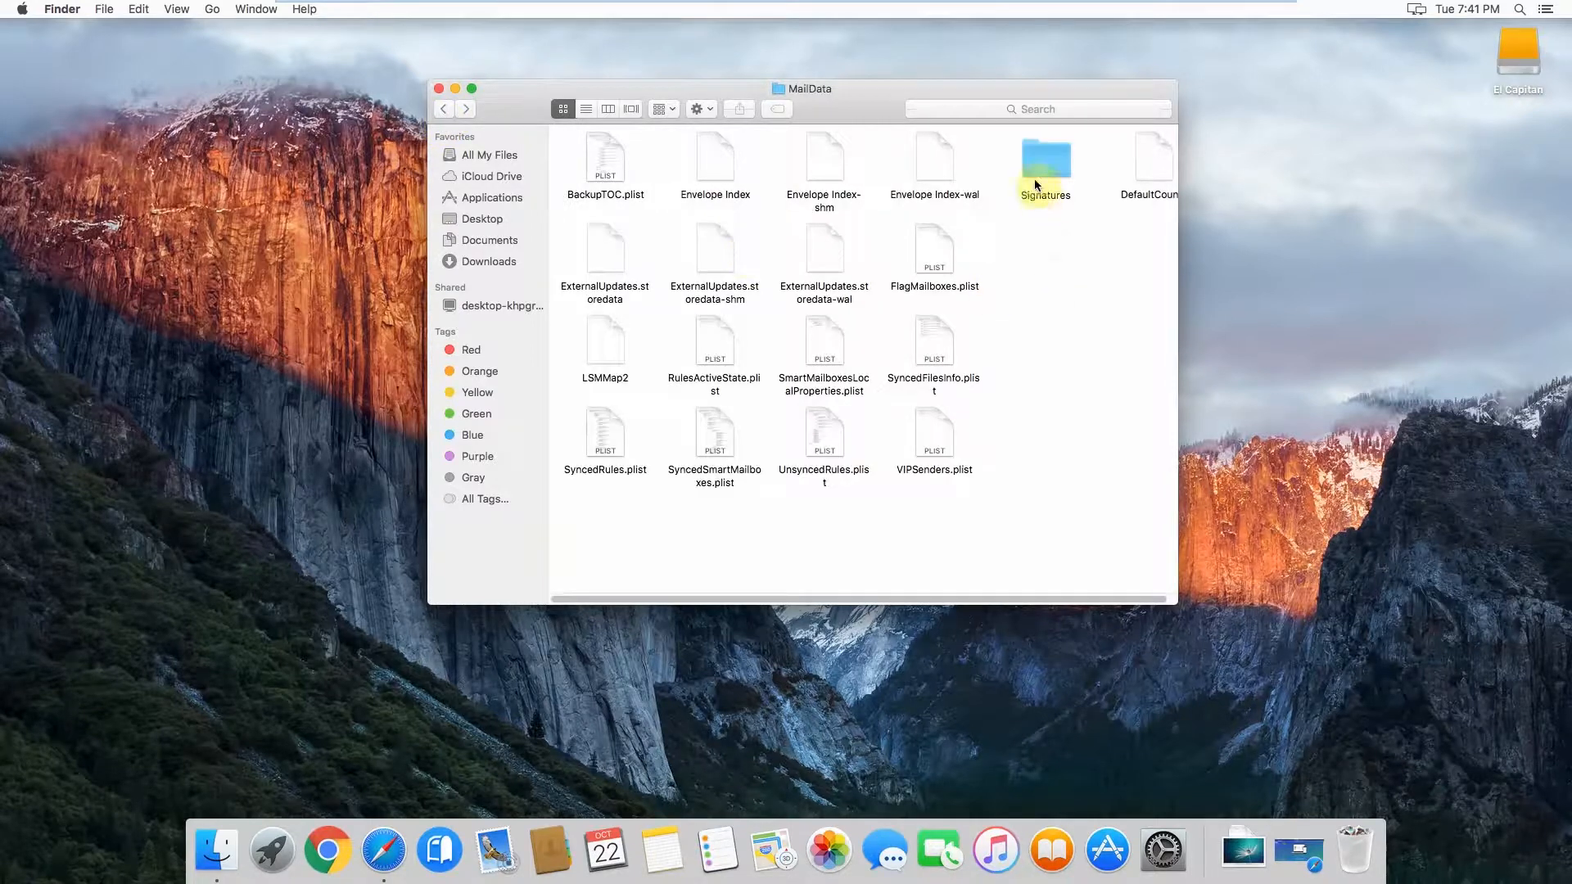
click(1044, 160)
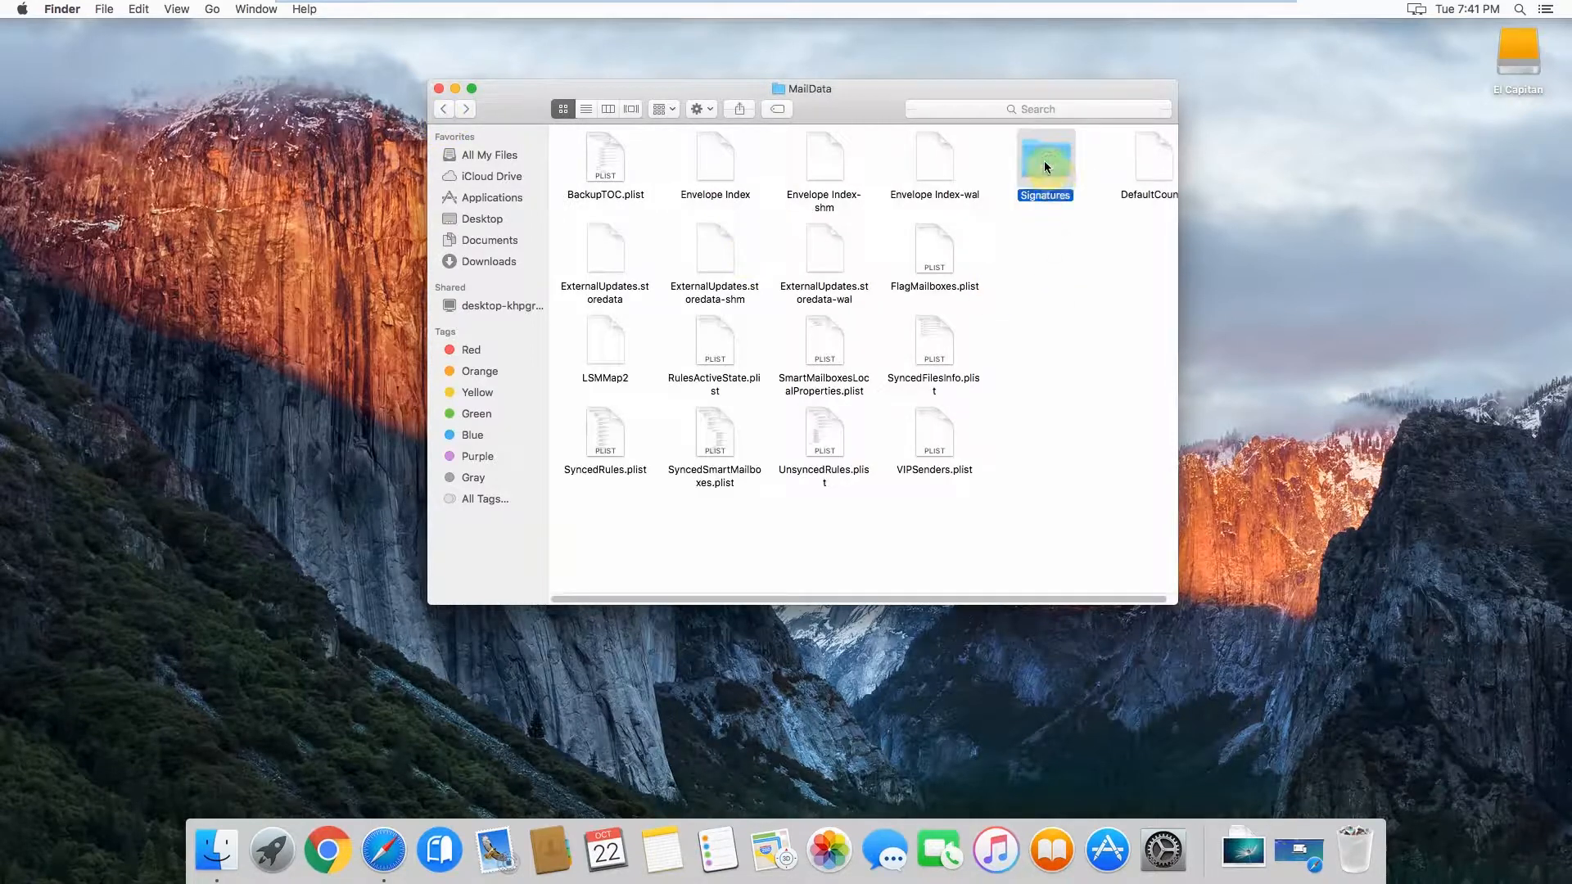
drag(1045, 158, 1304, 291)
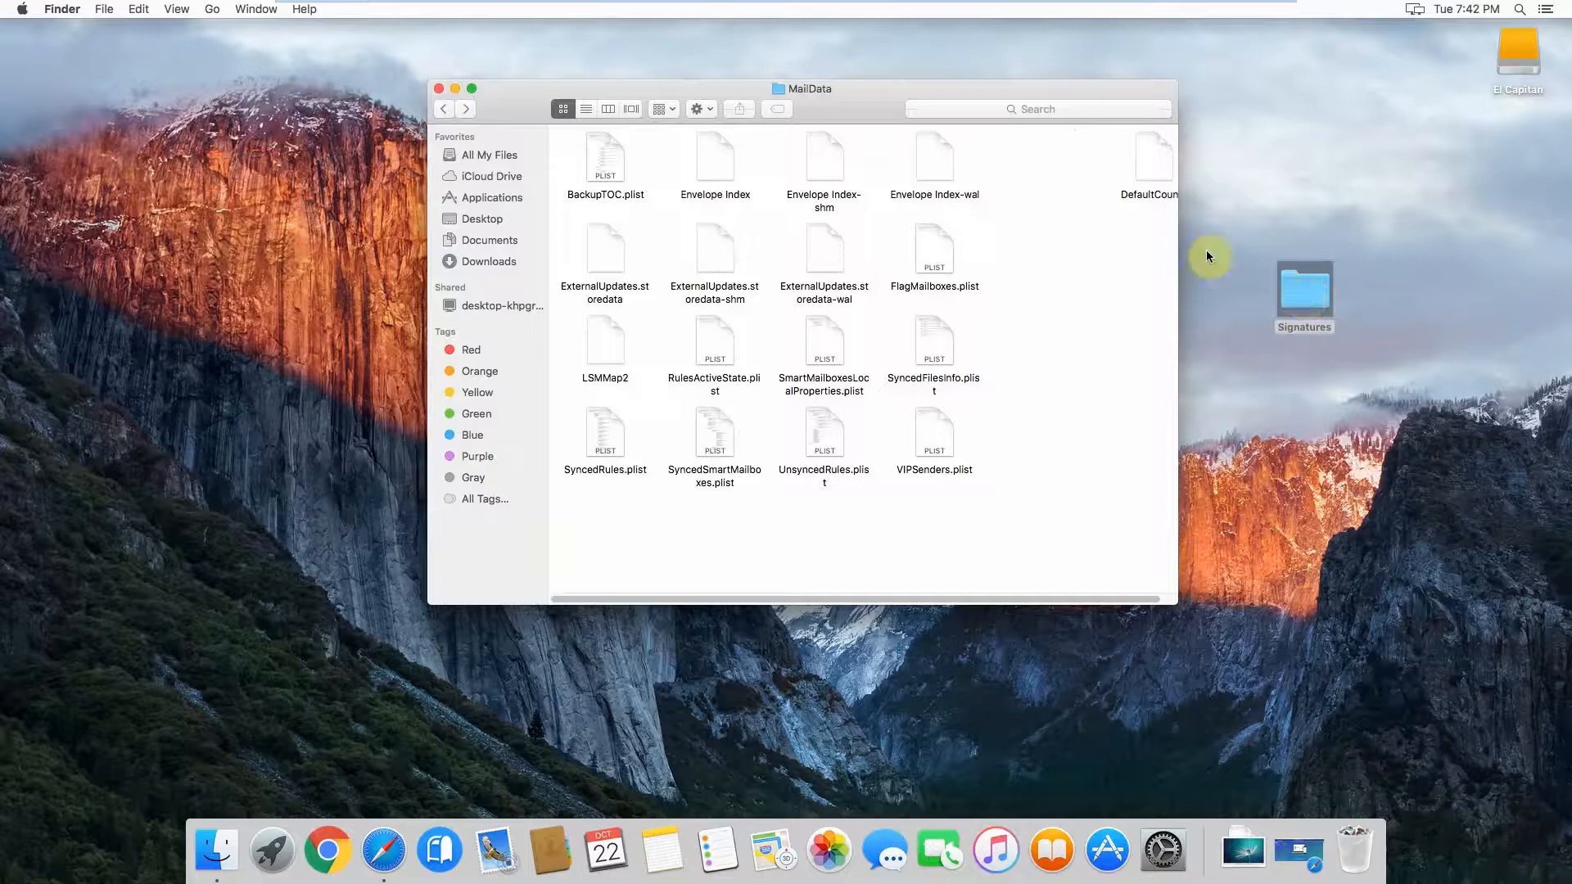
mouse_move(431, 698)
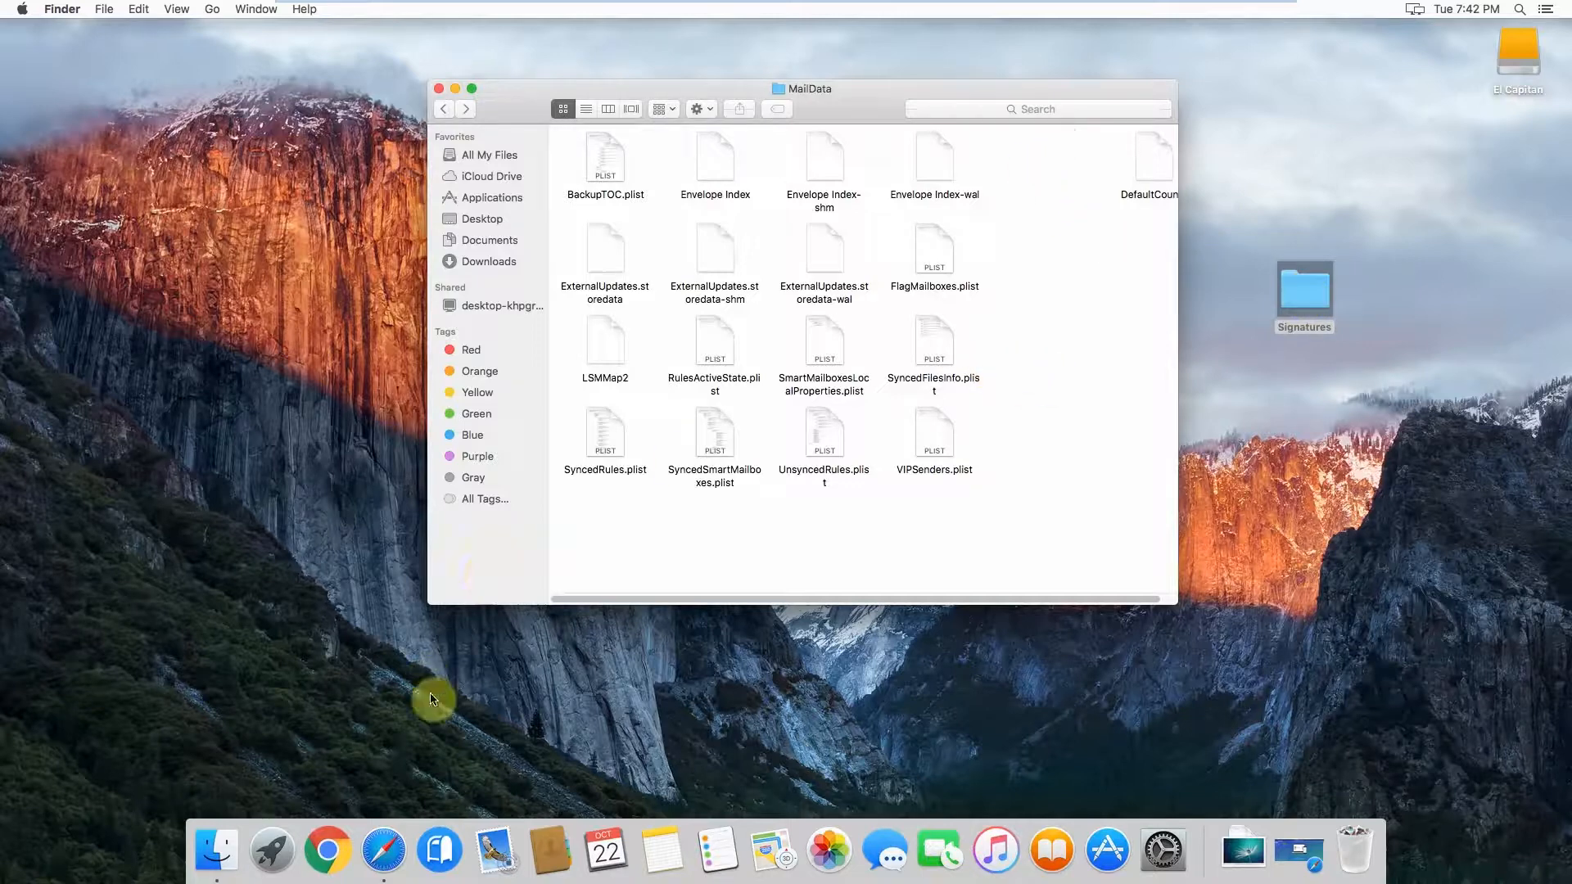
mouse_move(495, 851)
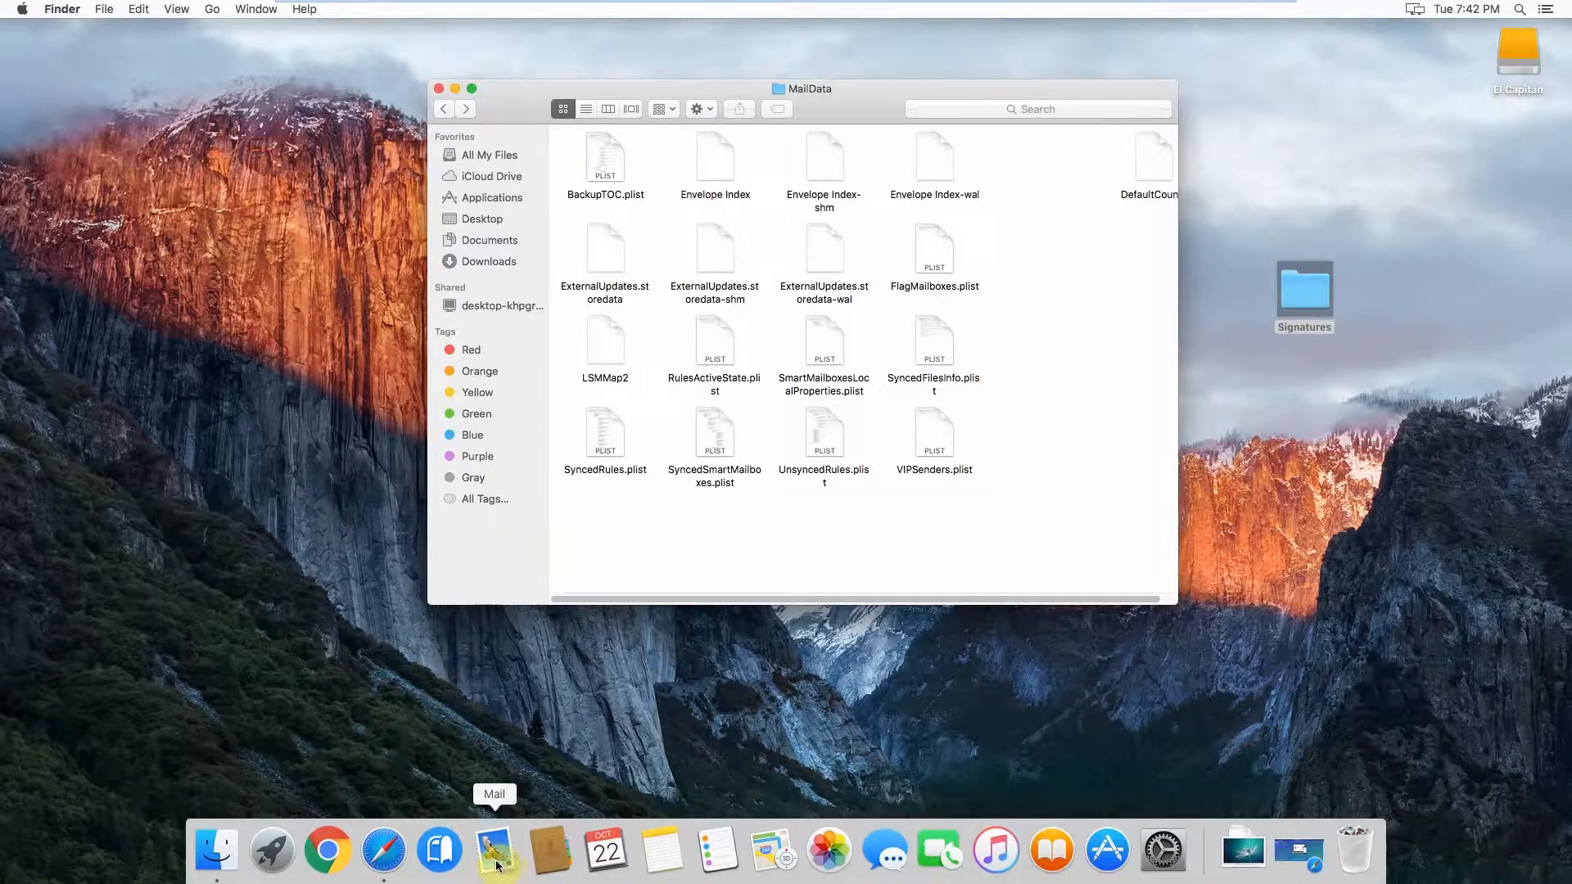
Reopen Mail's Signatures preferences, confirm Exchange lists zero signatures, and close the window.
click(496, 851)
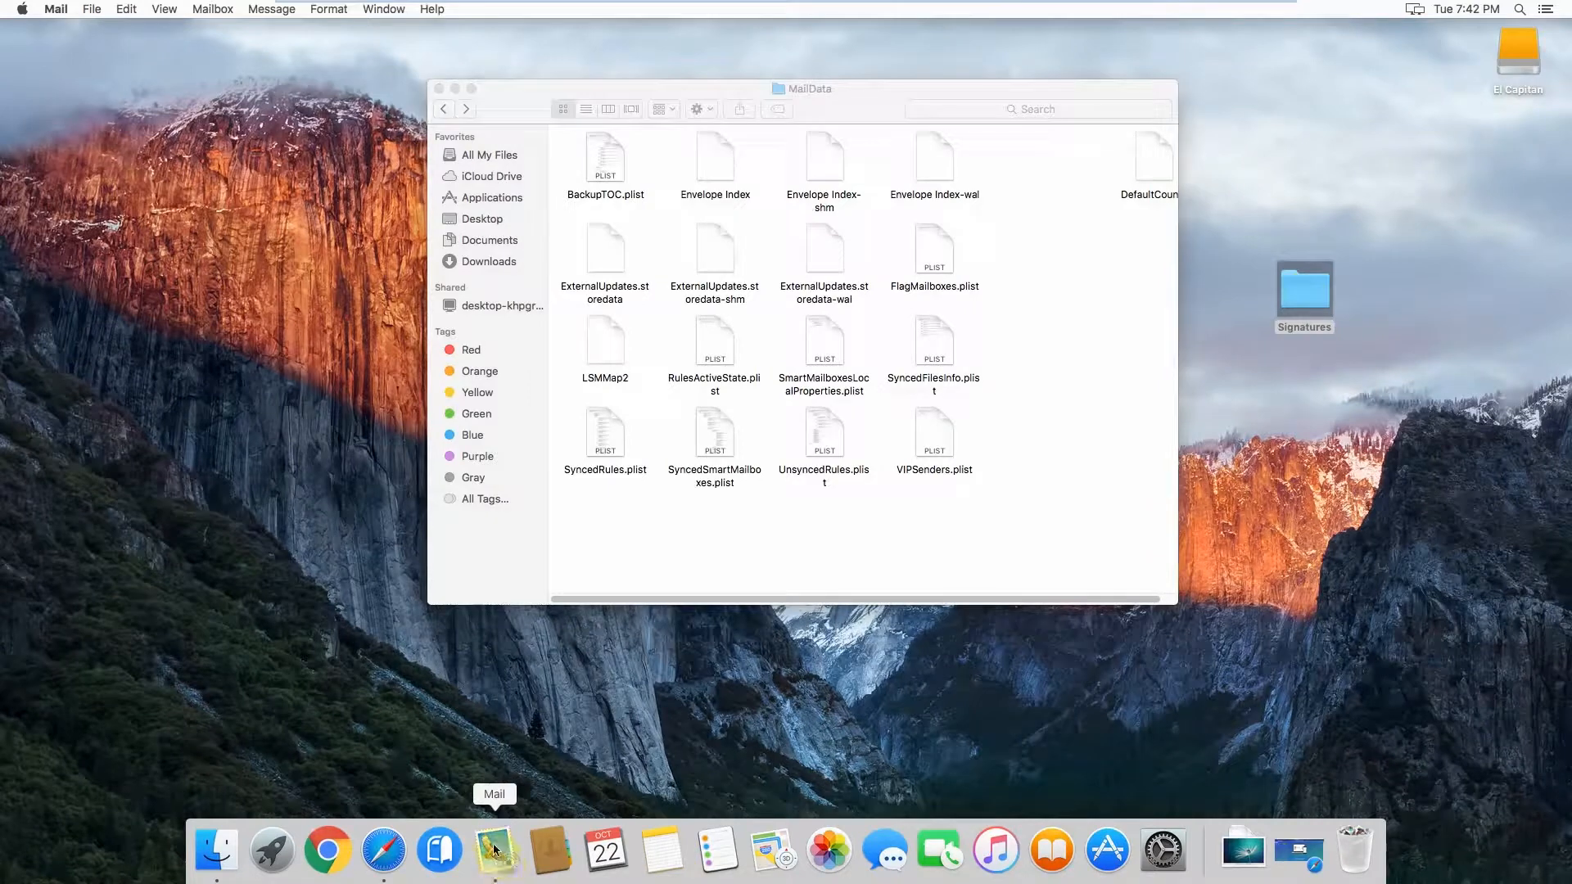
click(493, 851)
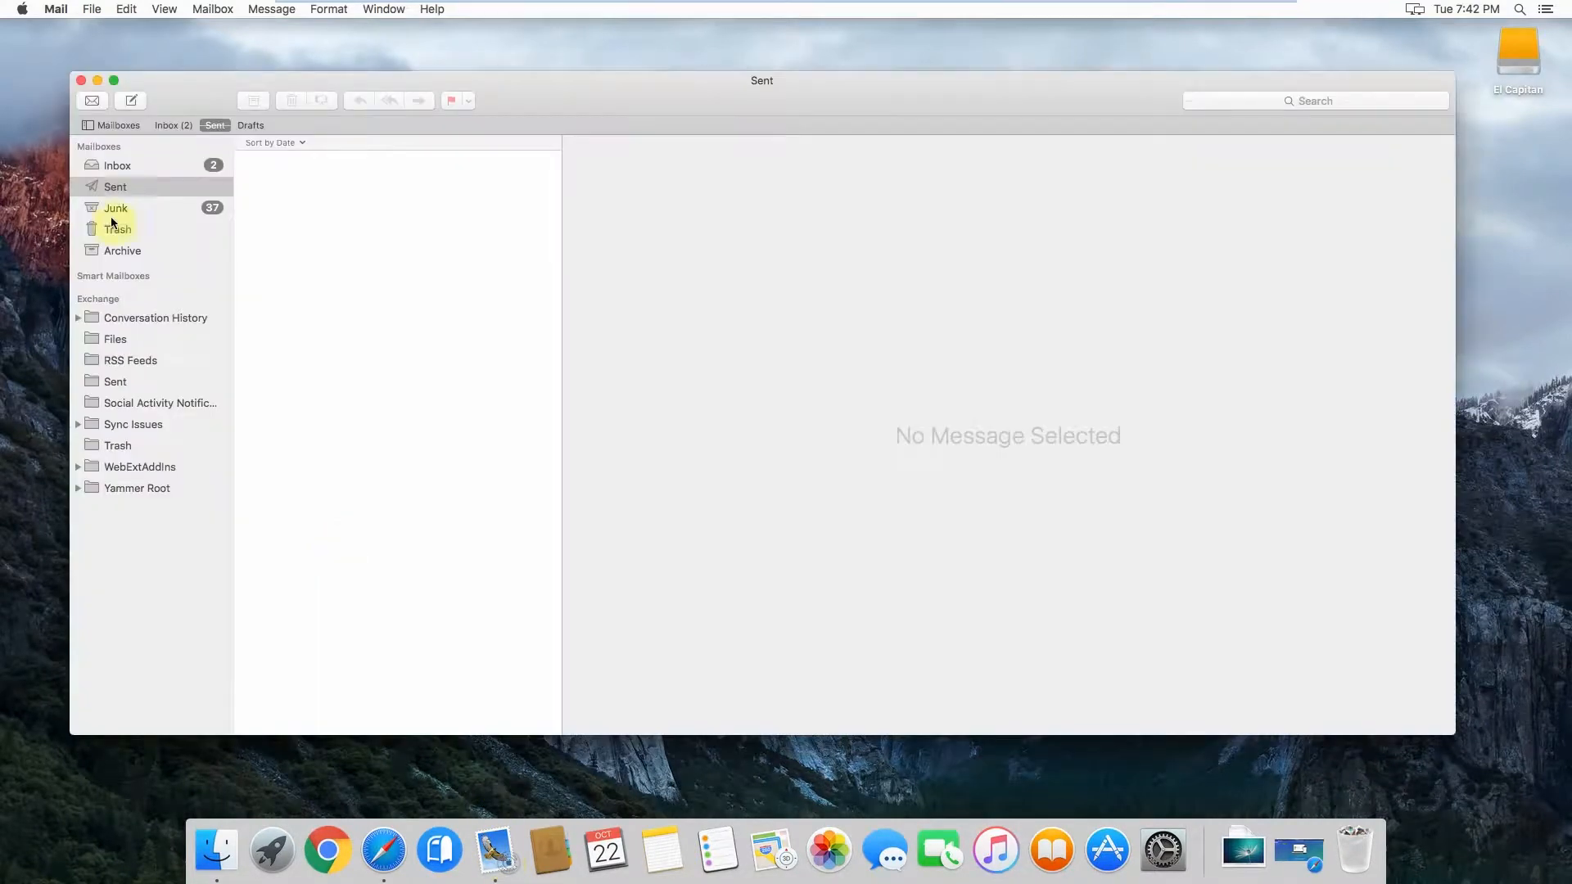
click(55, 9)
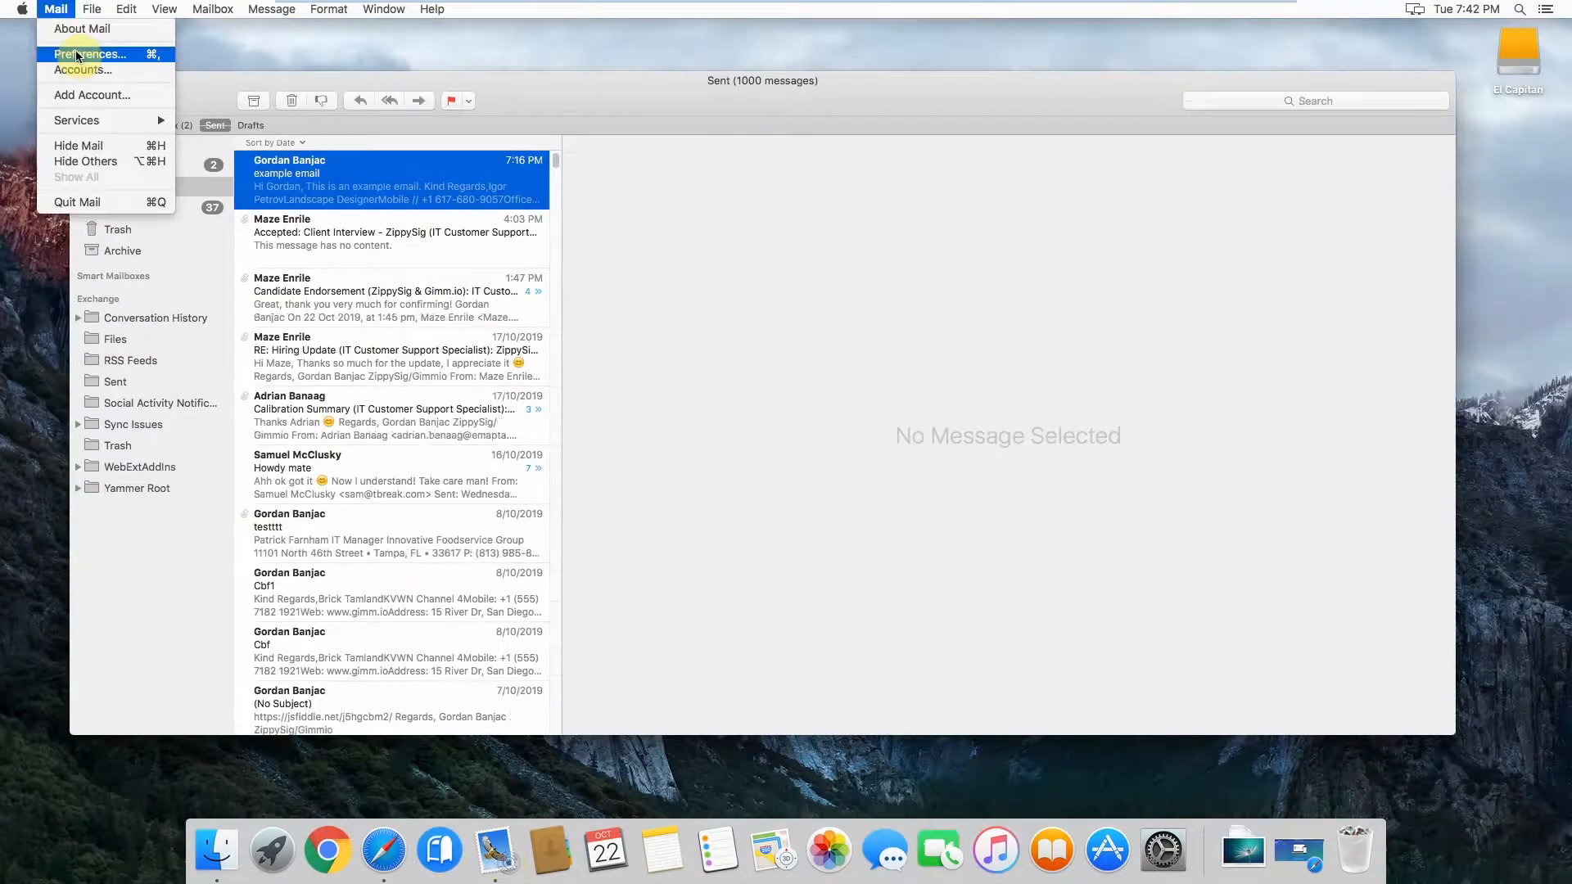
click(89, 54)
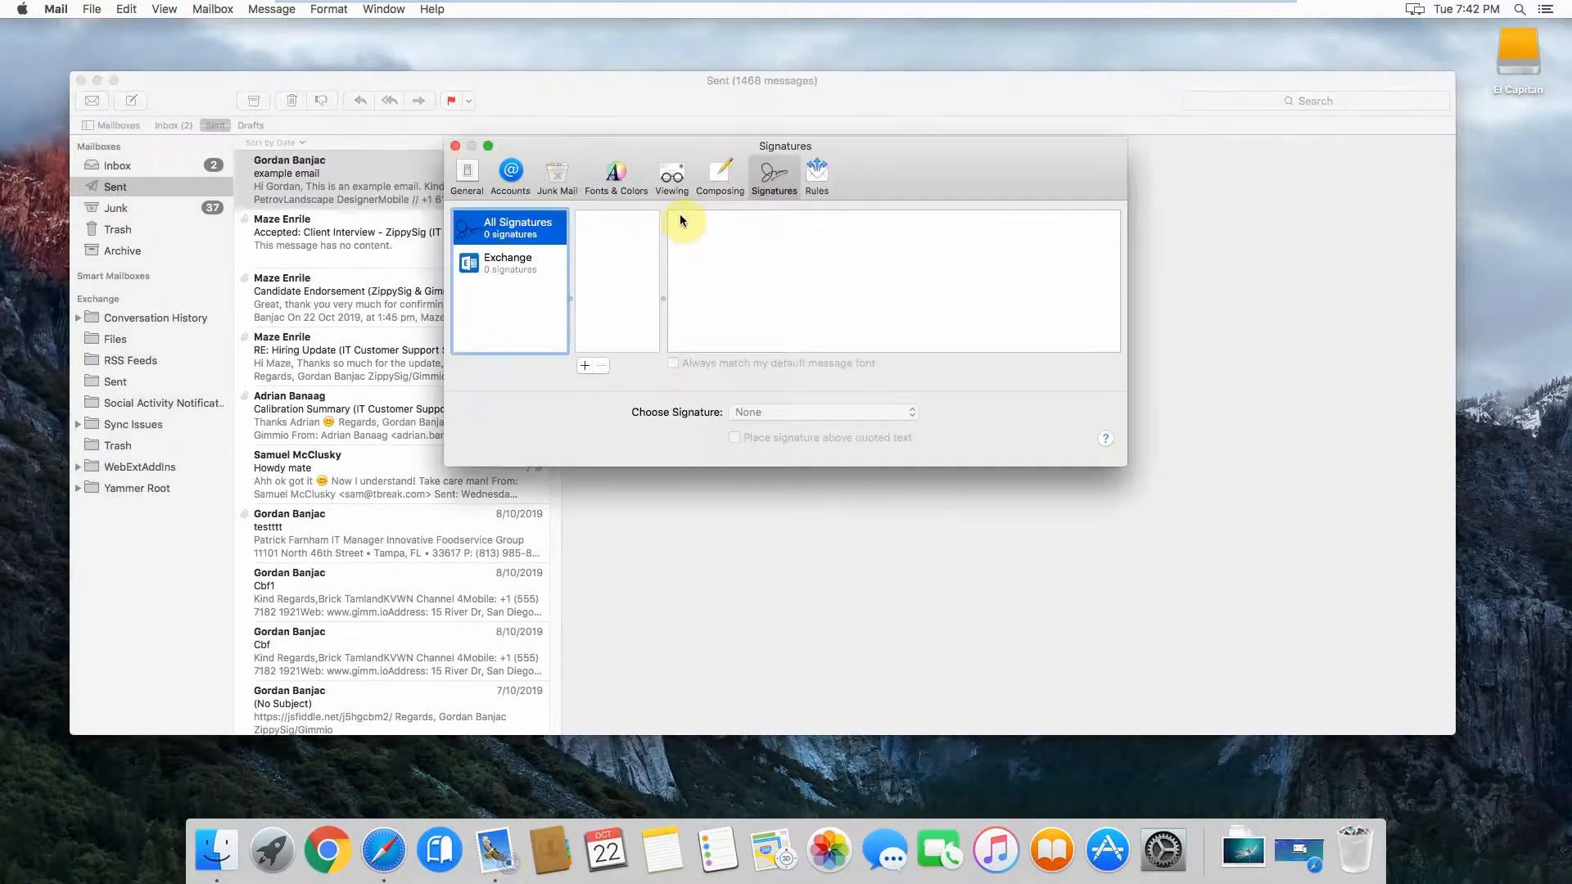
click(510, 263)
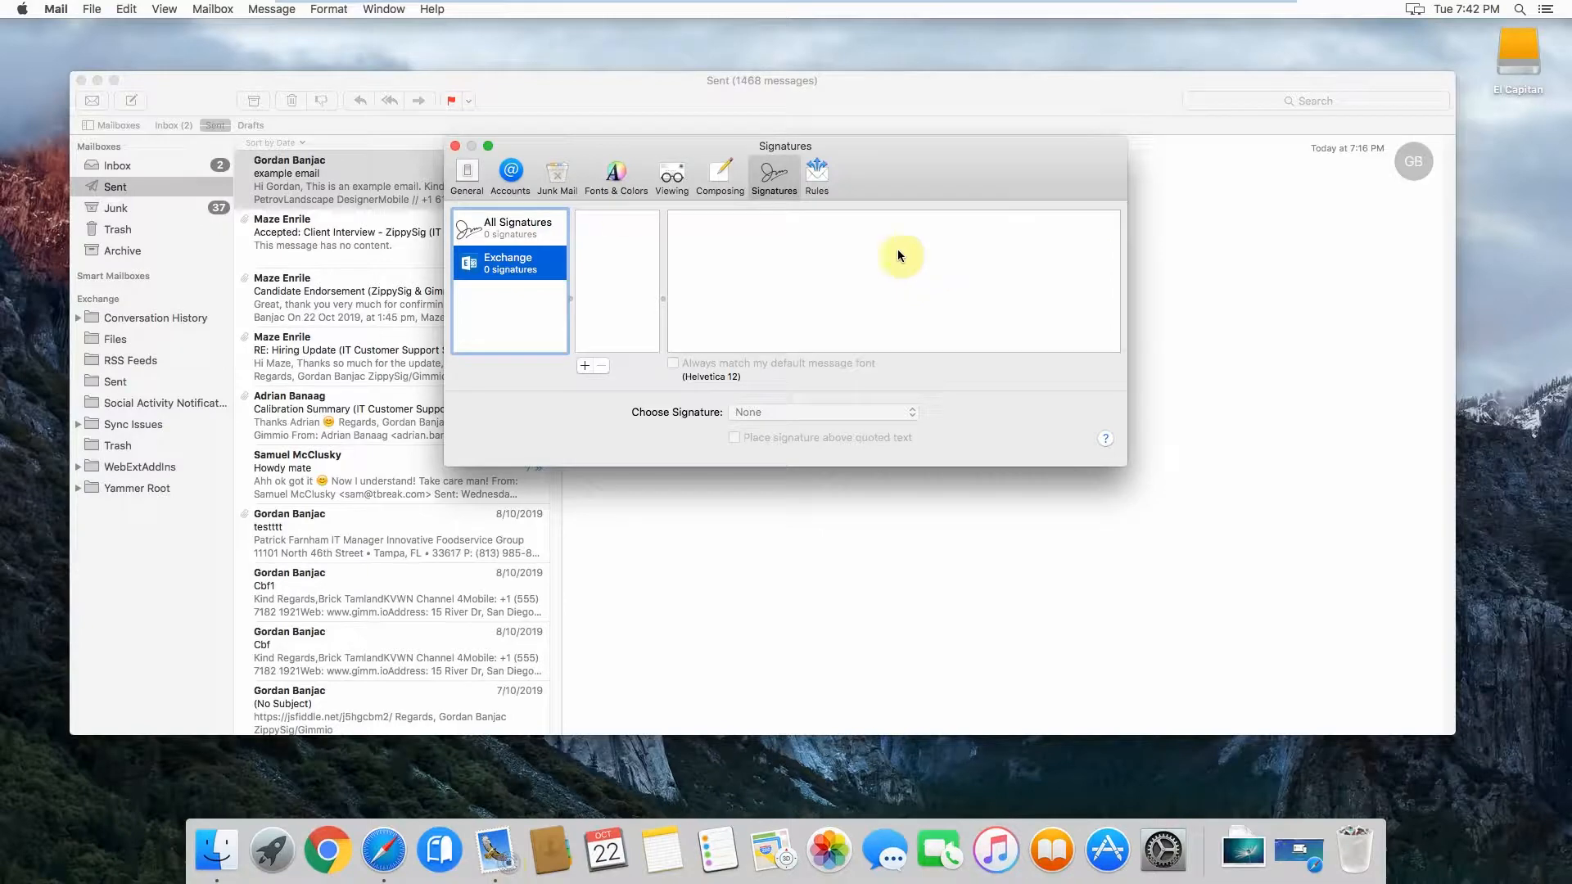
click(455, 146)
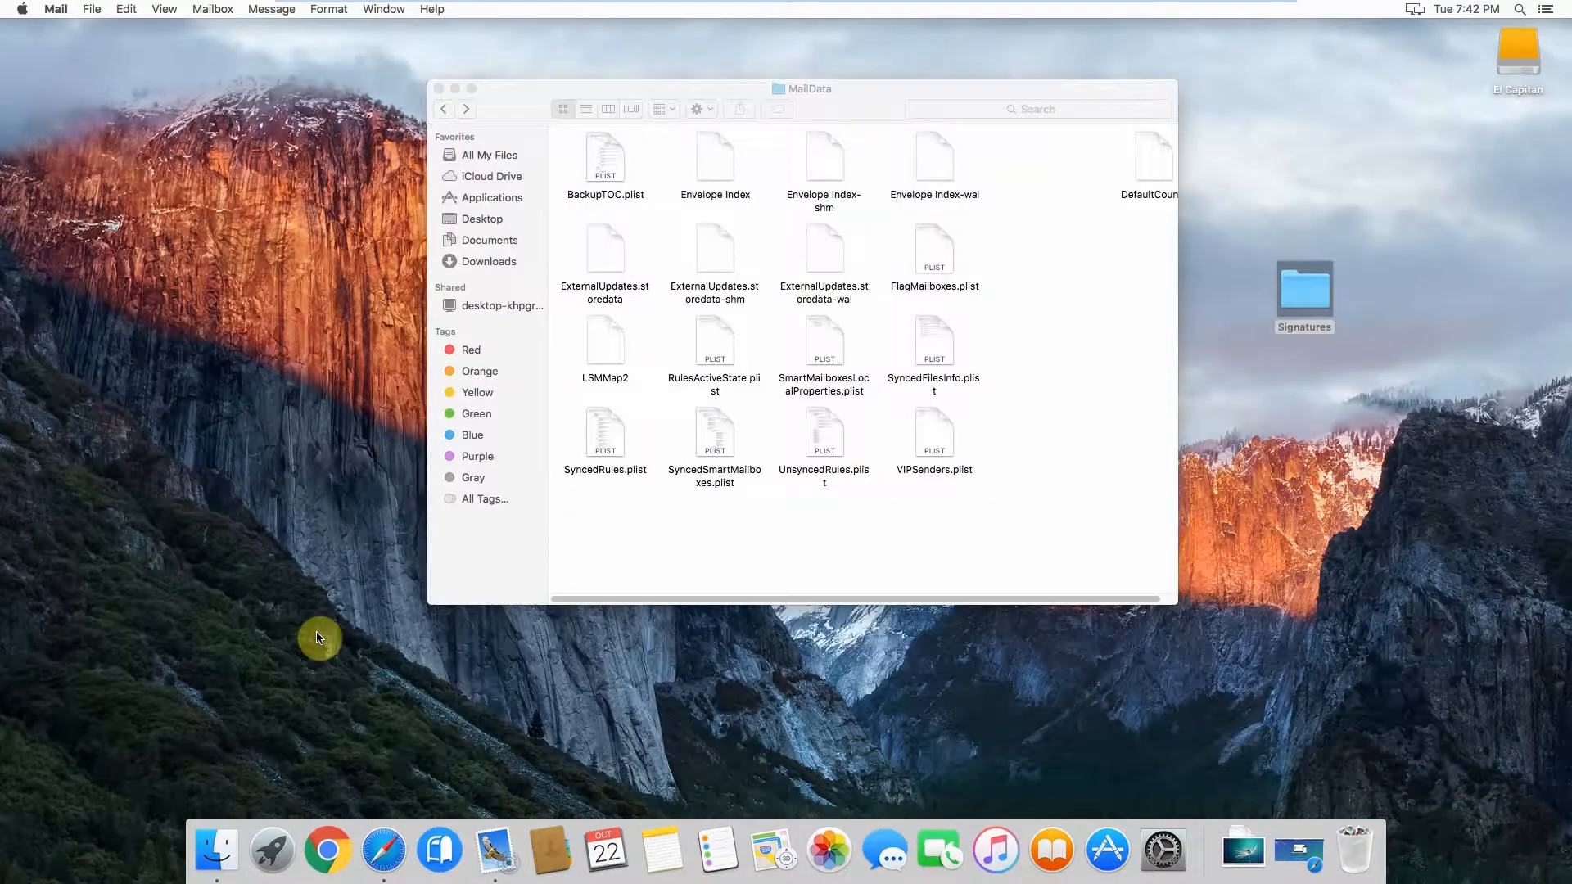
Quit Apple Mail from its Dock icon's context menu.
right_click(495, 851)
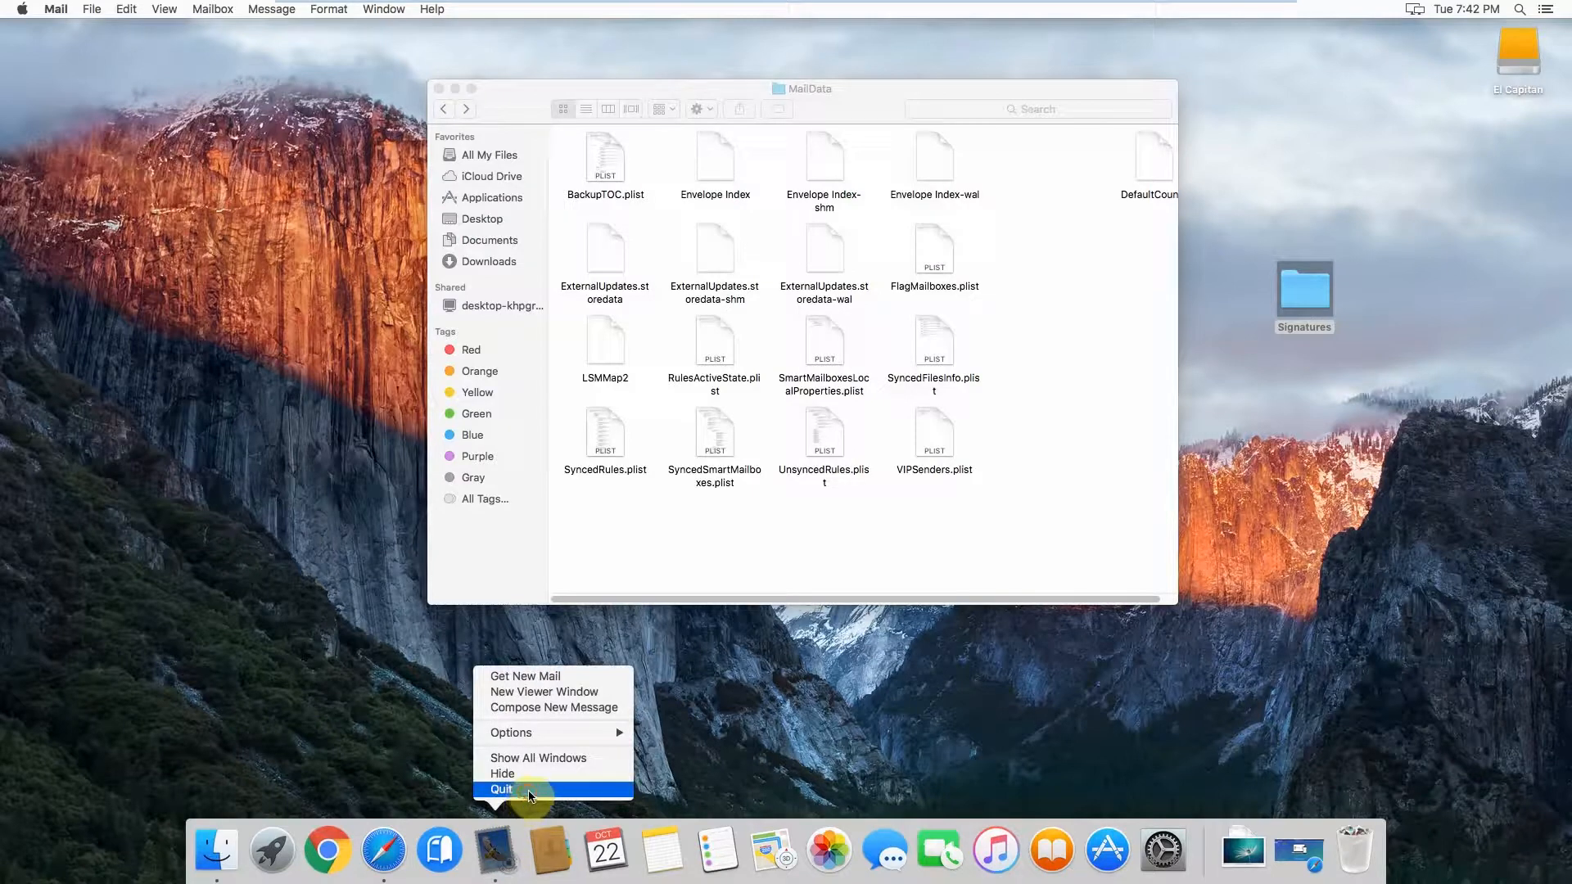
click(499, 790)
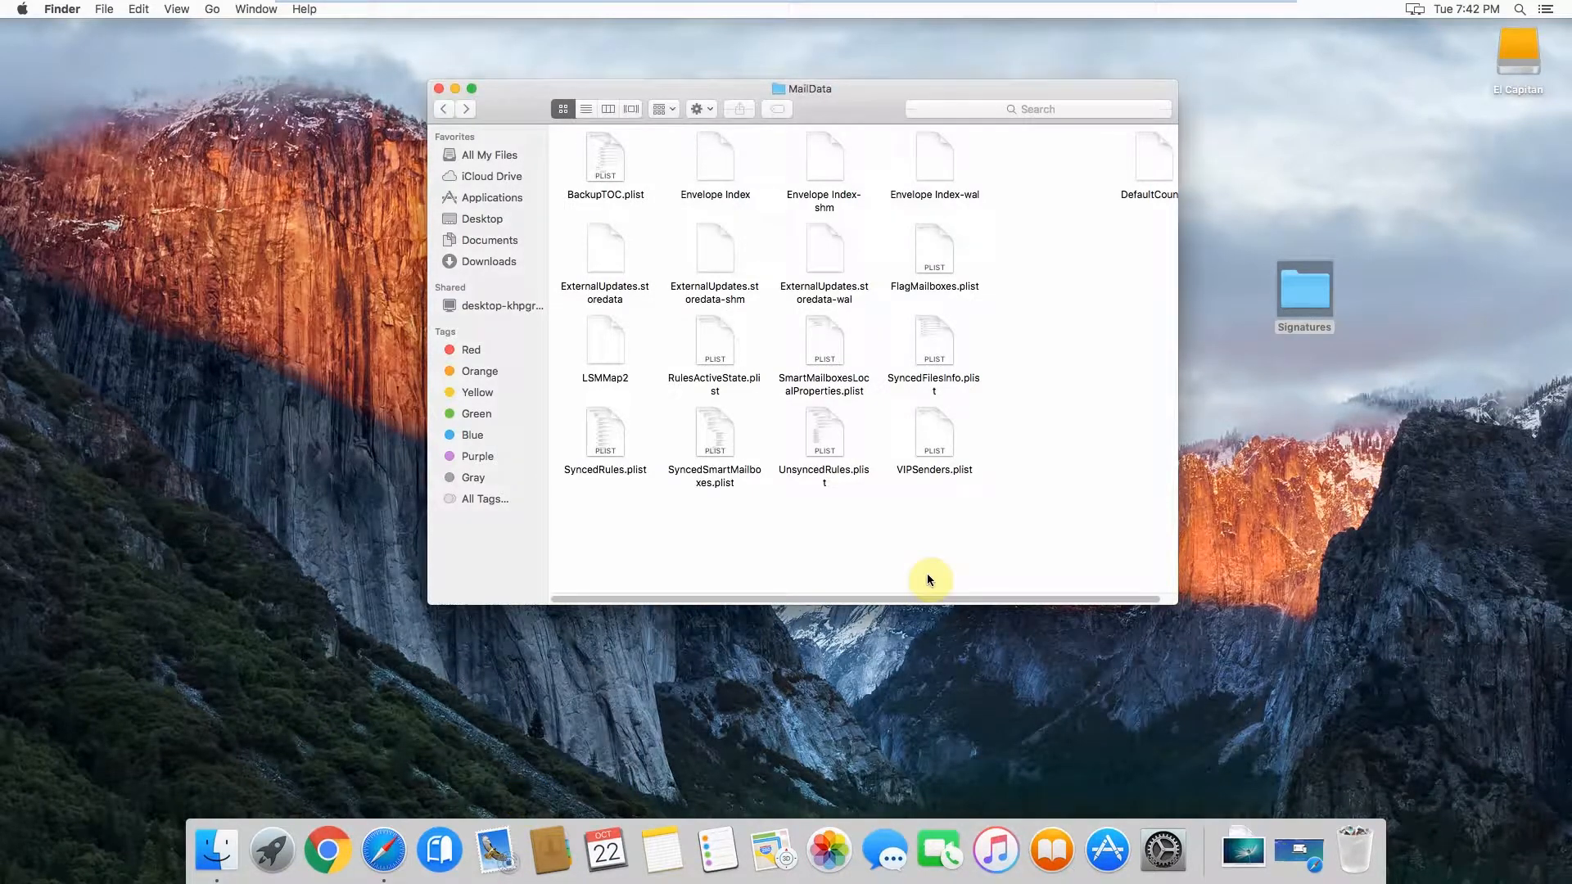
mouse_move(772, 157)
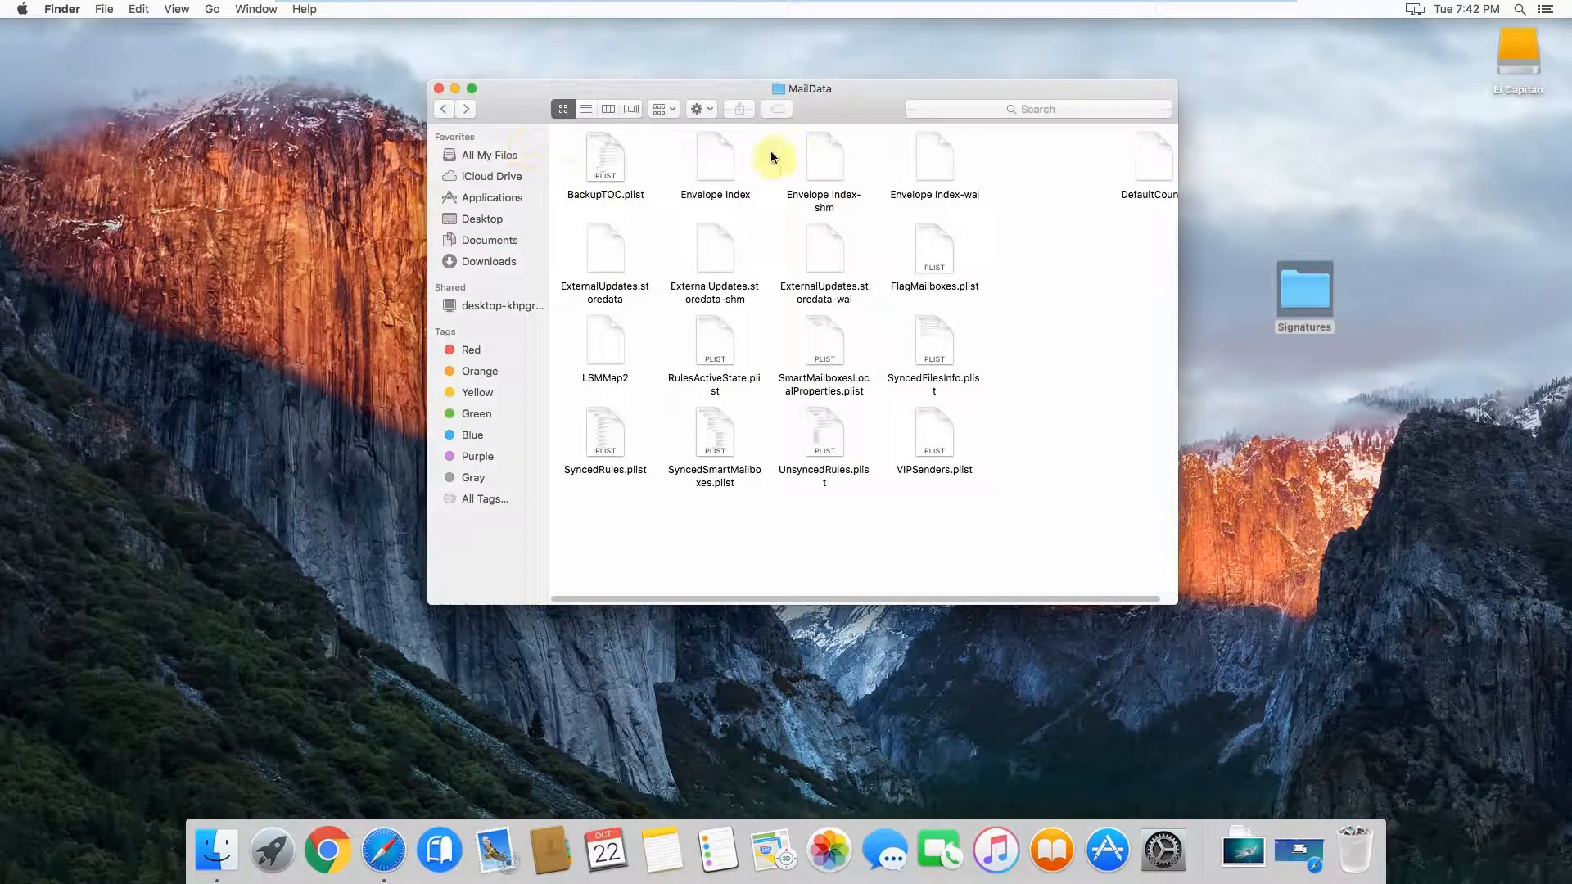
mouse_move(716, 166)
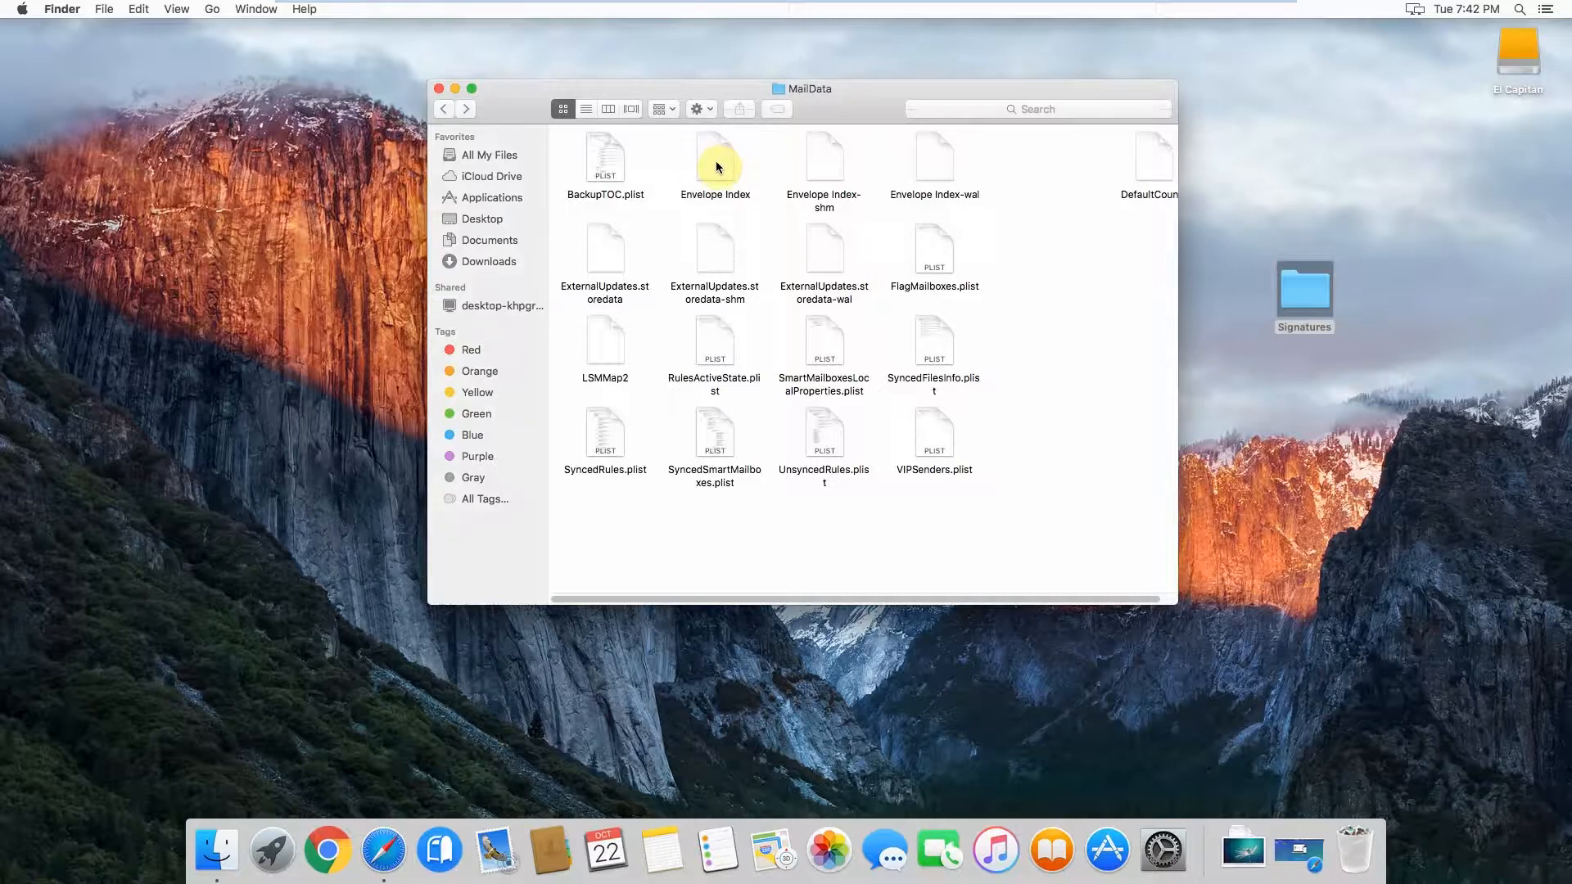
mouse_move(533, 250)
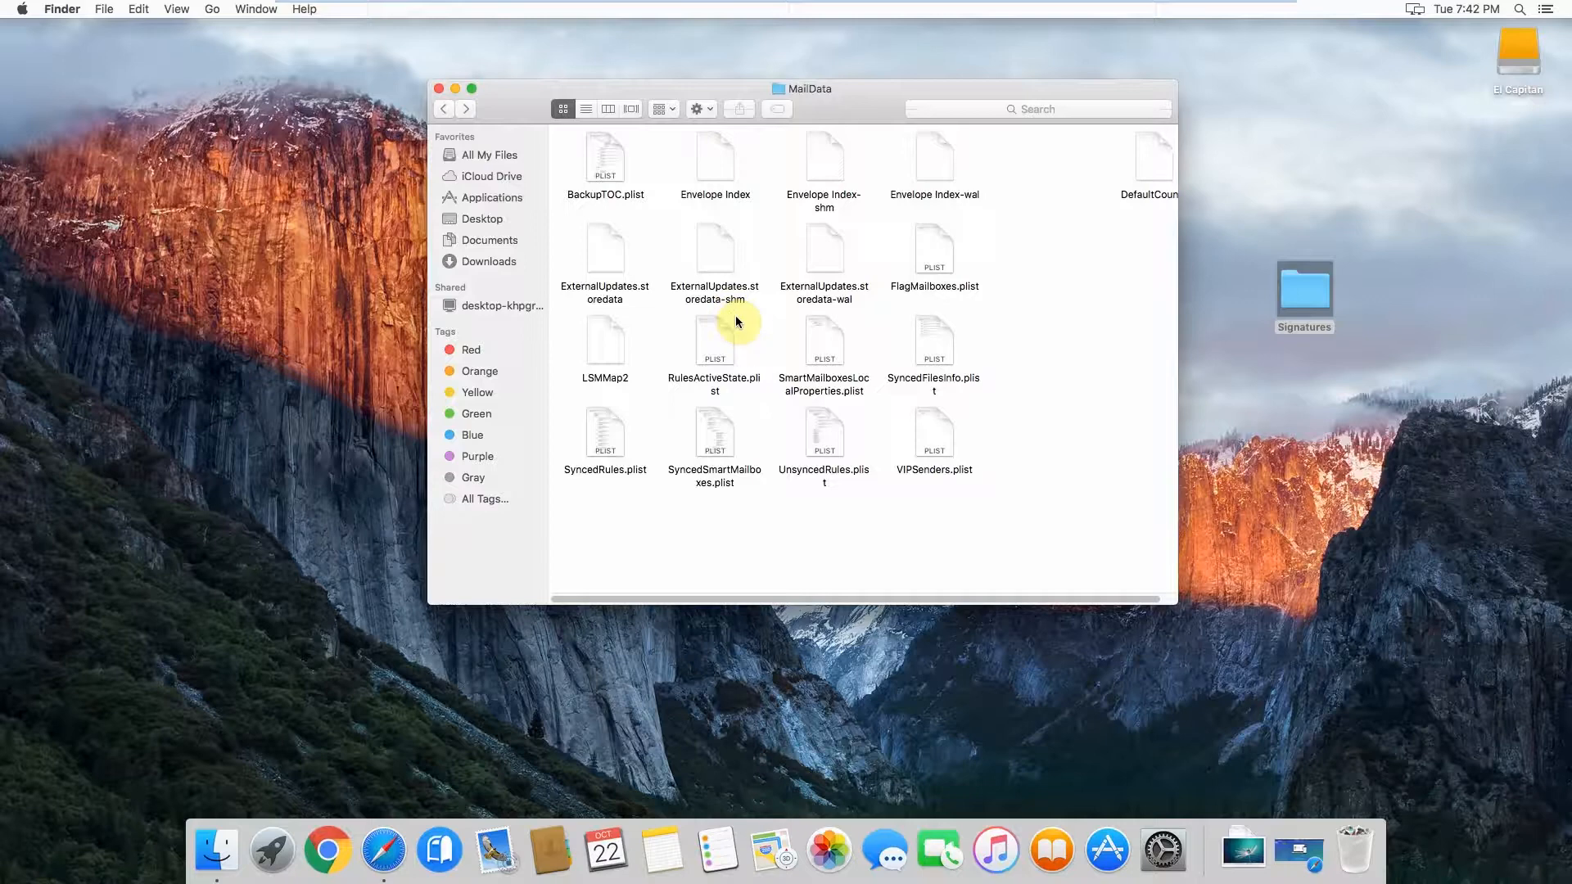
mouse_move(1022, 146)
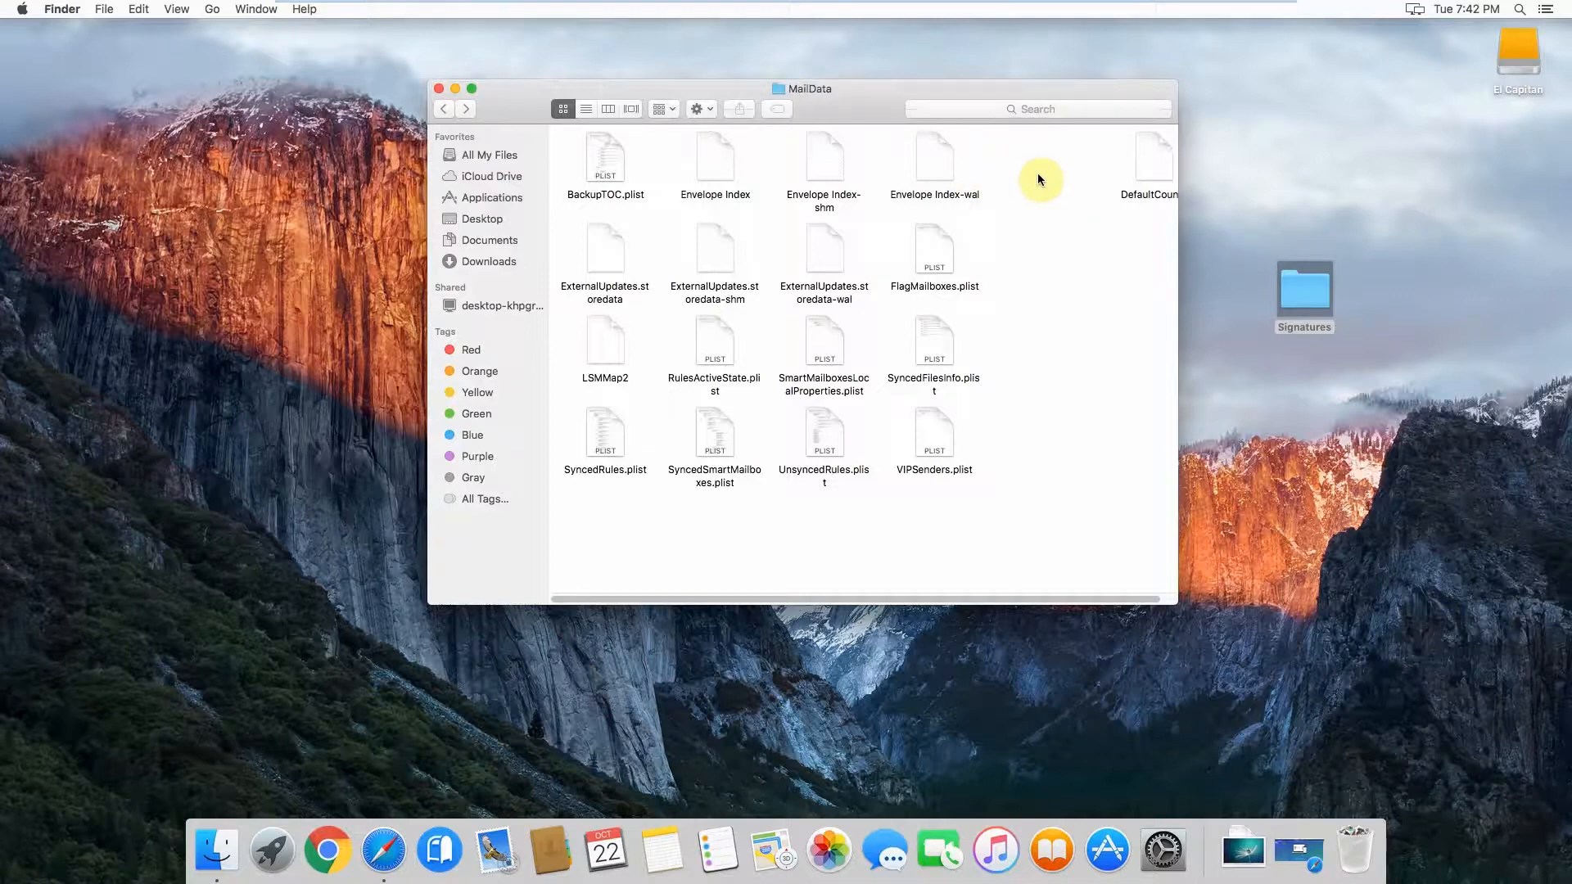
Select the desktop Signatures folder to move it back into MailData.
click(1303, 290)
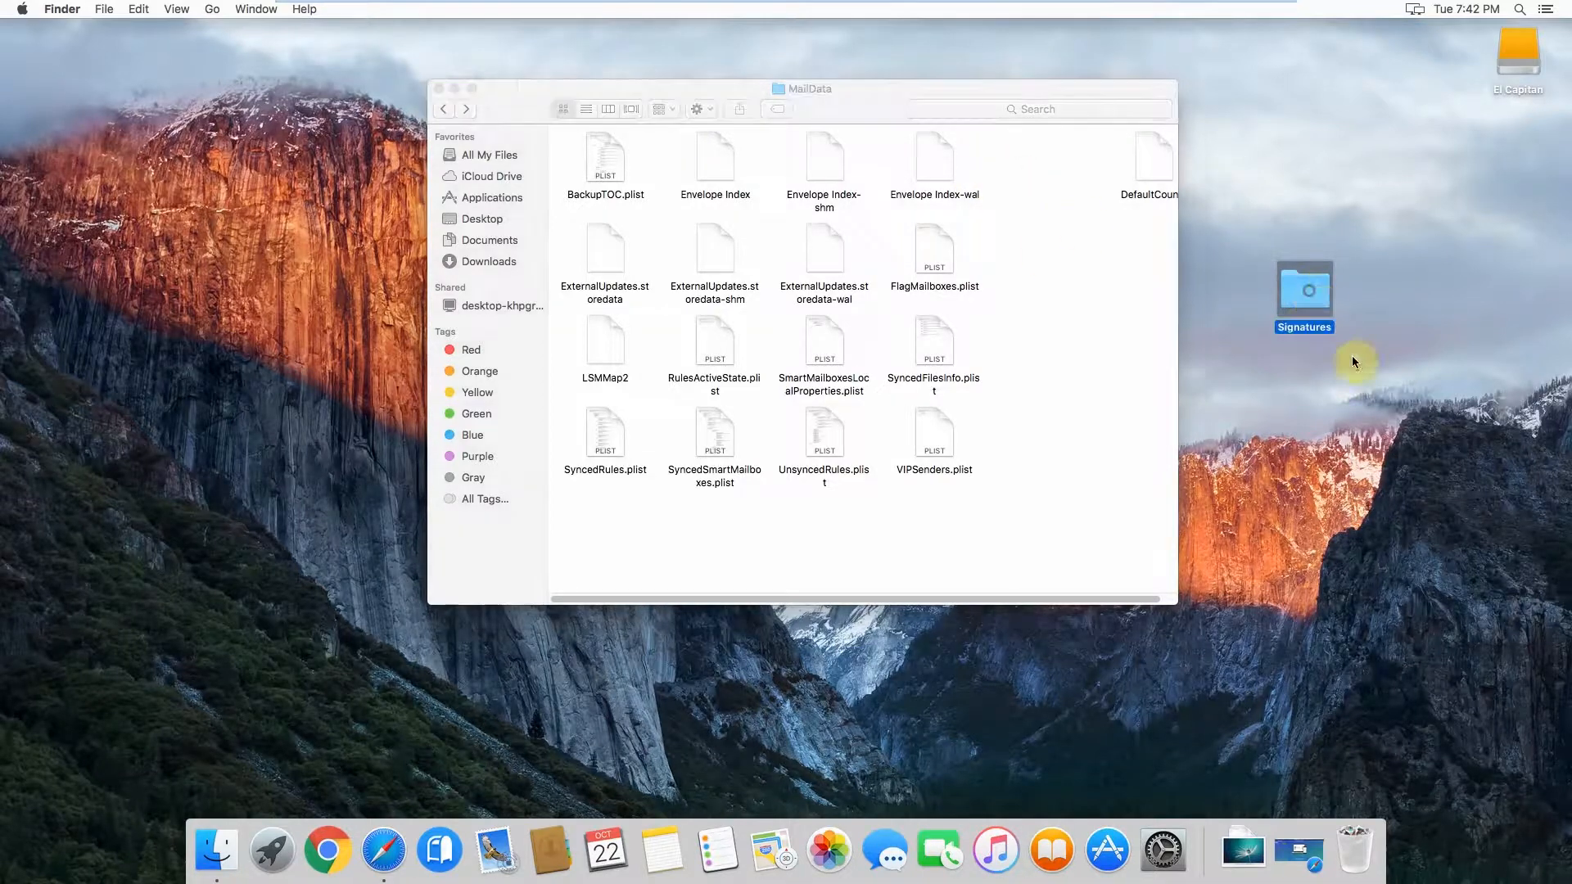
mouse_move(1392, 325)
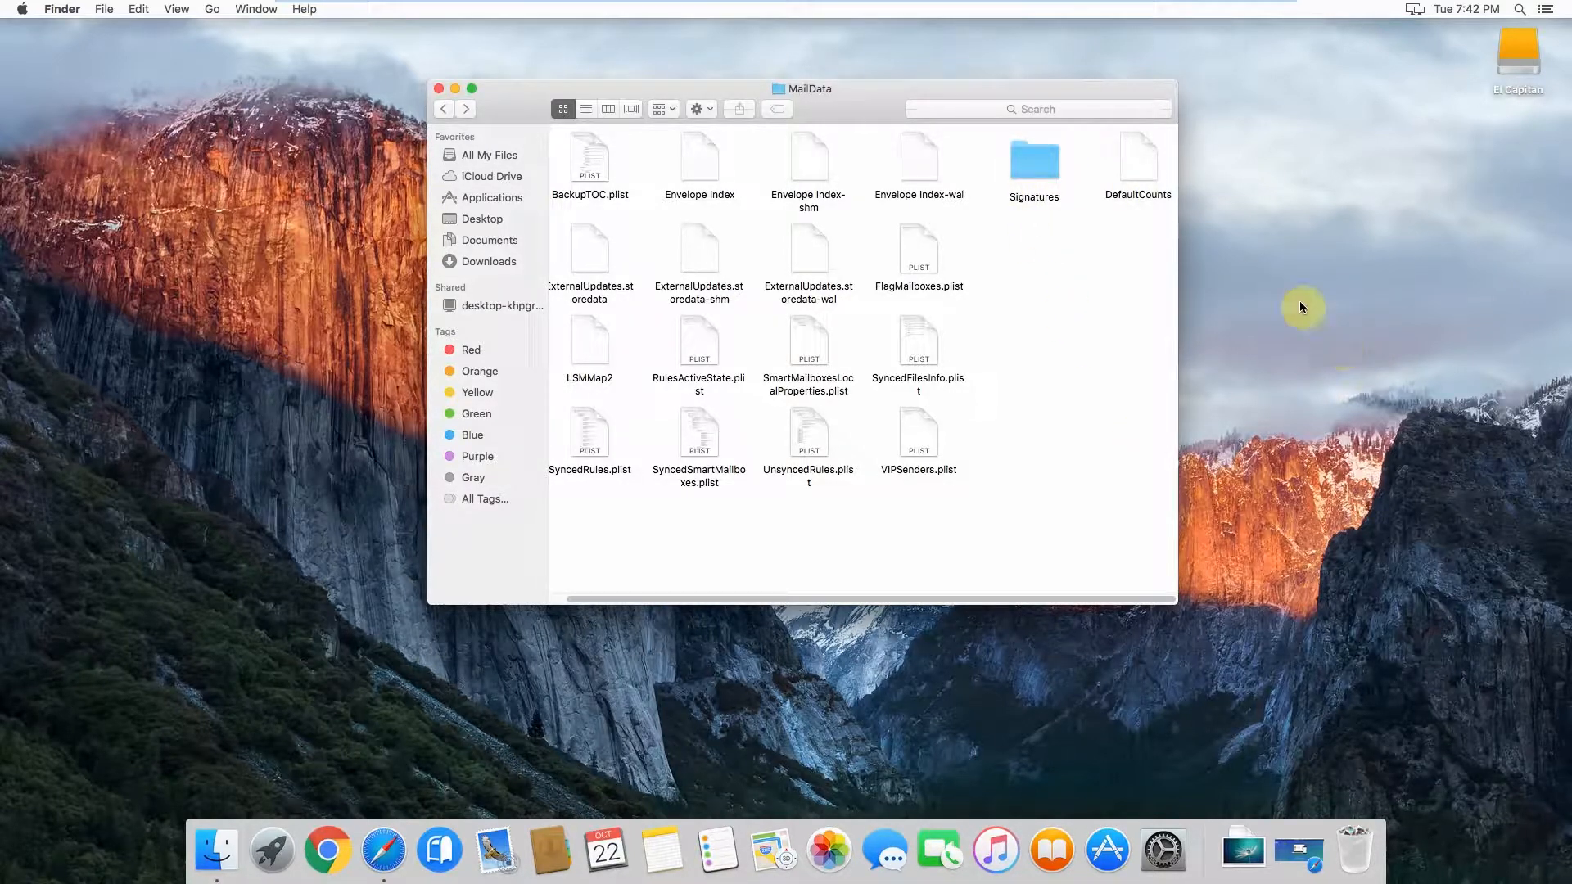
mouse_move(1308, 316)
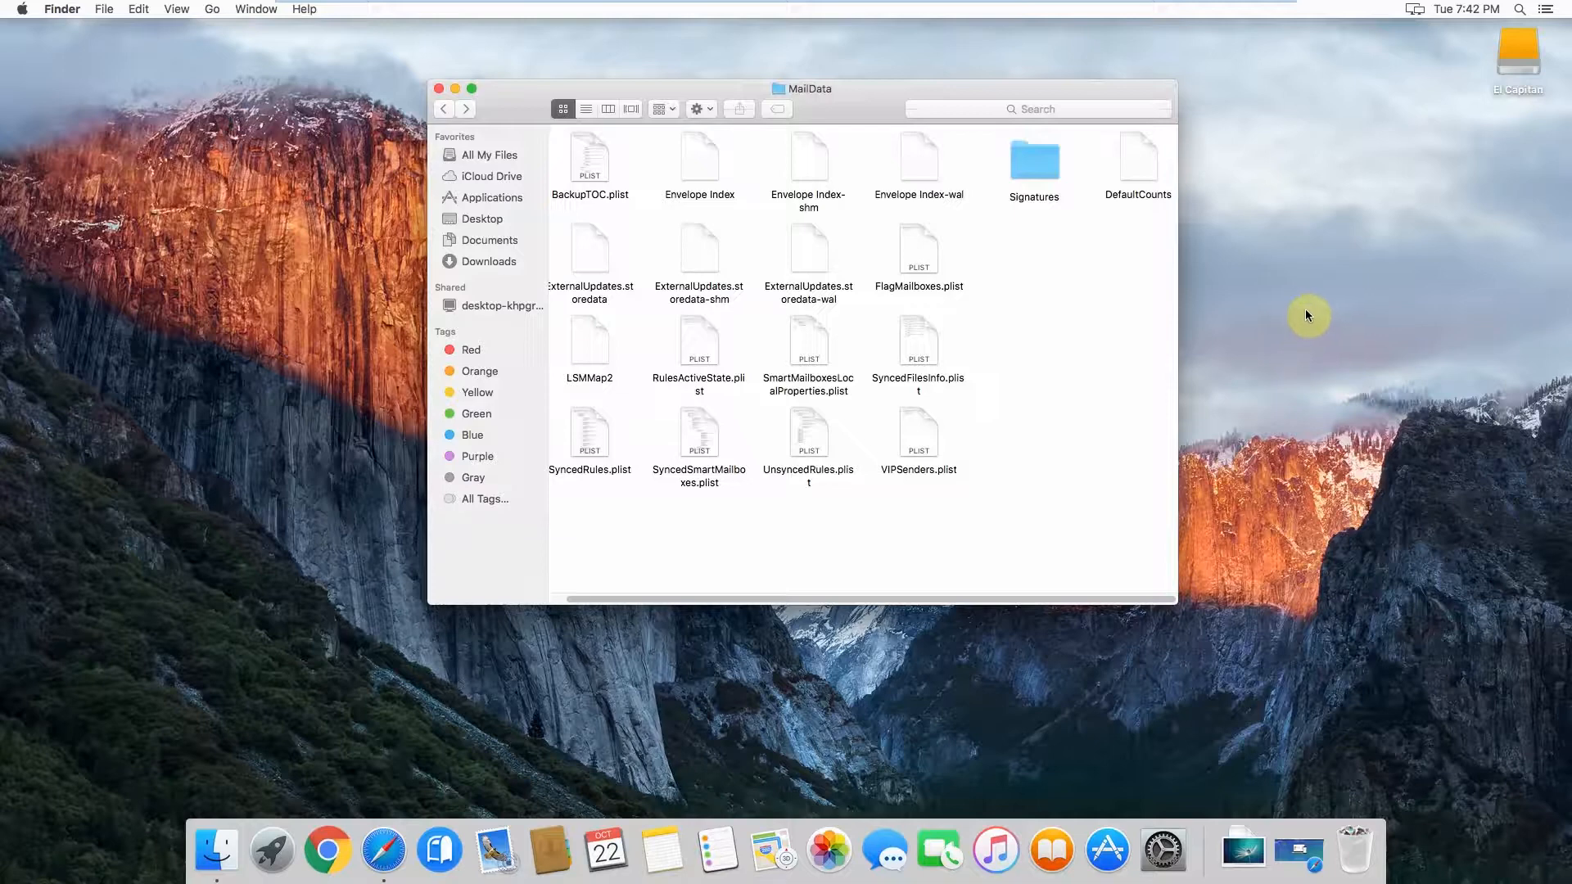
mouse_move(1338, 215)
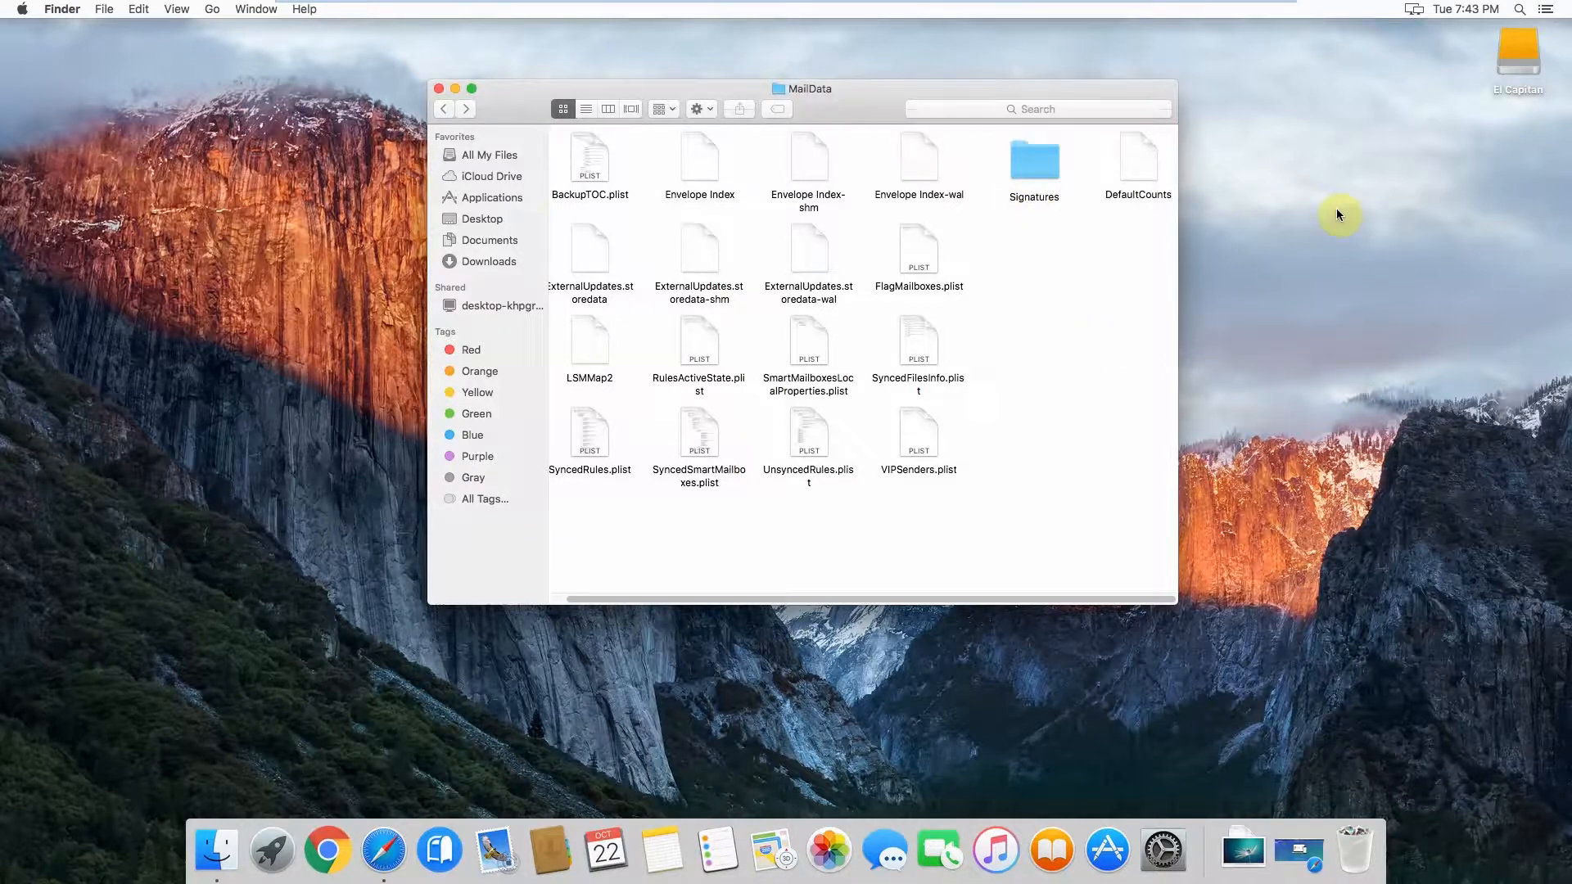
mouse_move(1324, 318)
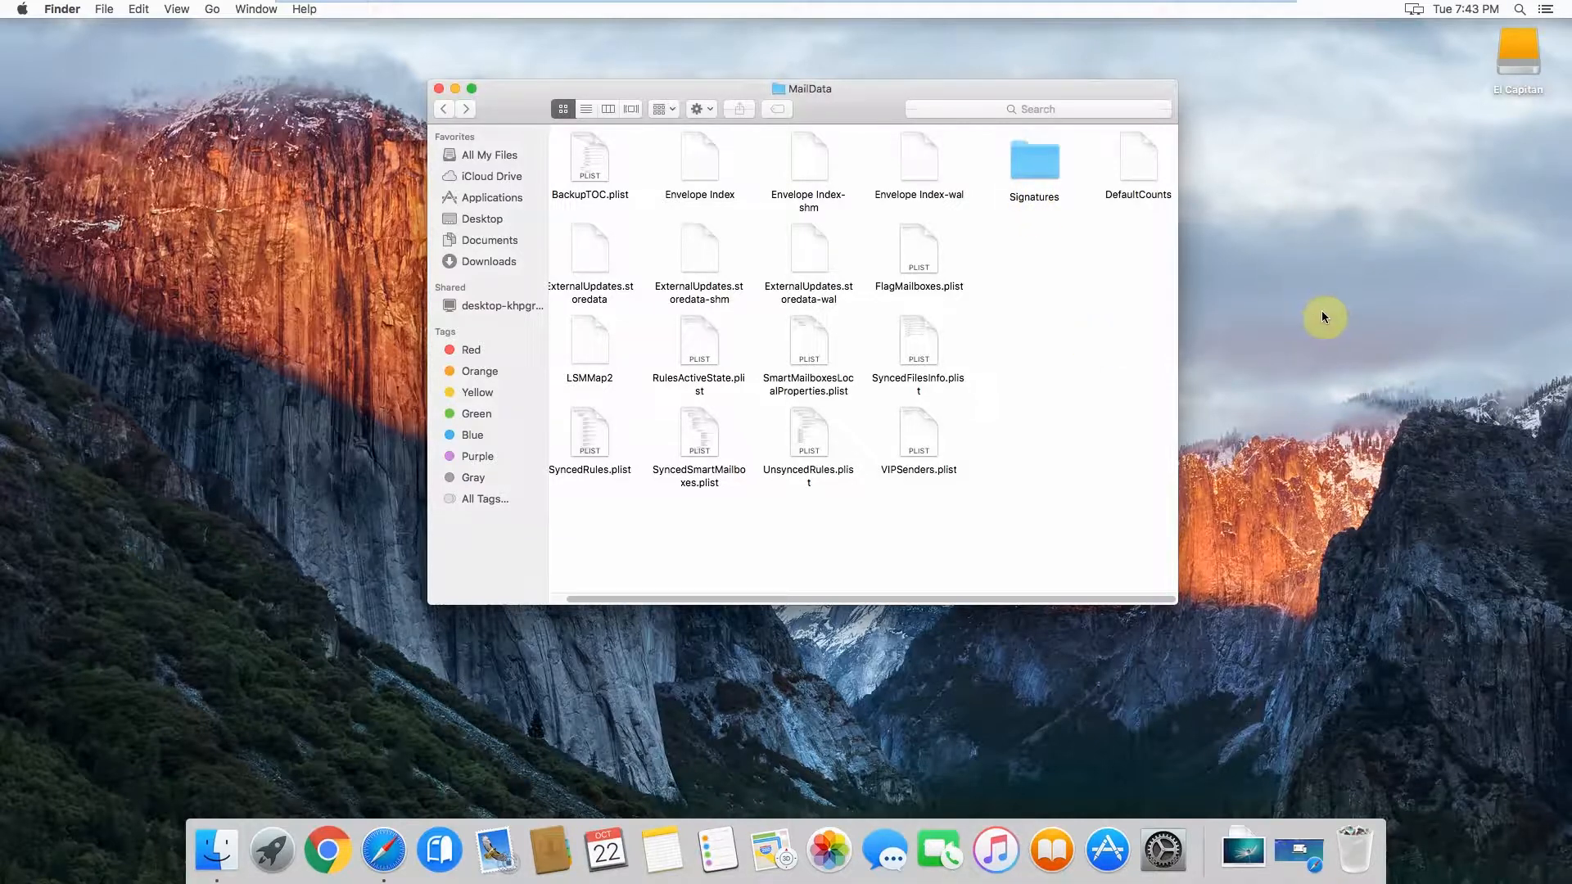
mouse_move(1086, 173)
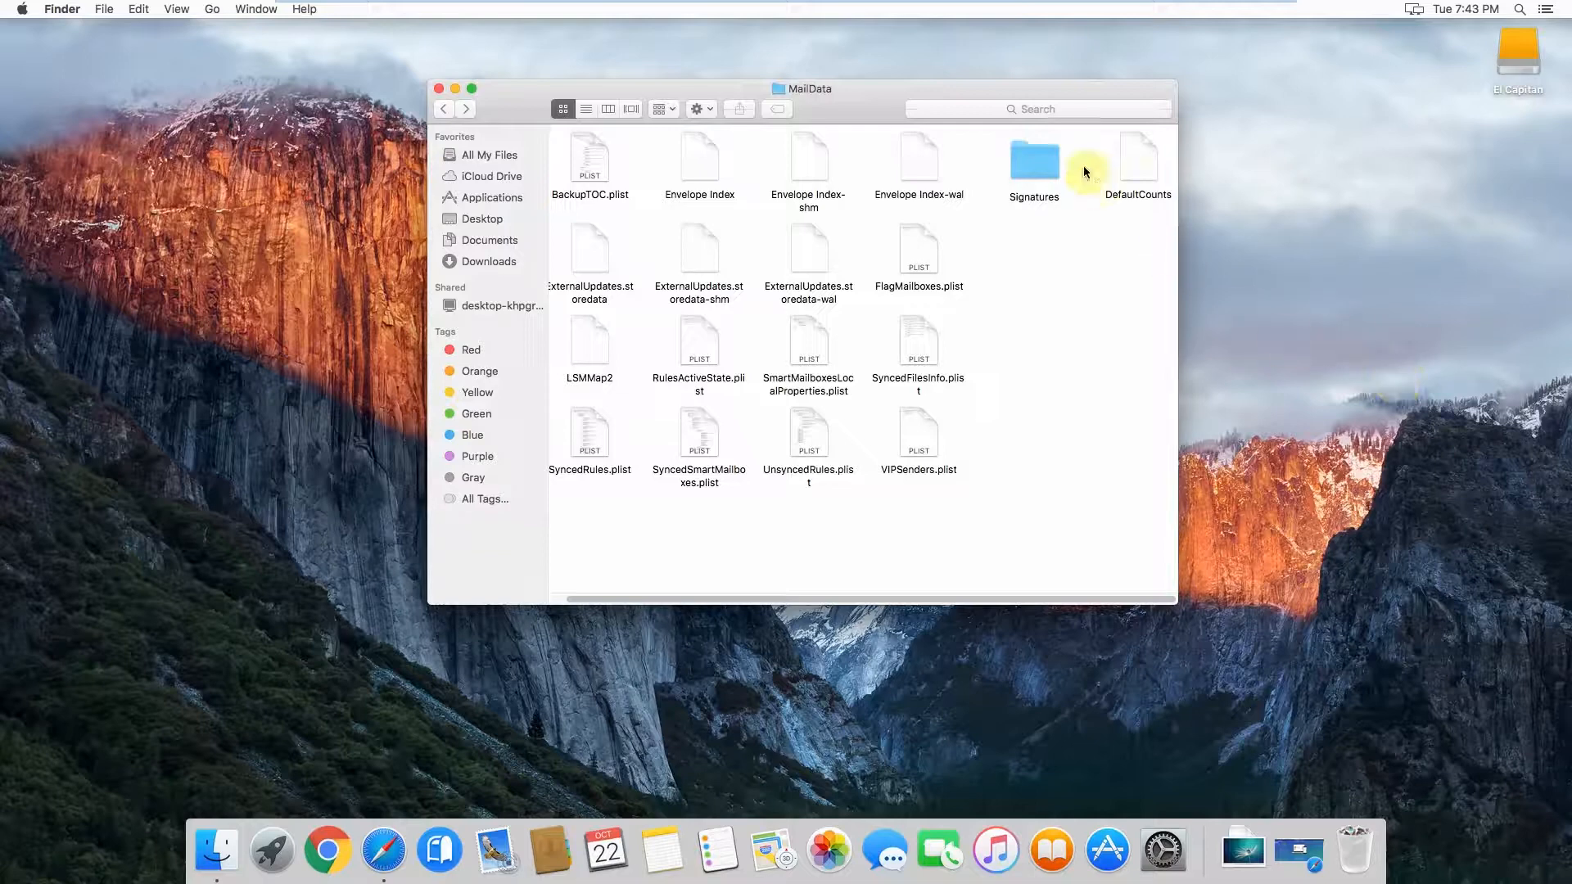
mouse_move(499, 834)
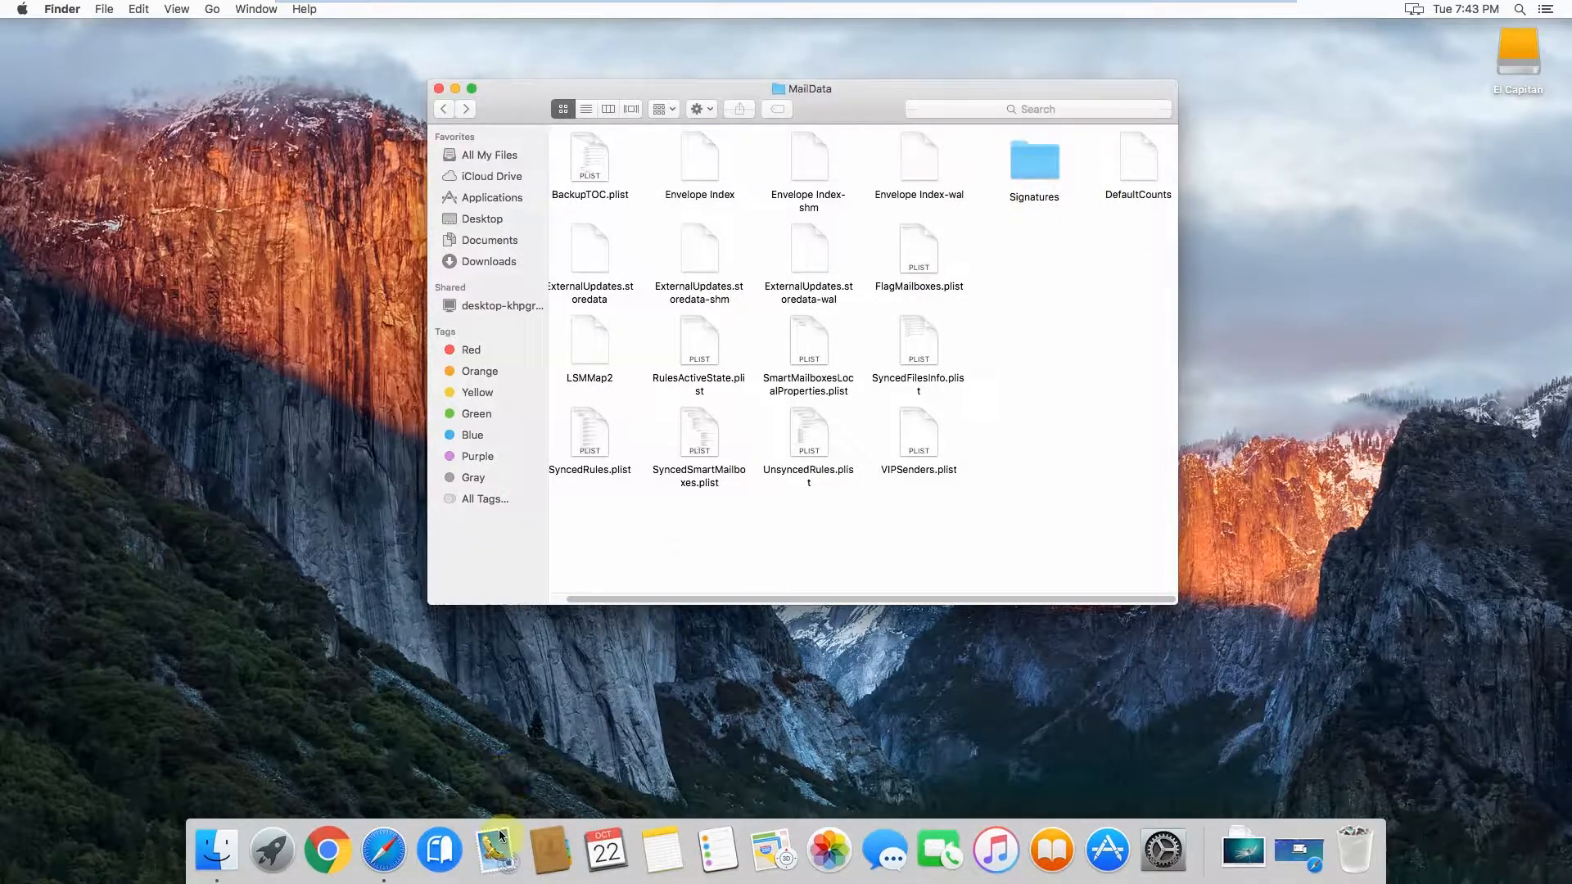
Relaunch Mail, then in Safari's Gimmio start a new signature and preview the Design Team layout.
click(497, 852)
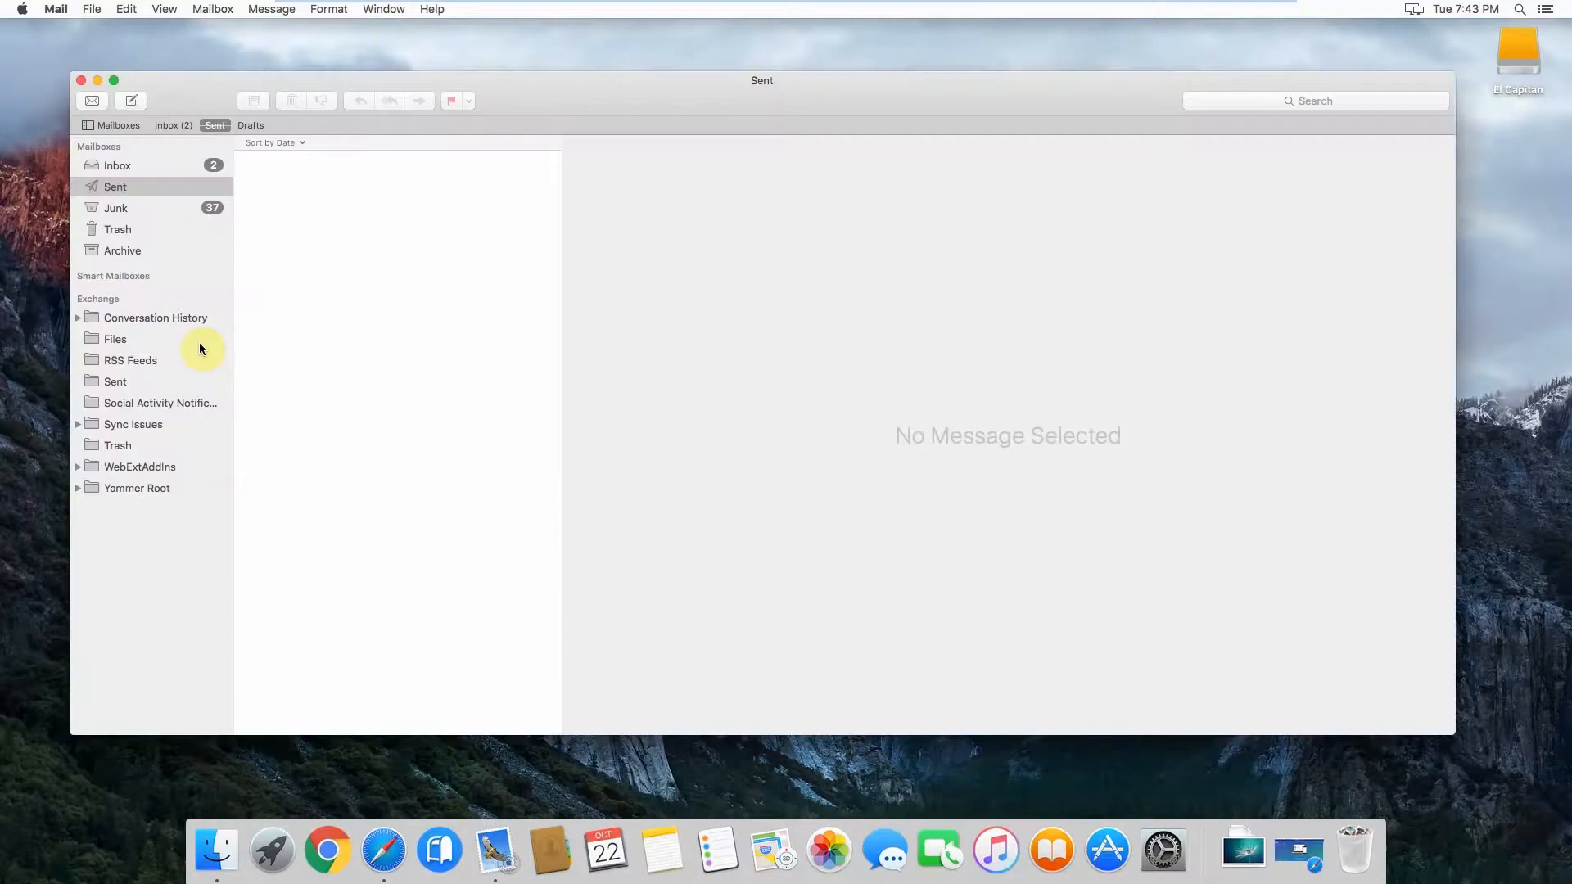
click(54, 9)
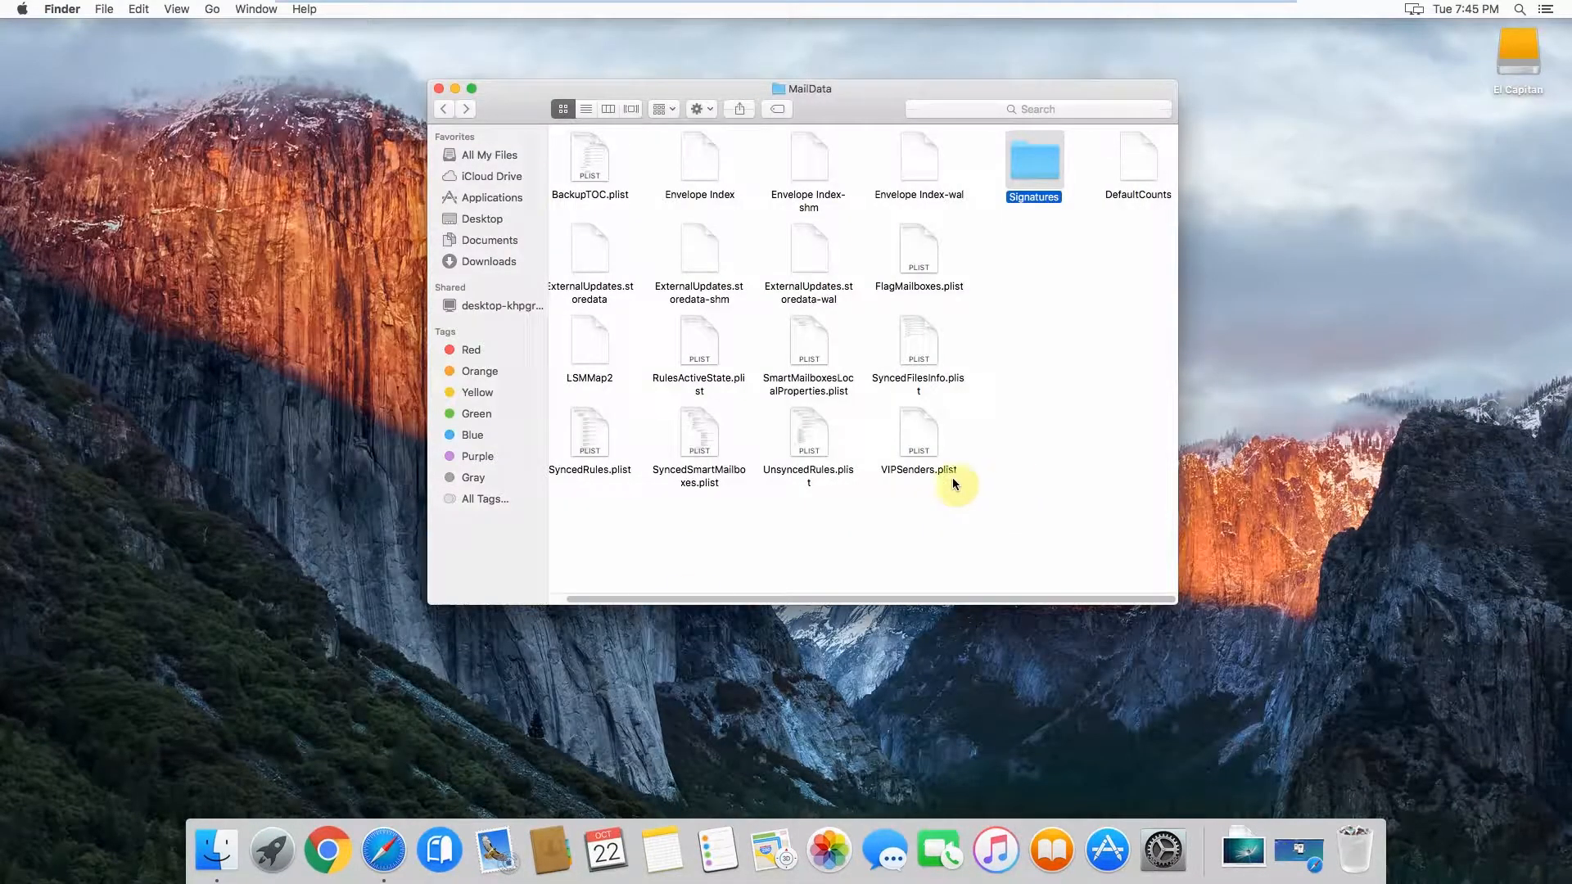
click(410, 852)
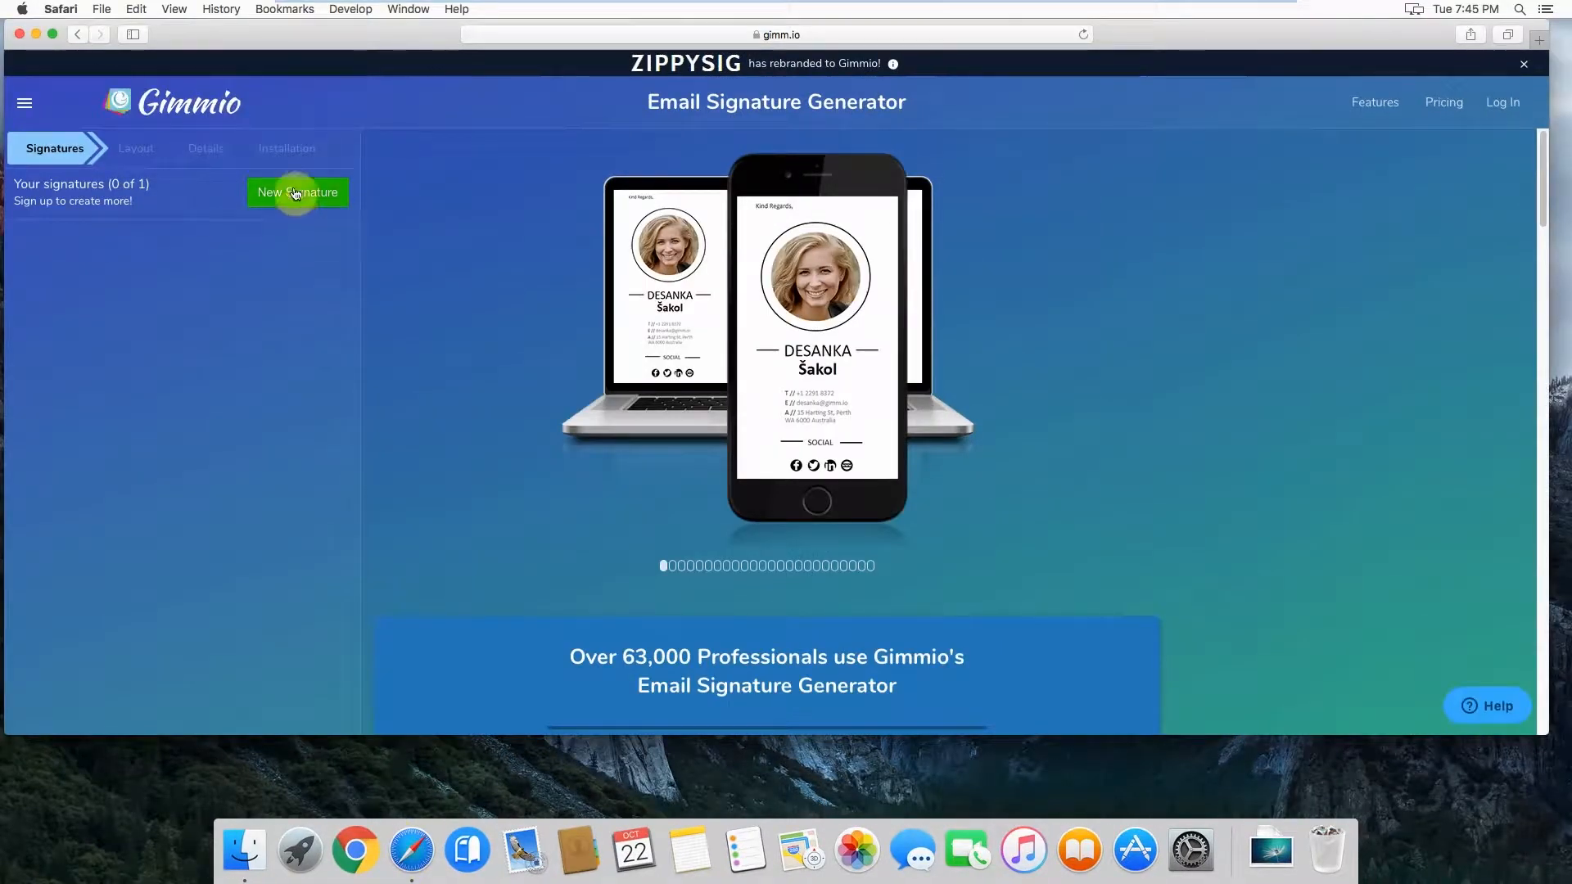
click(296, 192)
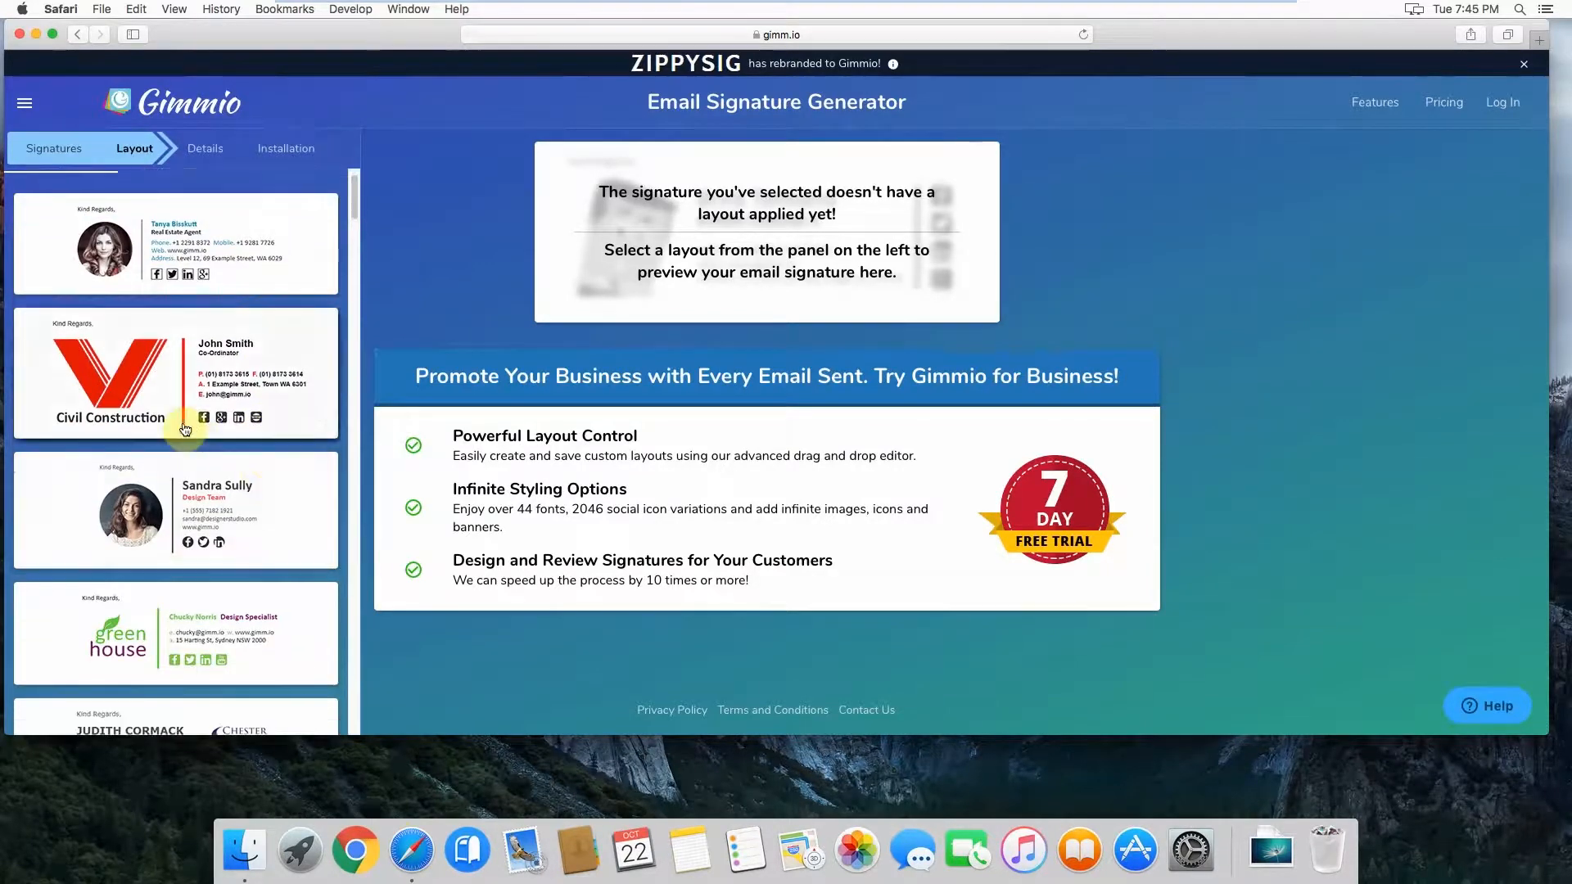
click(174, 511)
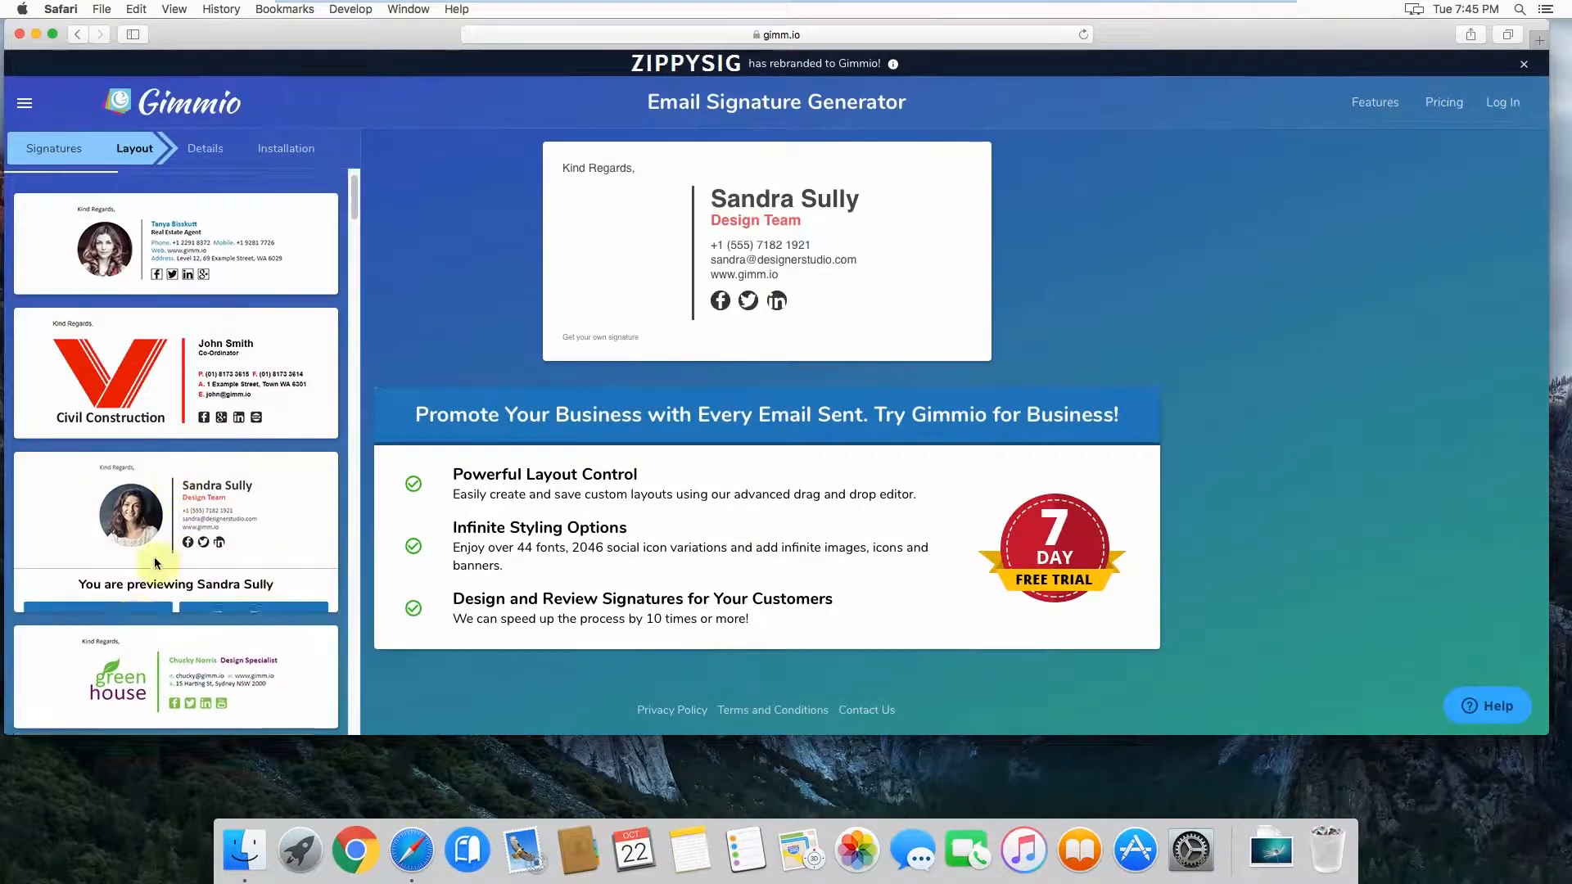
Apply the previewed Design Team (Sandra Sully) layout to the Gimmio signature.
click(205, 149)
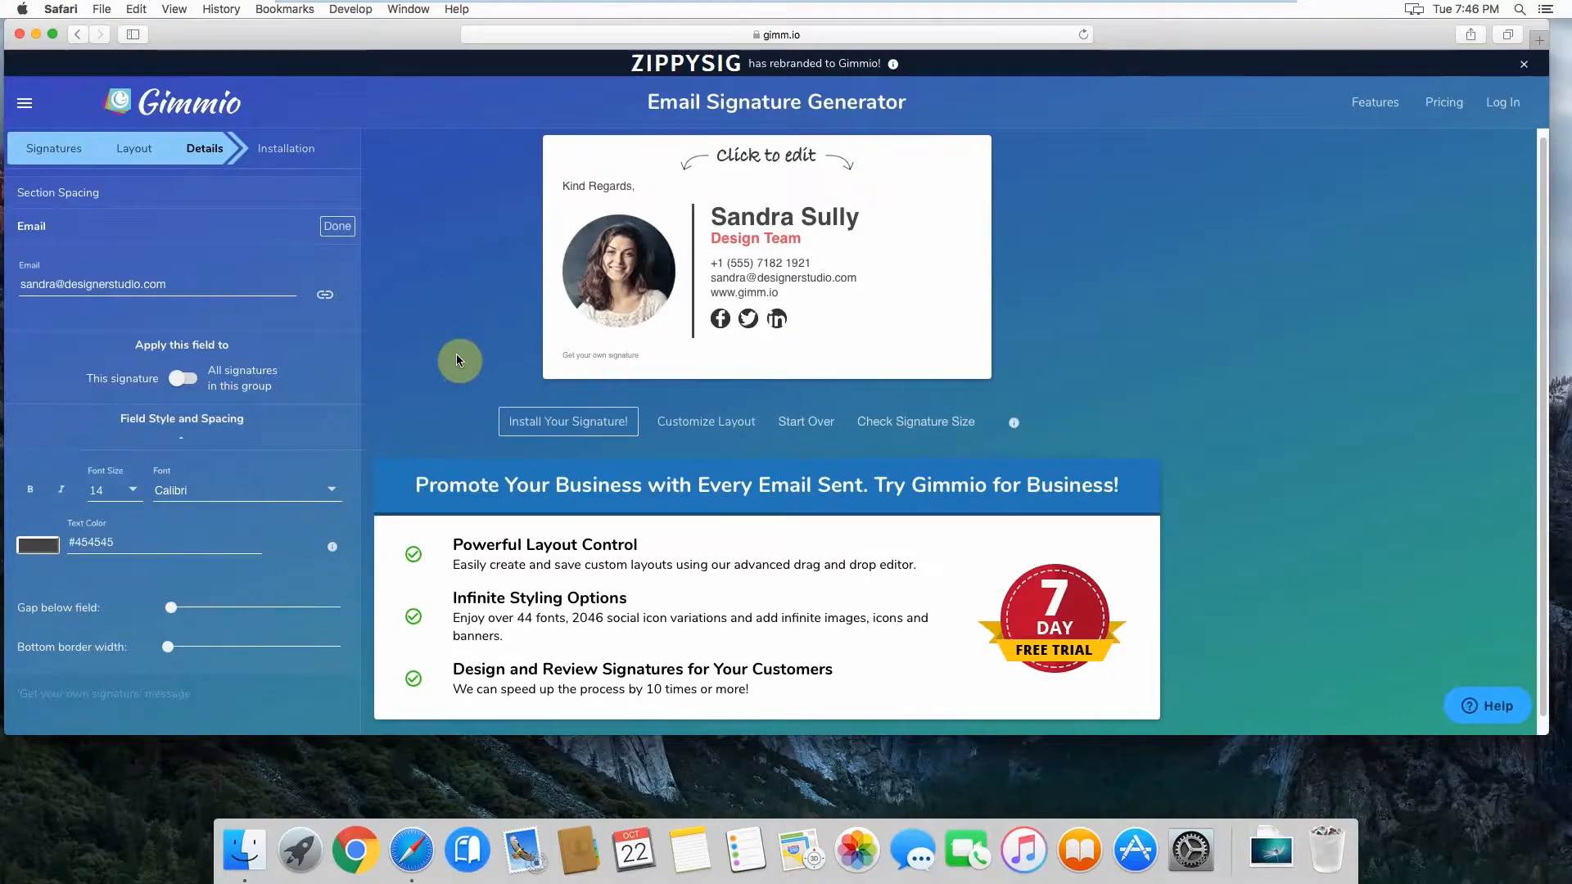
mouse_move(455, 303)
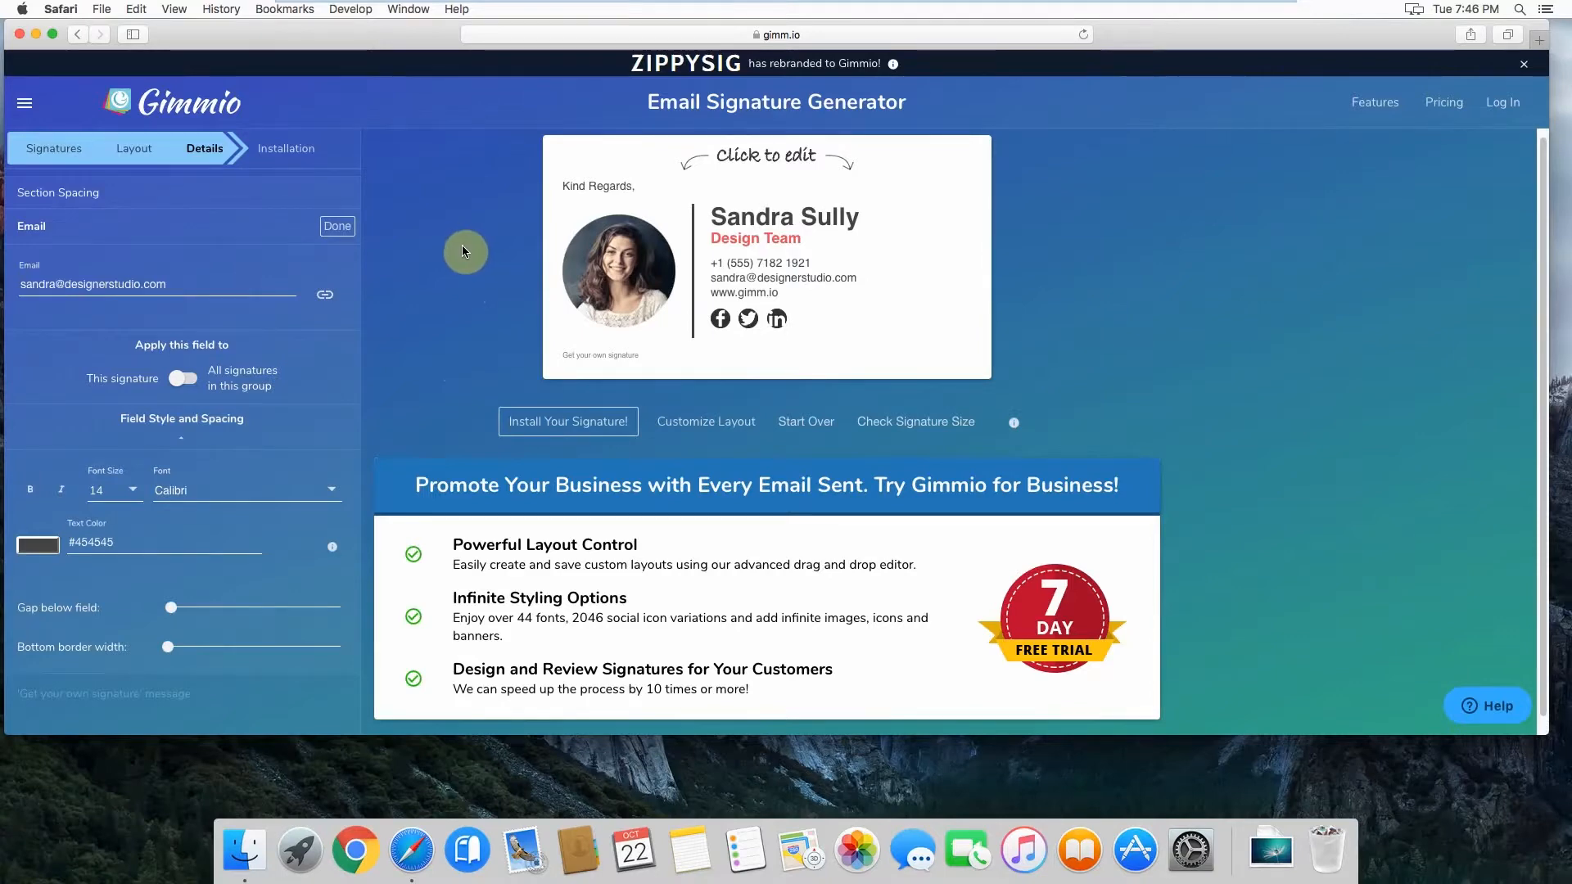
mouse_move(425, 240)
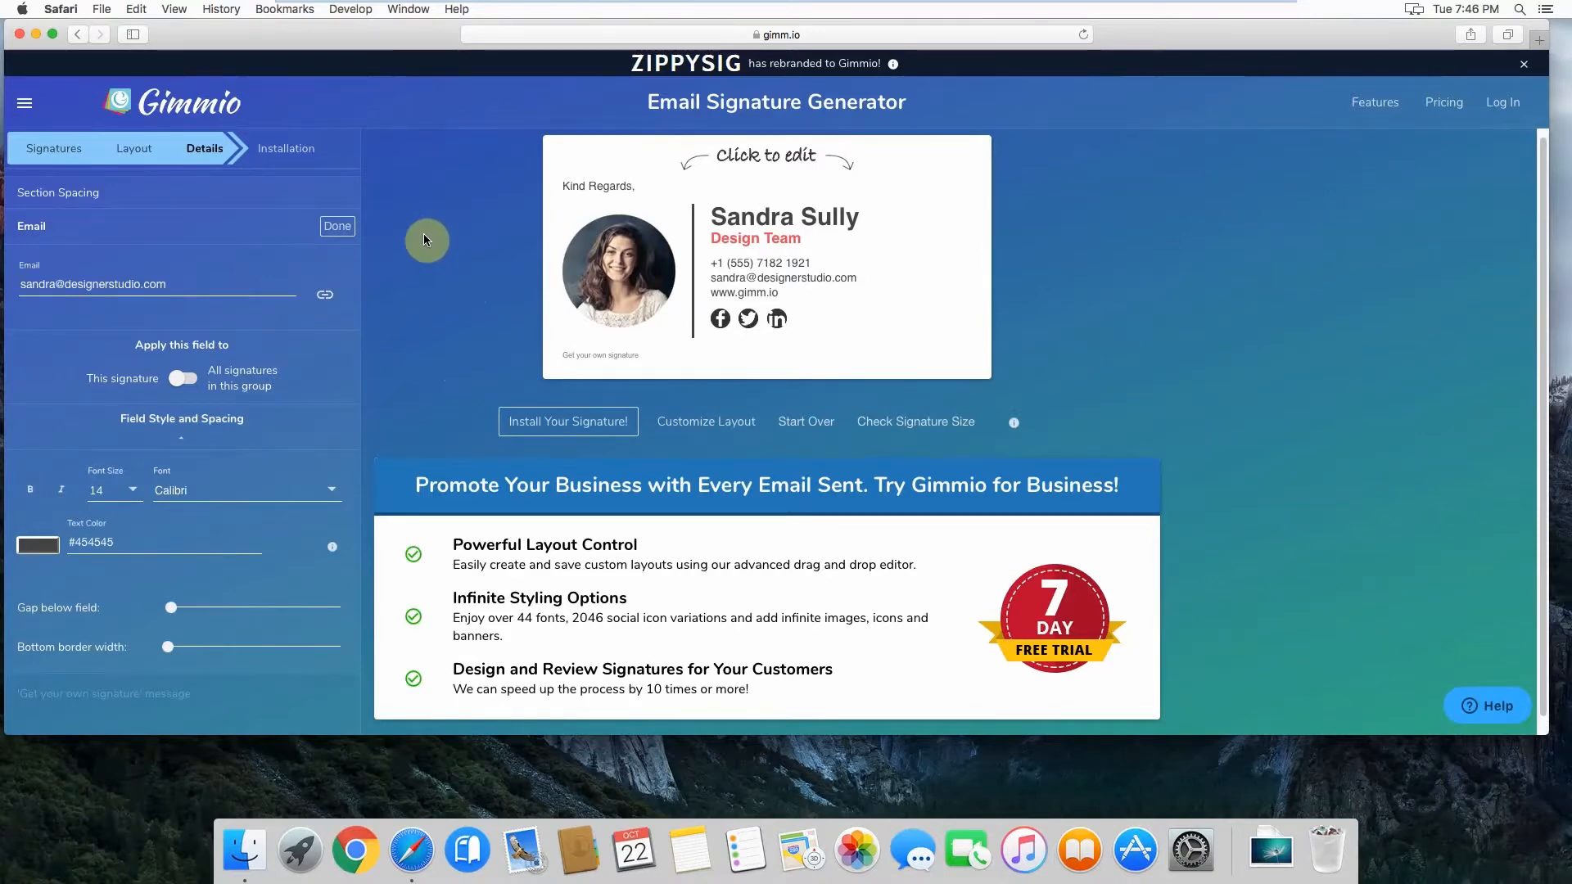